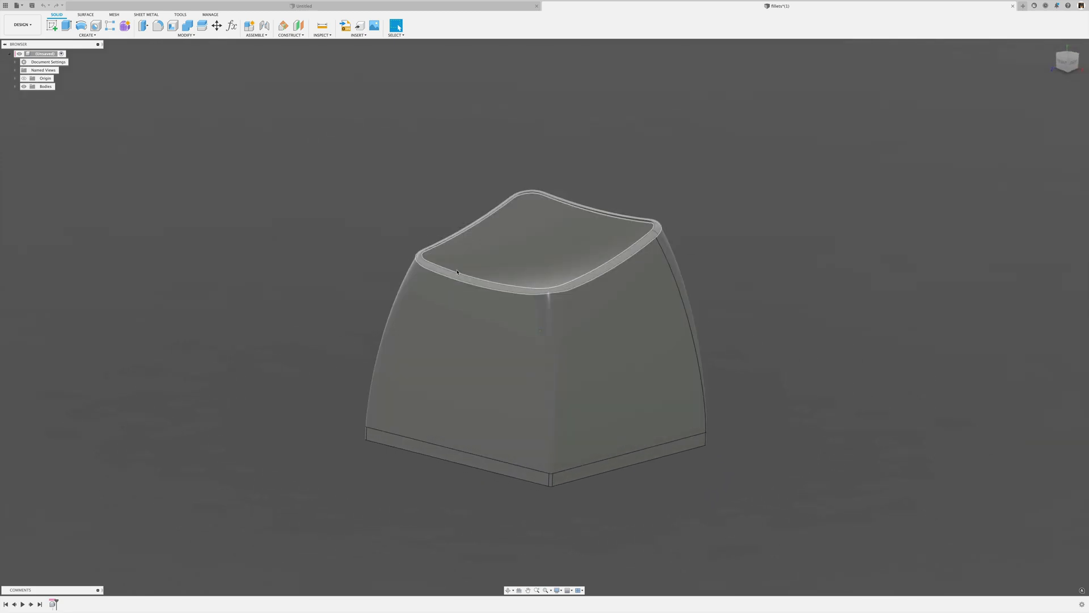
Step: Run a high-quality curvature map analysis on the keycap's top fillet band, then close it
{"action": "left_click", "coordinate": [543, 250]}
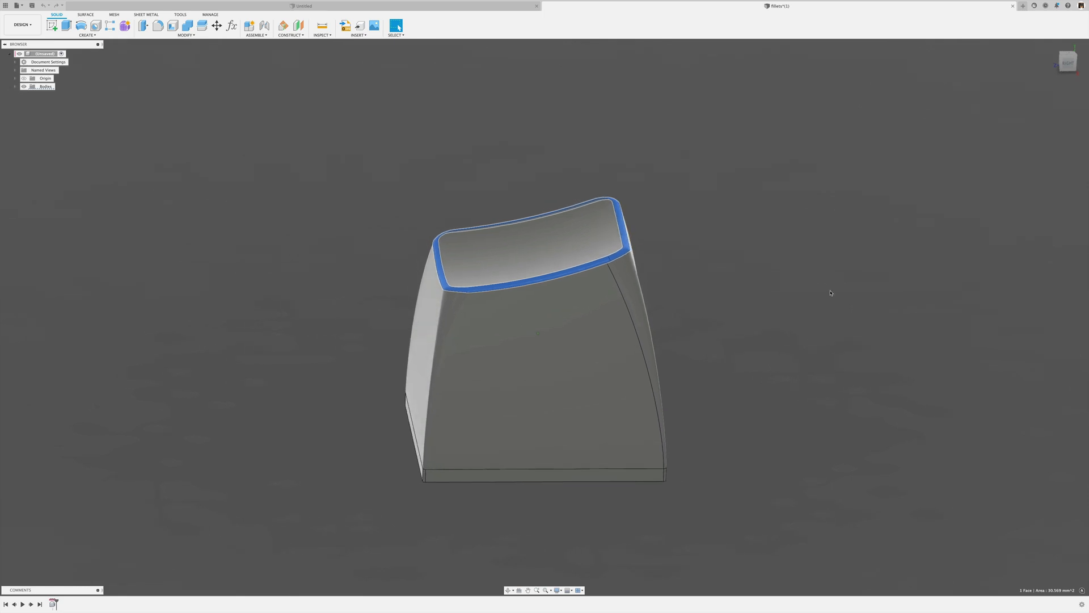
{"action": "mouse_move", "coordinate": [373, 206]}
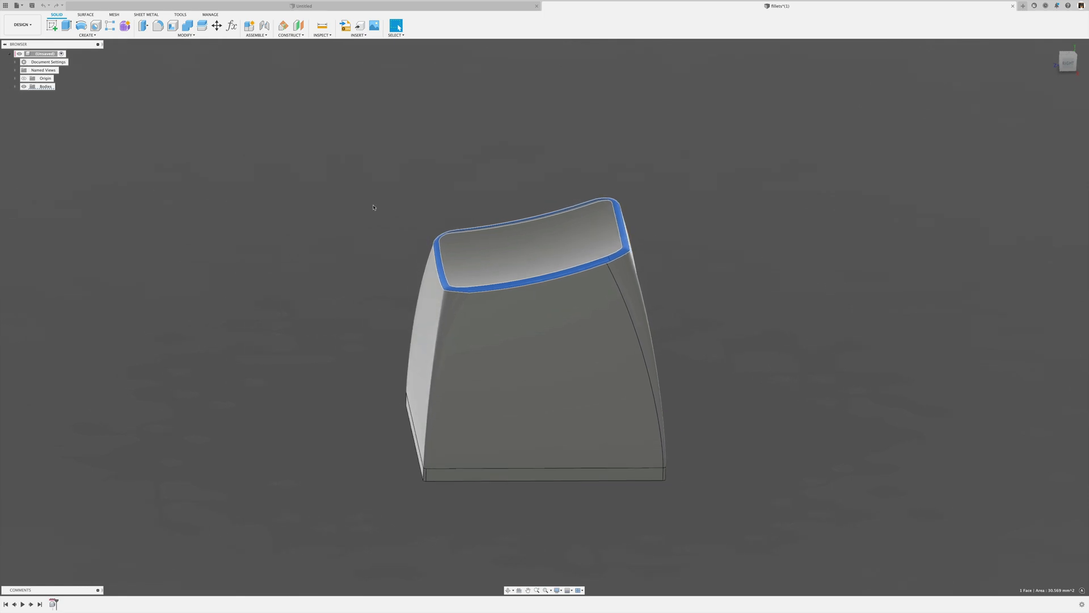
{"action": "mouse_move", "coordinate": [299, 94]}
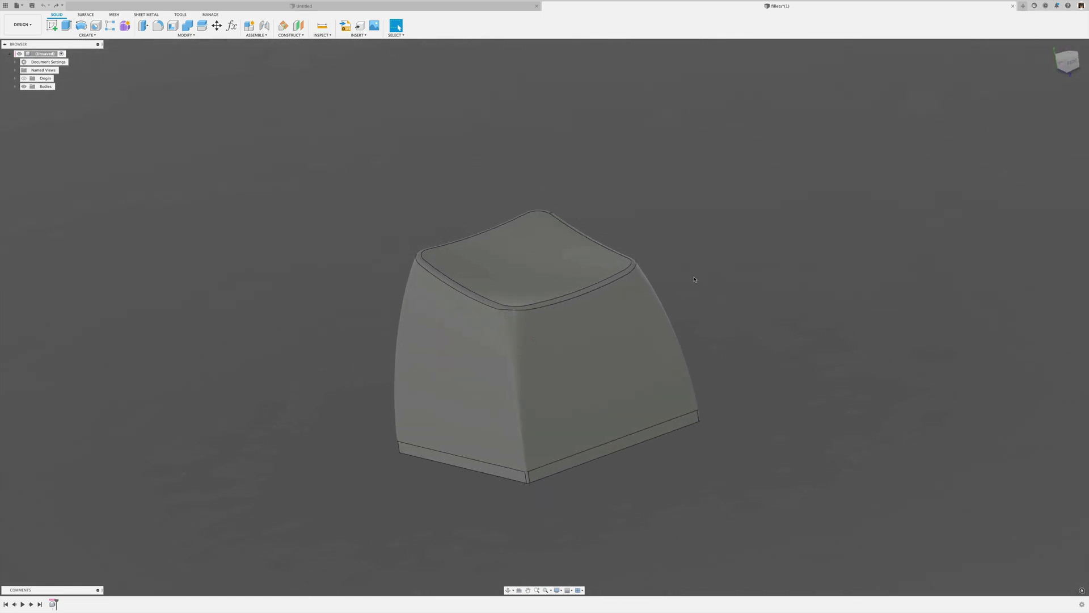
{"action": "left_click", "coordinate": [321, 35]}
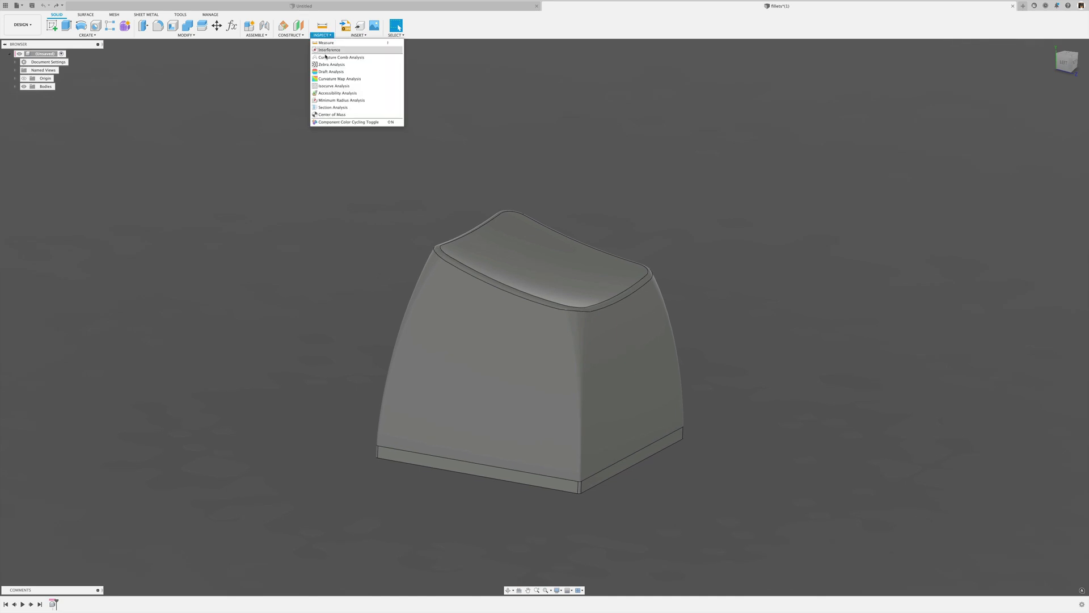
{"action": "left_click", "coordinate": [340, 78]}
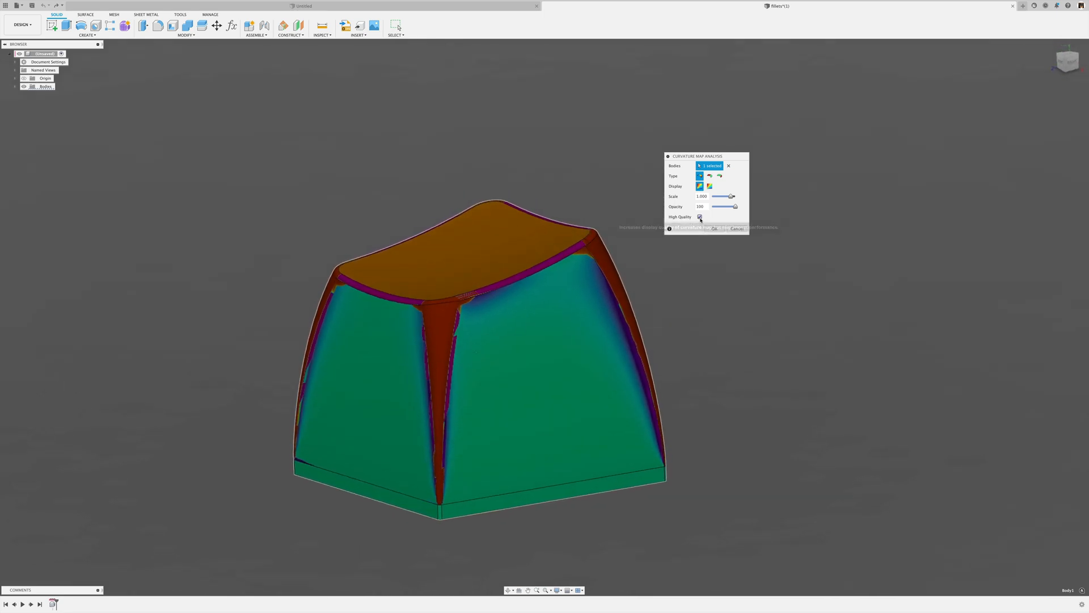
{"action": "left_click", "coordinate": [700, 217]}
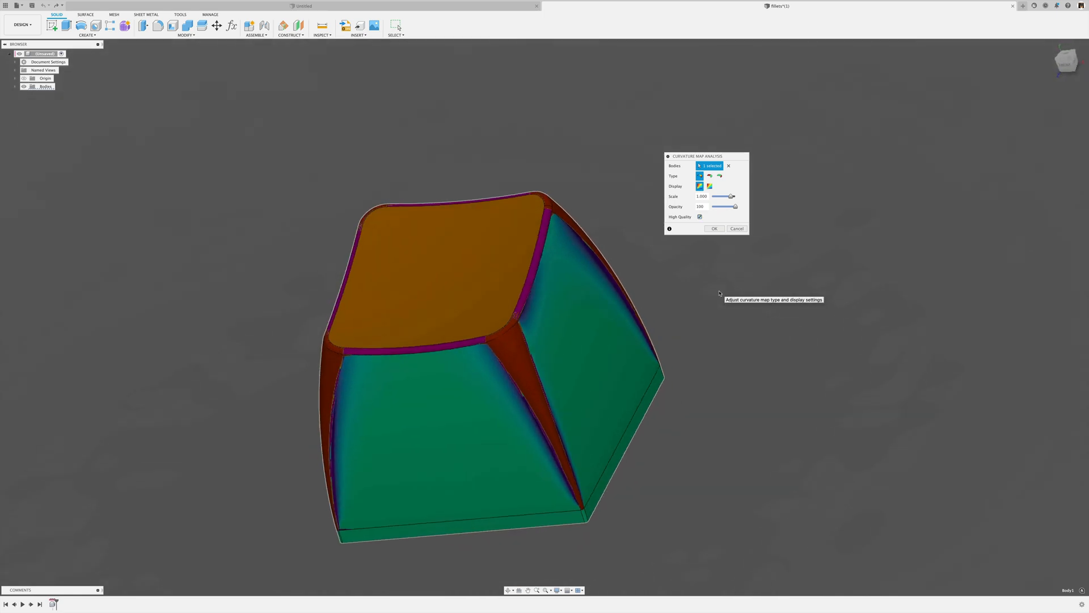
{"action": "left_click", "coordinate": [713, 228]}
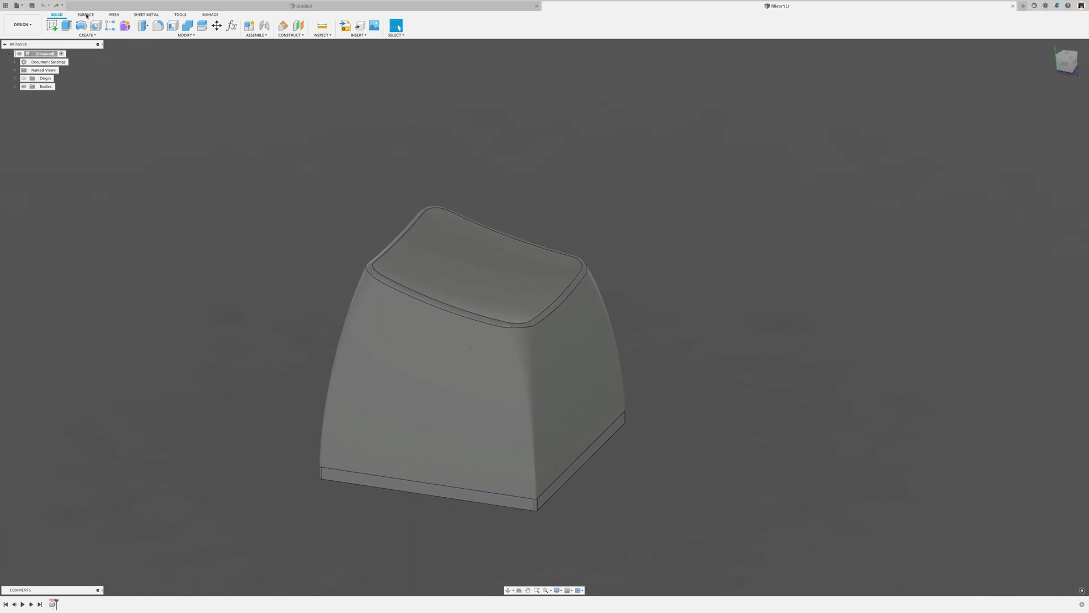
Step: Start Unstitch with Chain Selection off and the keycap body picked, then cancel it
{"action": "left_click", "coordinate": [85, 14]}
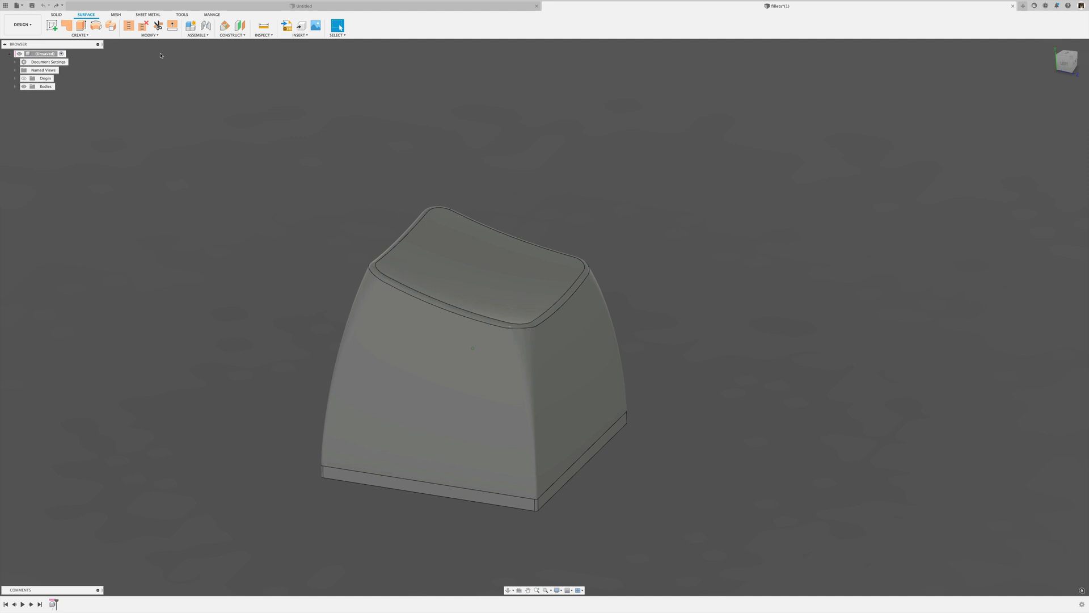
{"action": "mouse_move", "coordinate": [144, 27]}
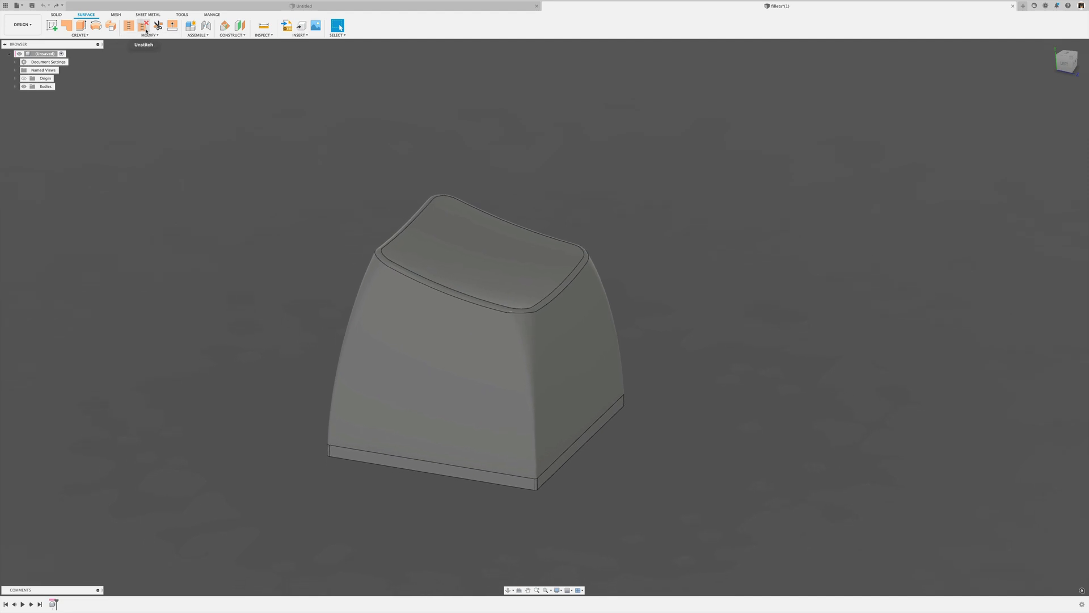
{"action": "left_click", "coordinate": [143, 26]}
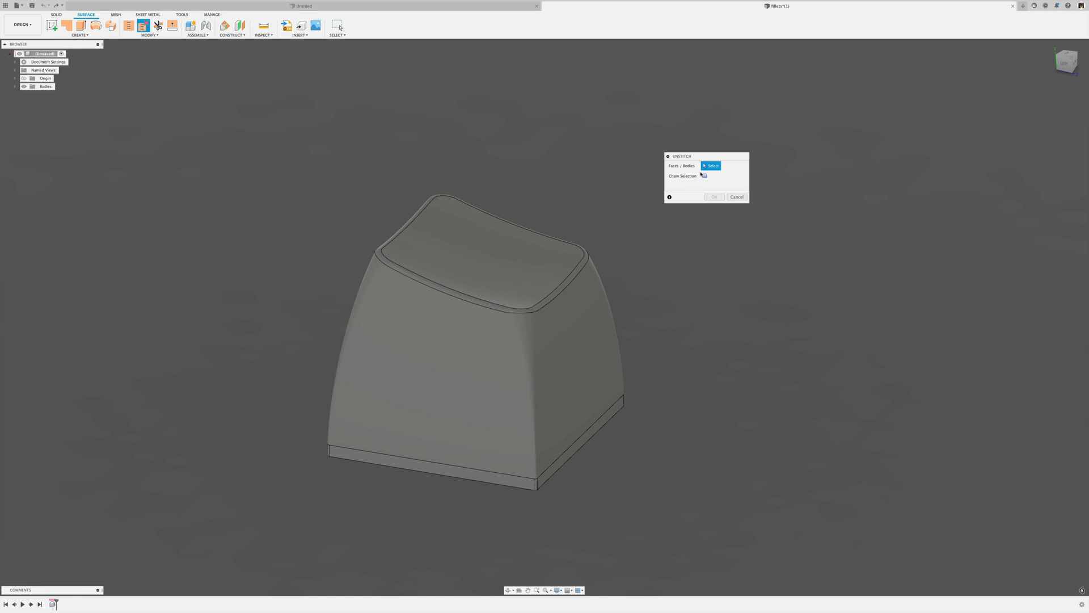
{"action": "mouse_move", "coordinate": [573, 190]}
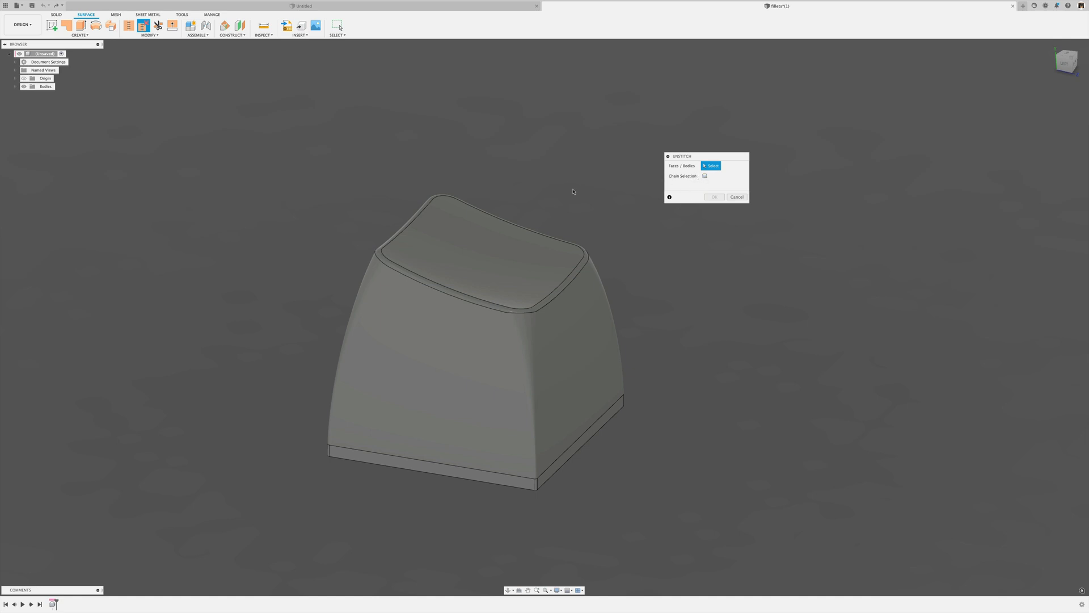
{"action": "left_click", "coordinate": [479, 247]}
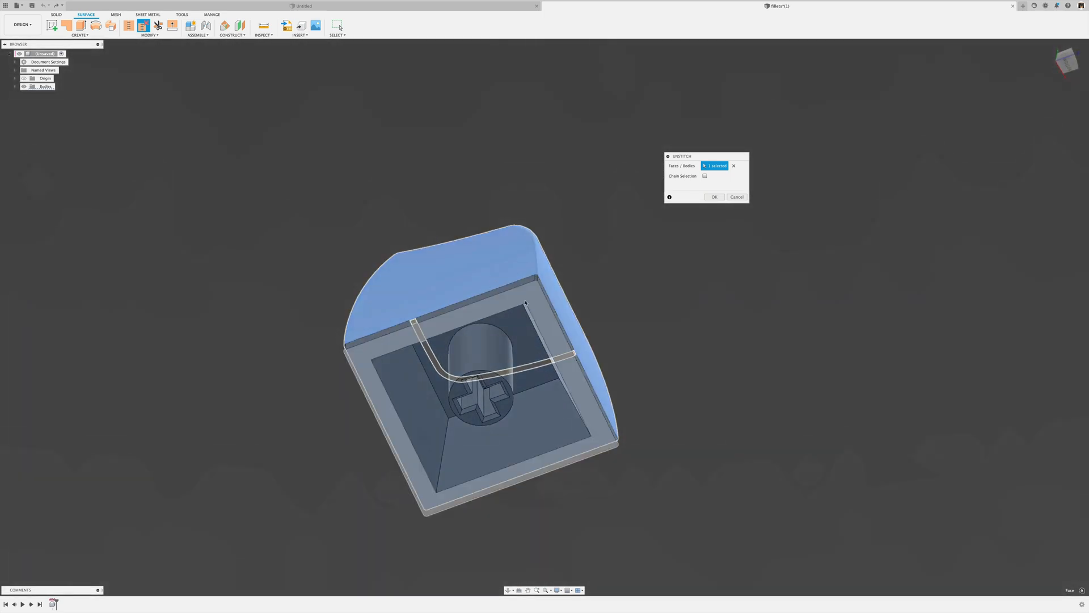
{"action": "scroll", "scroll_direction": "up", "scroll_amount": 3}
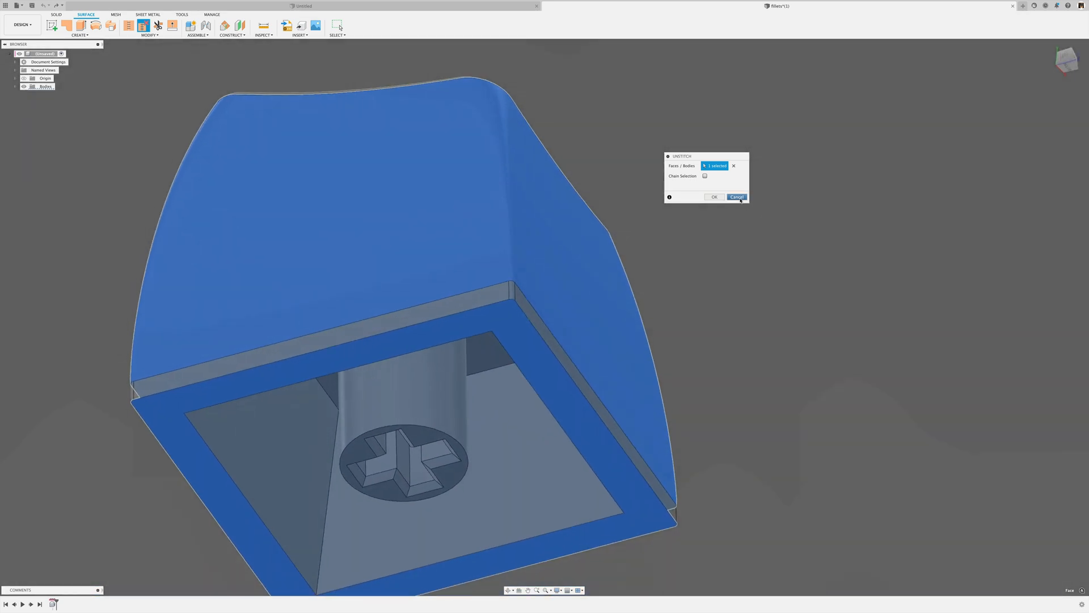
{"action": "left_click", "coordinate": [736, 196]}
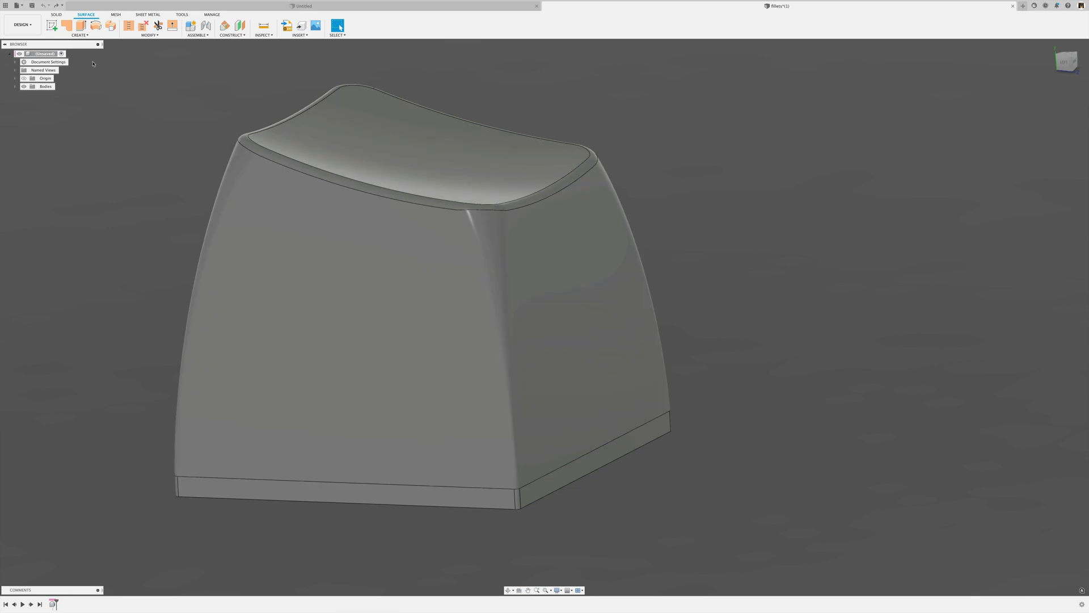
Step: Unstitch the keycap into four separate surface bodies and expand the Bodies folder
{"action": "left_click", "coordinate": [56, 15]}
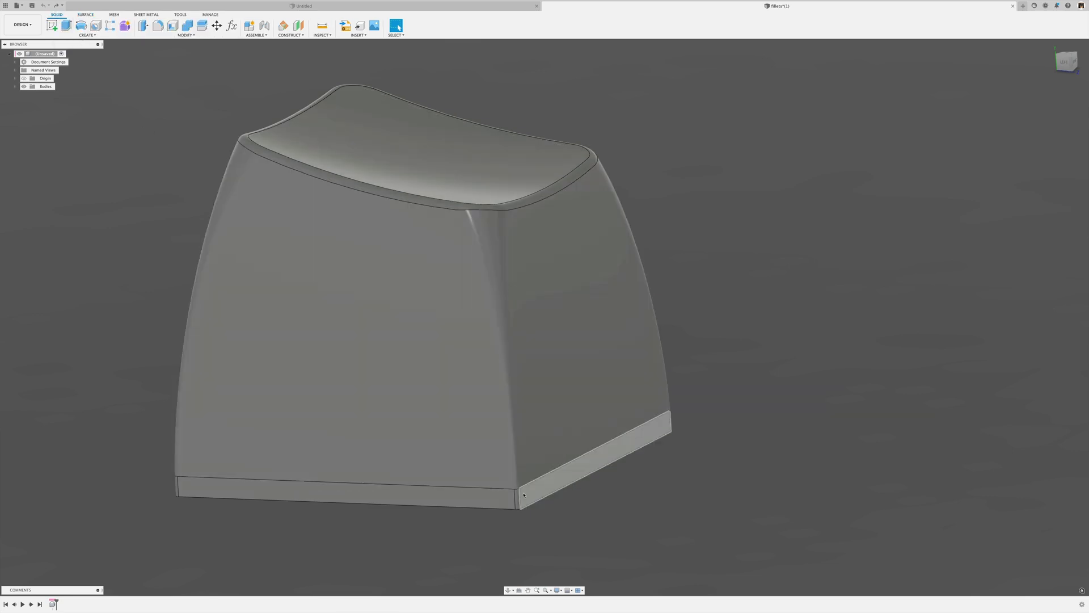
{"action": "left_click", "coordinate": [517, 496]}
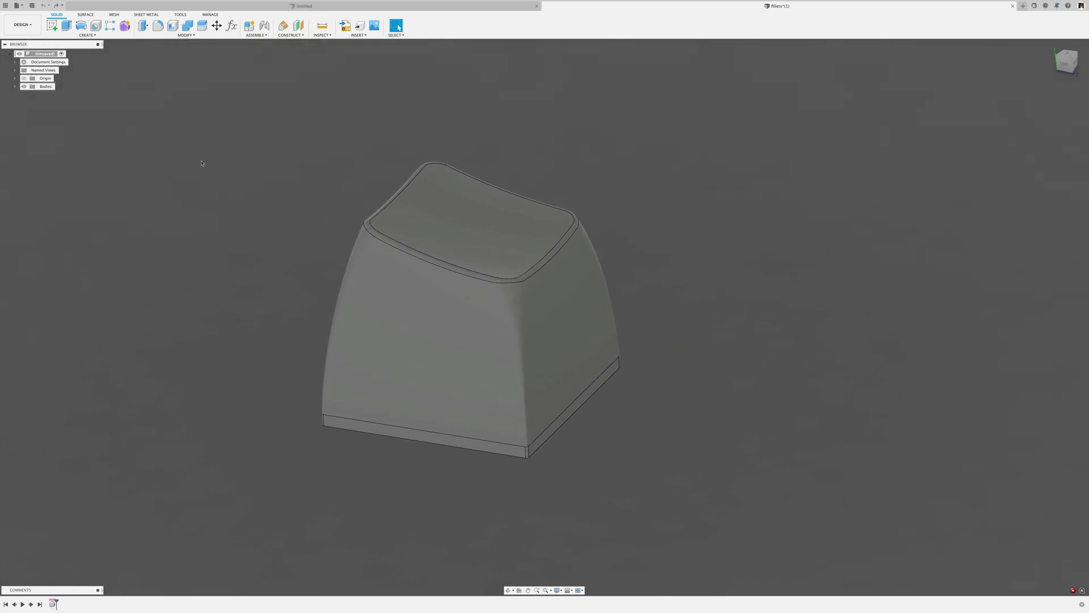
{"action": "left_click", "coordinate": [85, 14]}
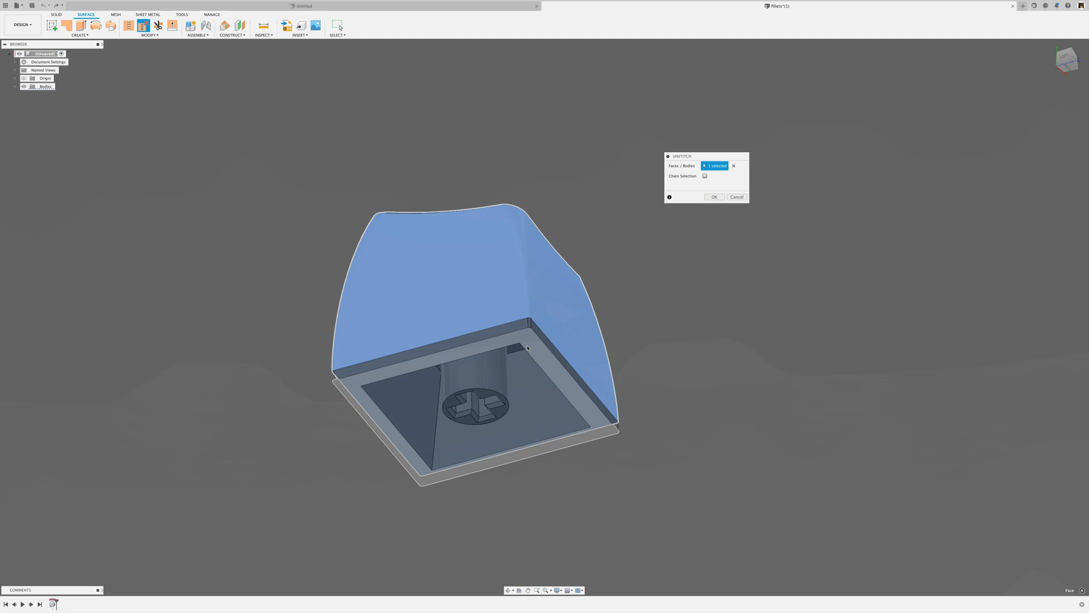
{"action": "left_click", "coordinate": [736, 196]}
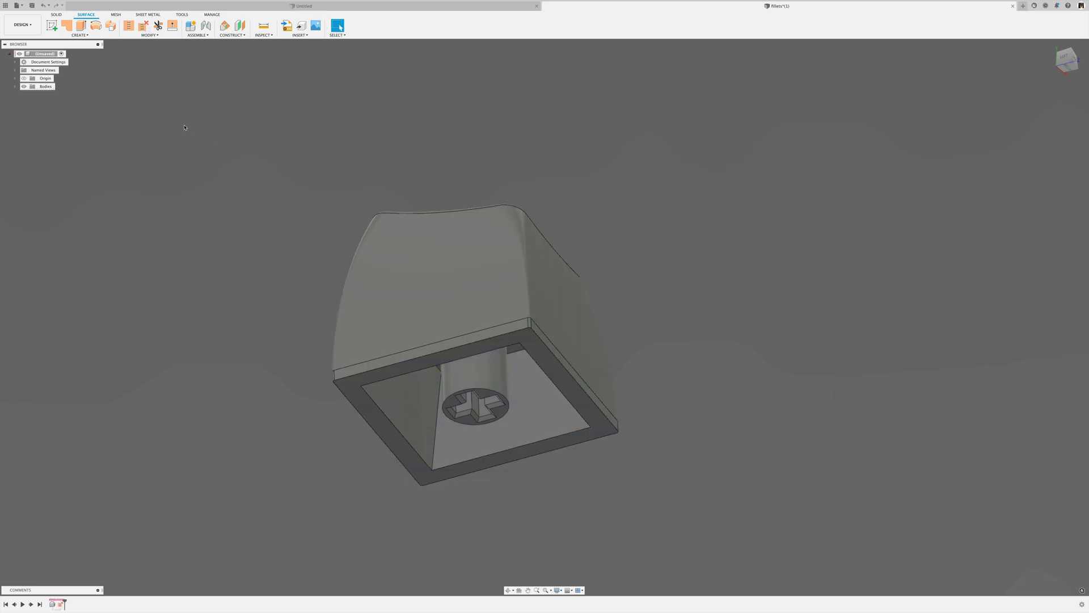
{"action": "left_click", "coordinate": [15, 86]}
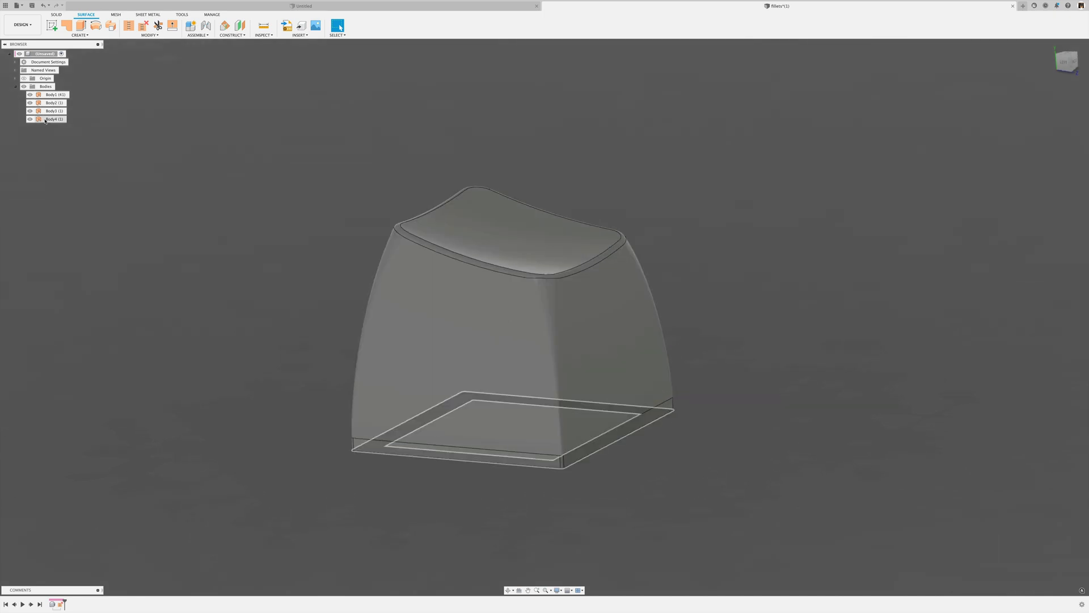
Step: Untrim the curved top surface (Body3) back to its full shape
{"action": "left_click", "coordinate": [54, 94]}
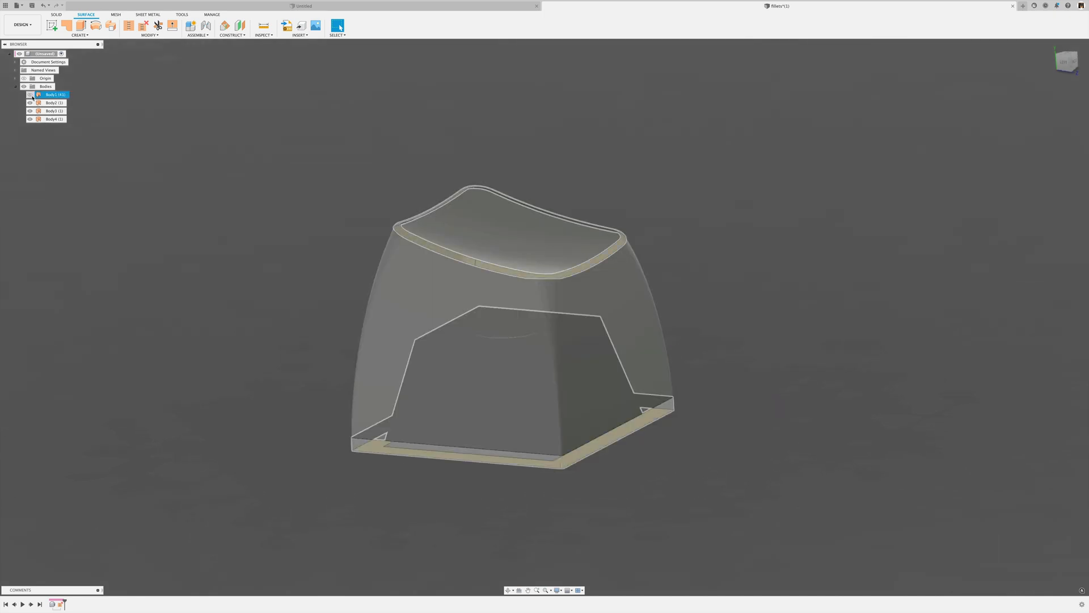
{"action": "left_click", "coordinate": [53, 110]}
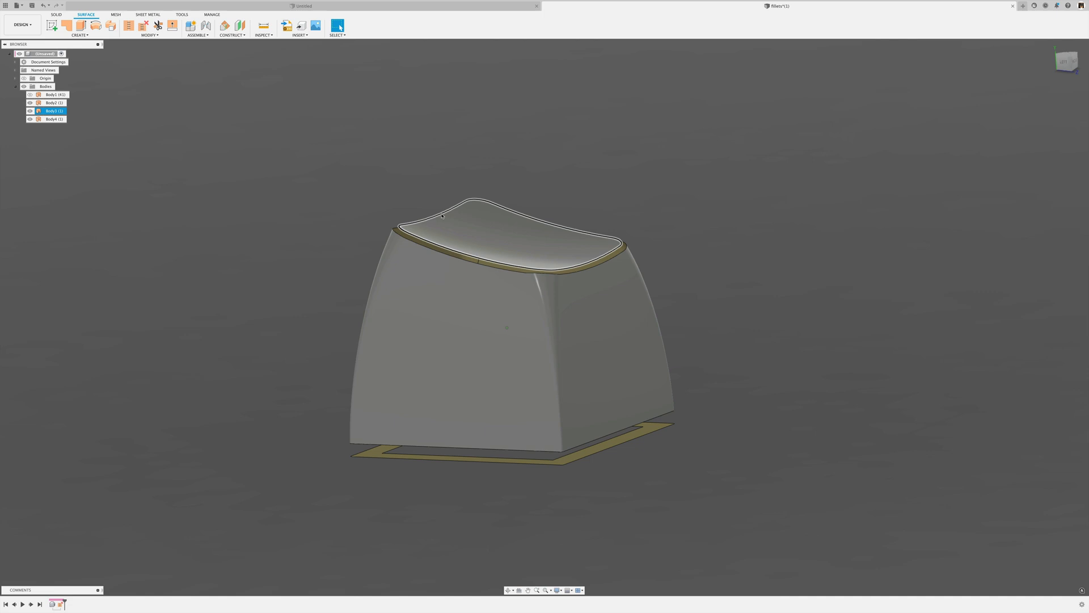
{"action": "left_click", "coordinate": [148, 28]}
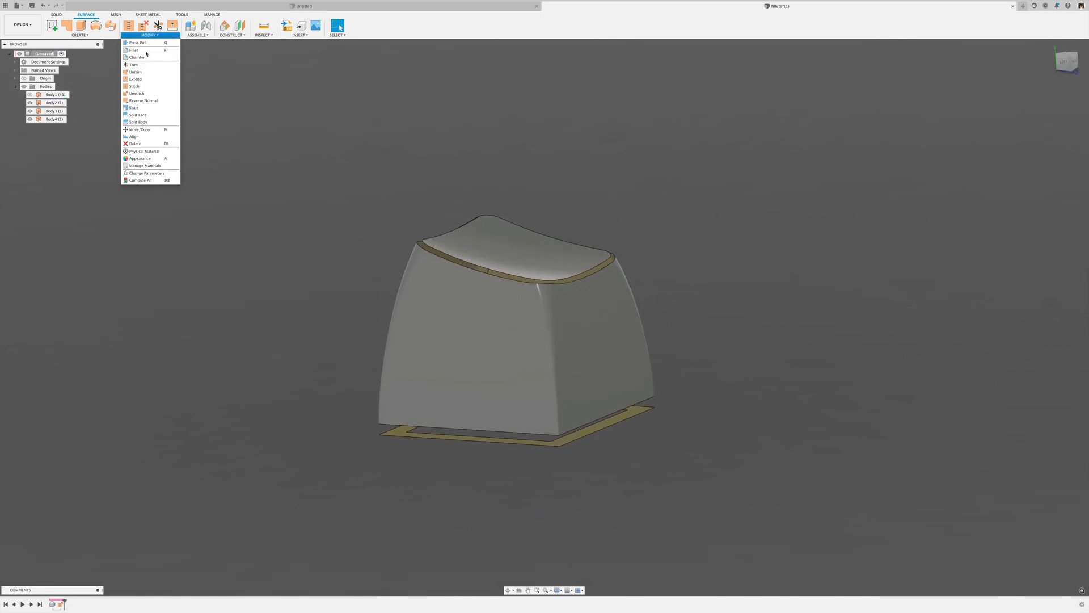
{"action": "left_click", "coordinate": [135, 71]}
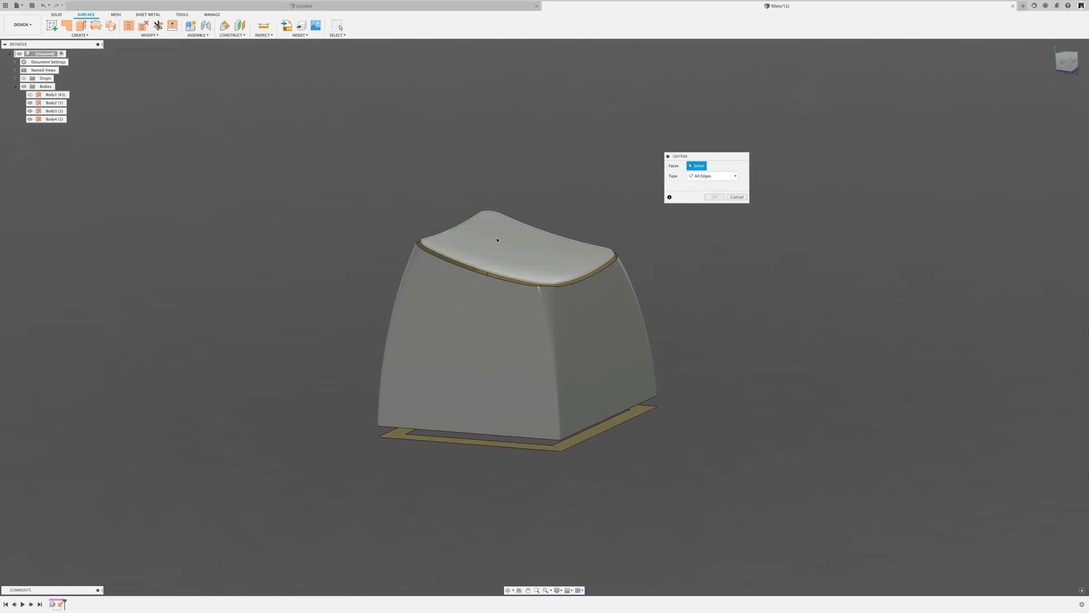
{"action": "left_click", "coordinate": [497, 241]}
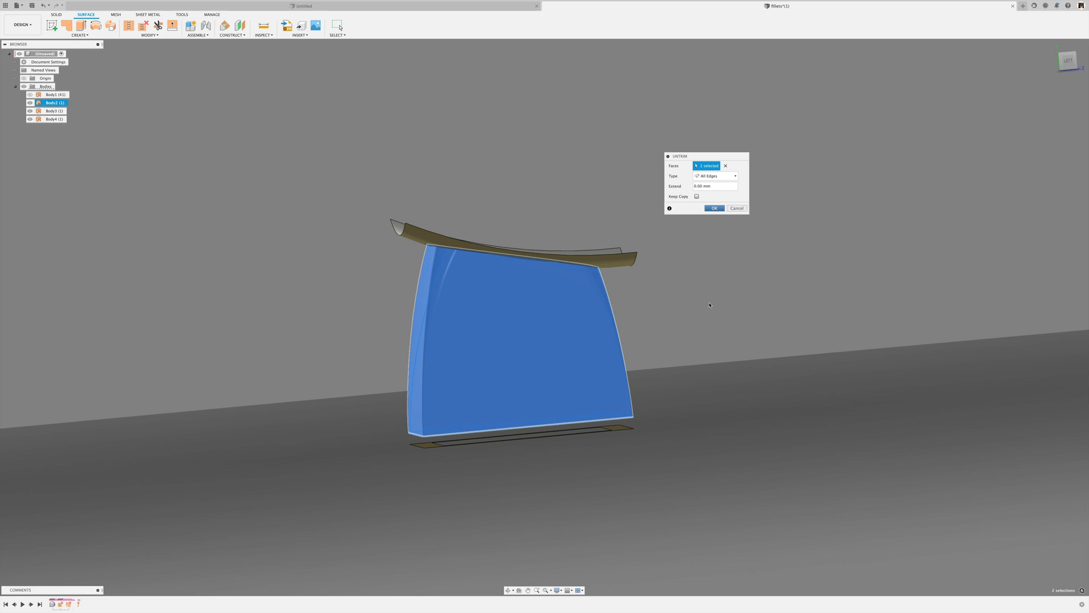
Step: Repeat Untrim on the base face and confirm it
{"action": "right_click", "coordinate": [701, 313]}
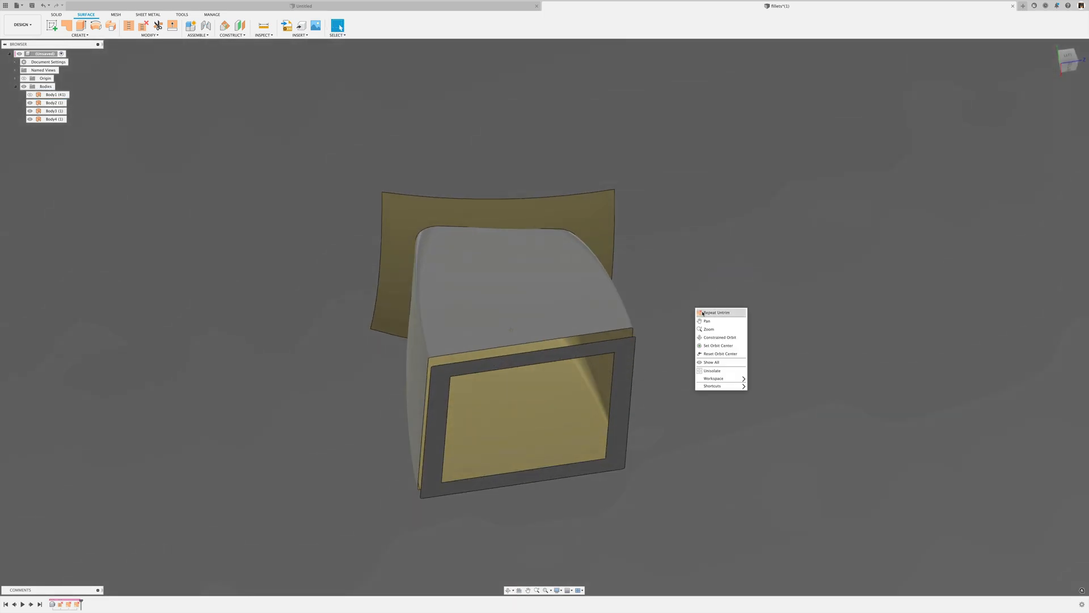
{"action": "left_click", "coordinate": [716, 312]}
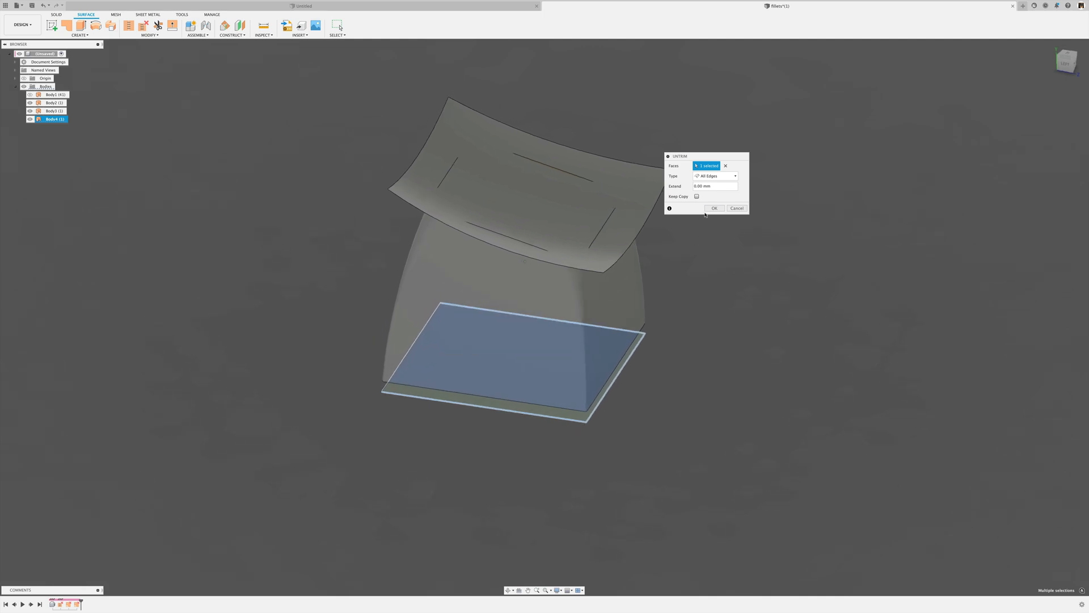
{"action": "left_click", "coordinate": [714, 208]}
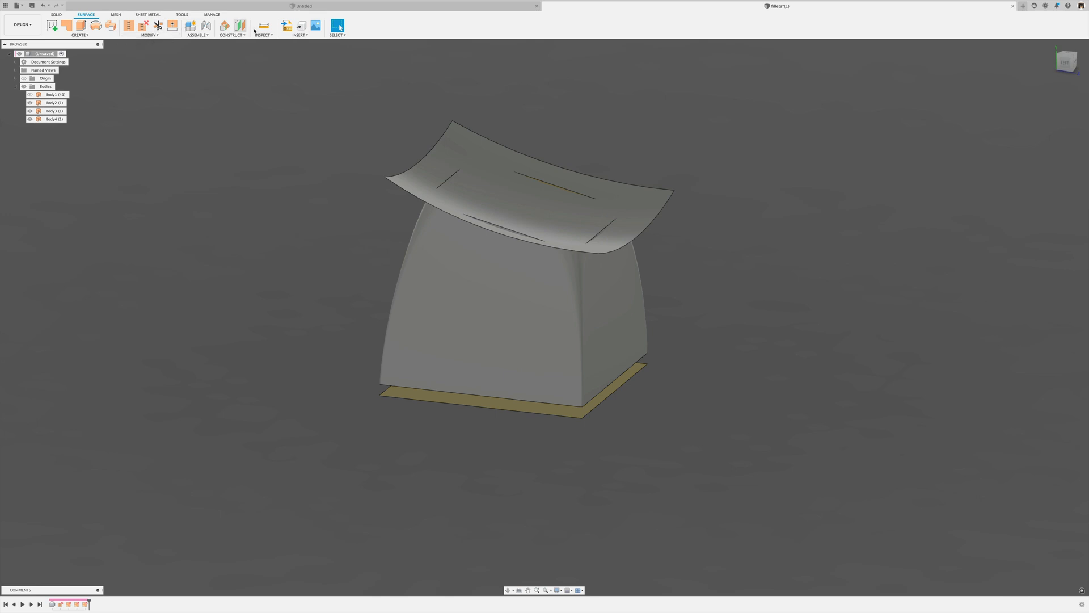
Step: Extrude the base outline profile 1 mm downward into a thin new body, then hide the keycap
{"action": "left_click", "coordinate": [264, 25]}
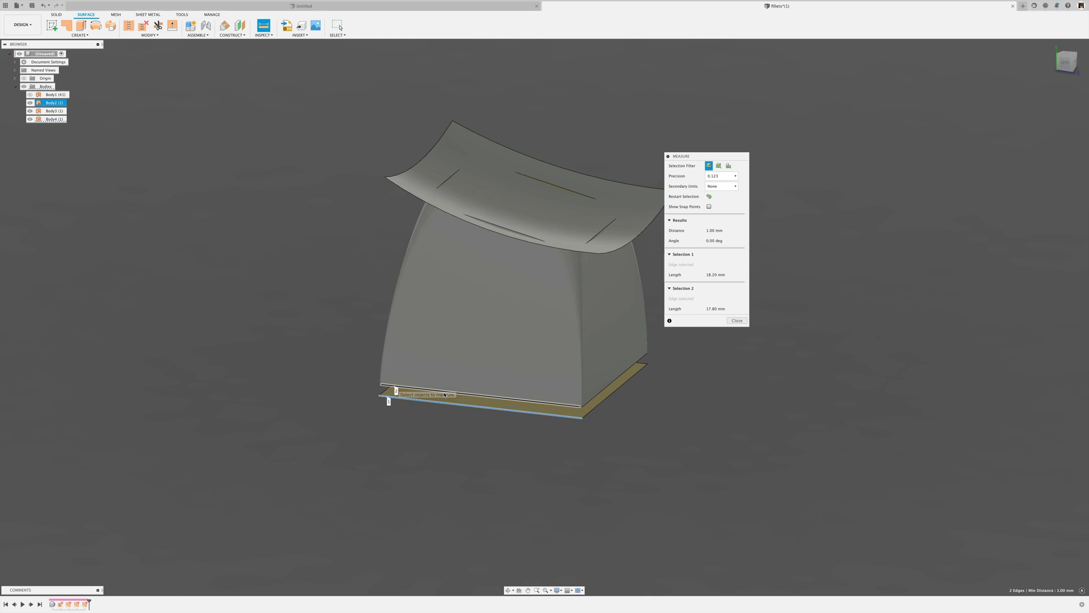
{"action": "left_click", "coordinate": [737, 320]}
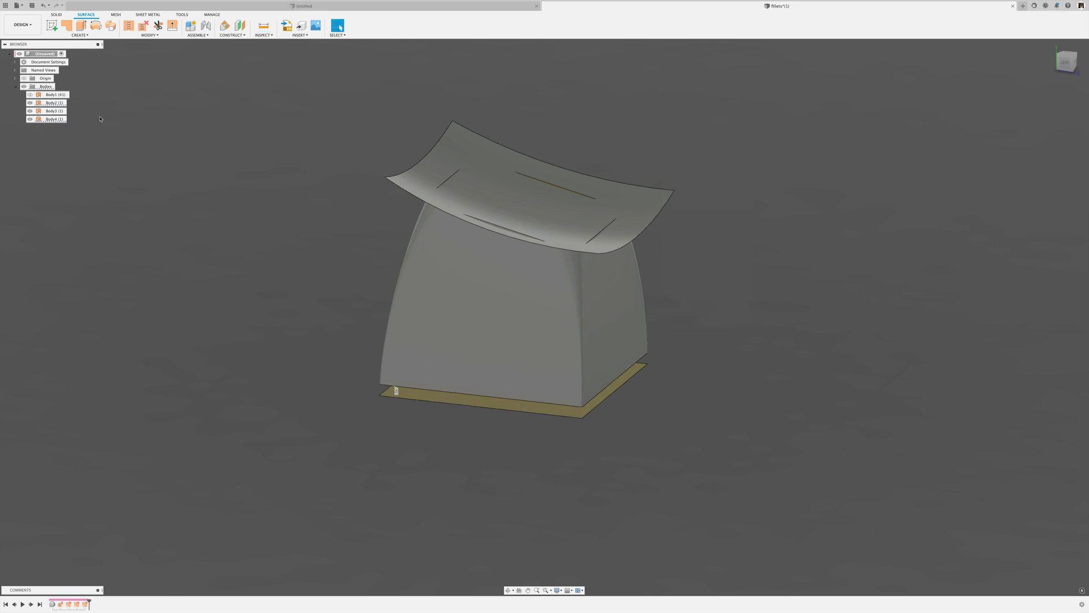
{"action": "left_click", "coordinate": [81, 26]}
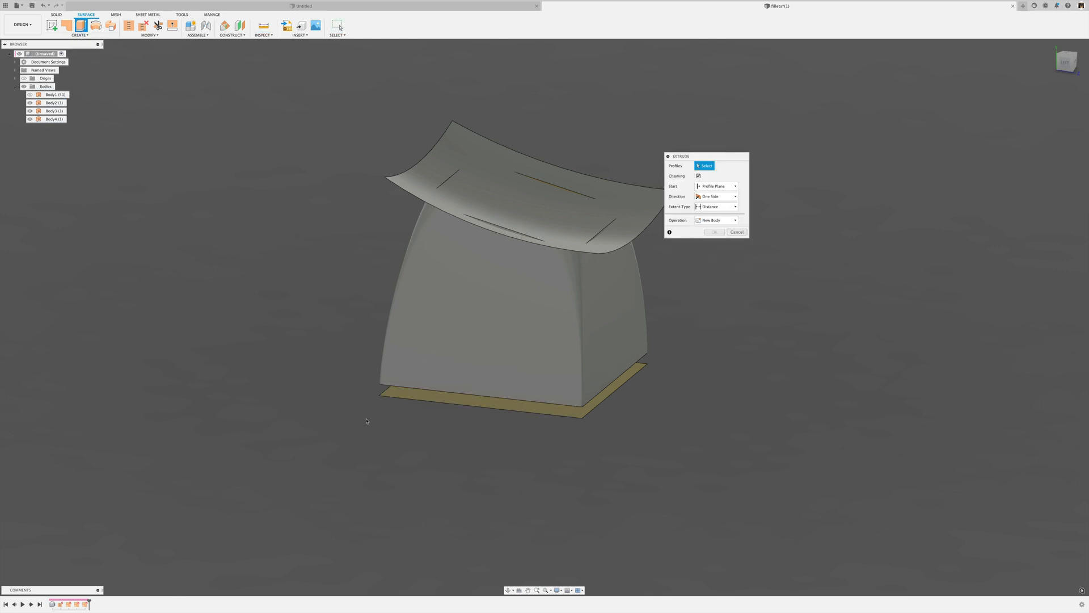
{"action": "left_click", "coordinate": [514, 389]}
{"action": "type", "text": "-1"}
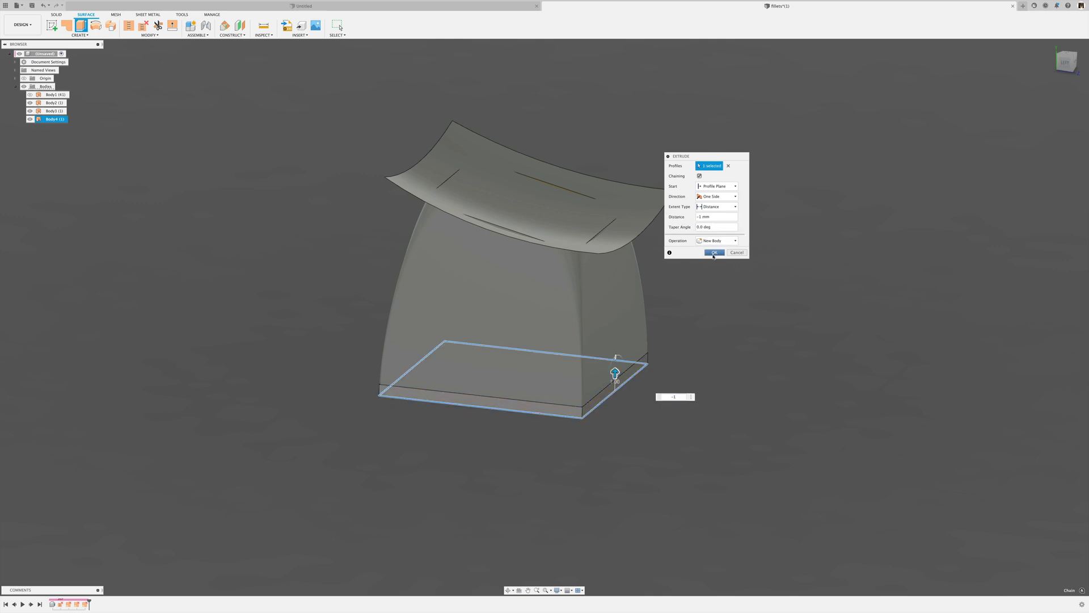
{"action": "left_click", "coordinate": [713, 252]}
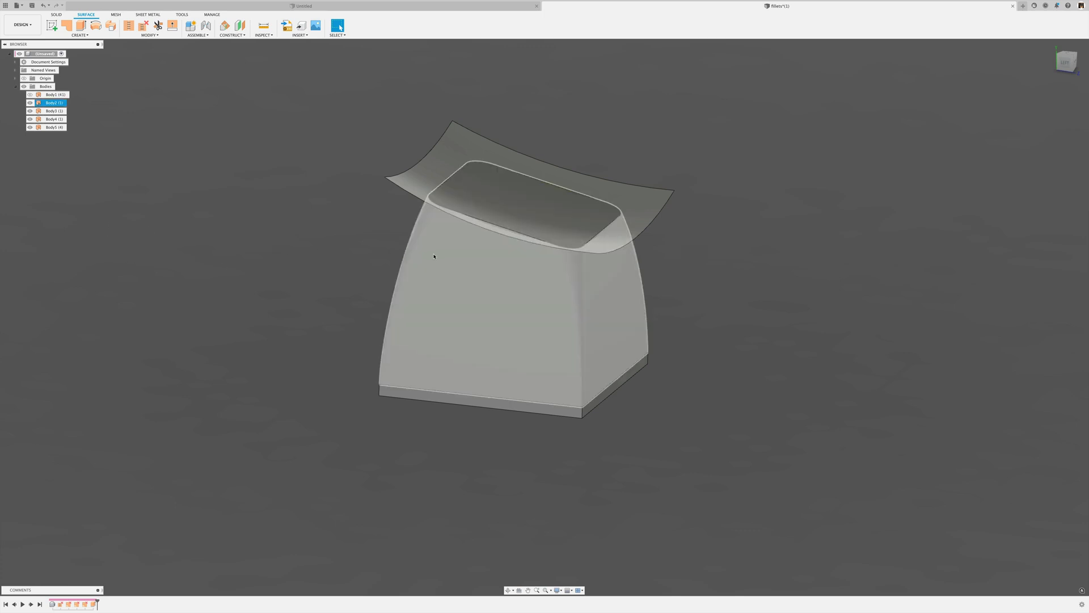
{"action": "left_click", "coordinate": [500, 292]}
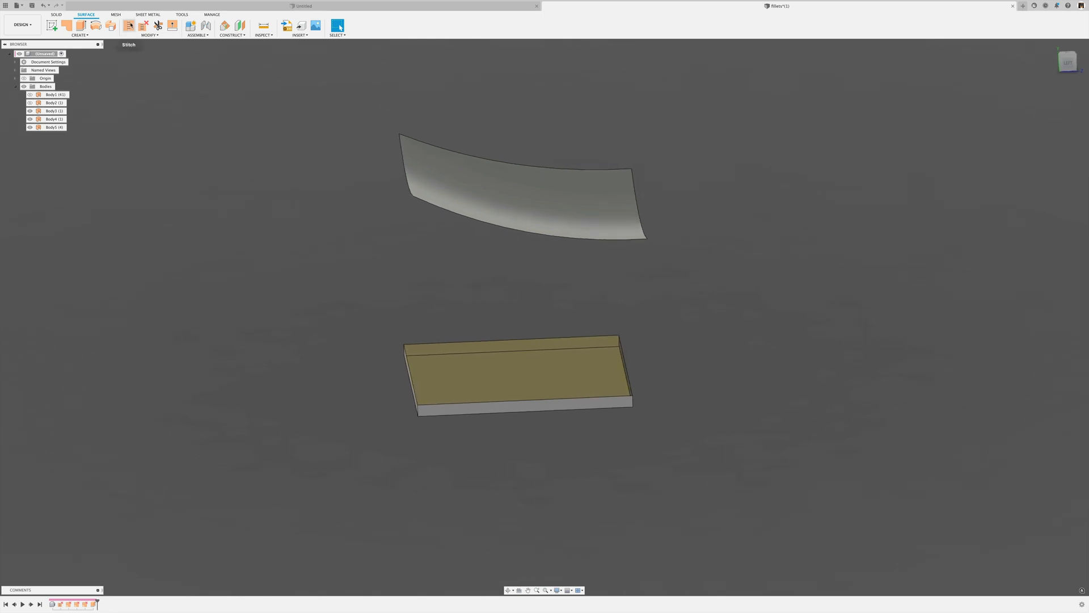
Step: Stitch the thin slab's surface bodies into one body
{"action": "left_click", "coordinate": [128, 26]}
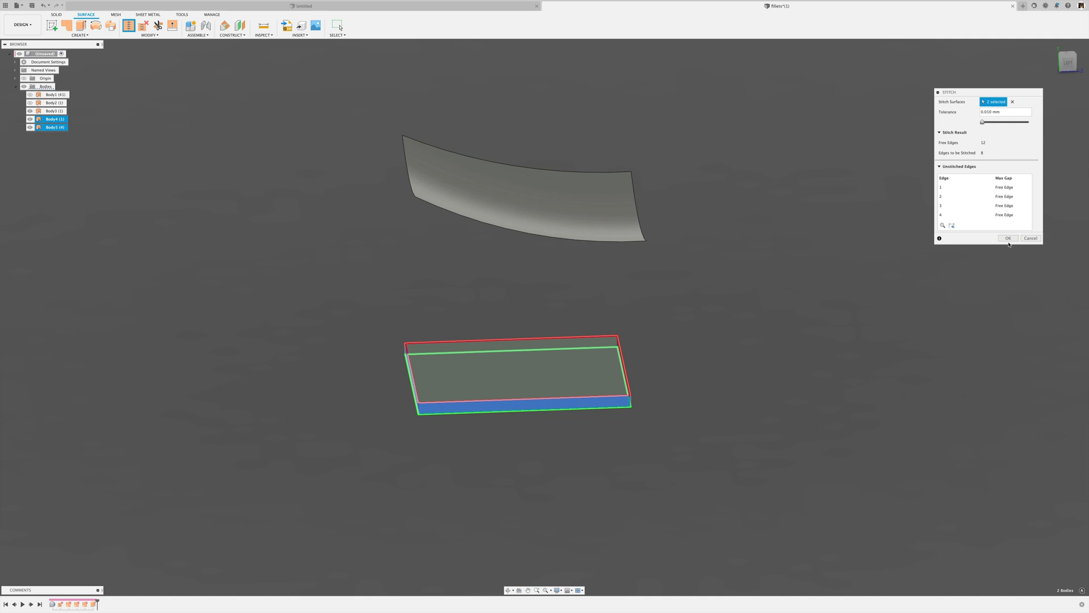
{"action": "left_click", "coordinate": [1007, 237]}
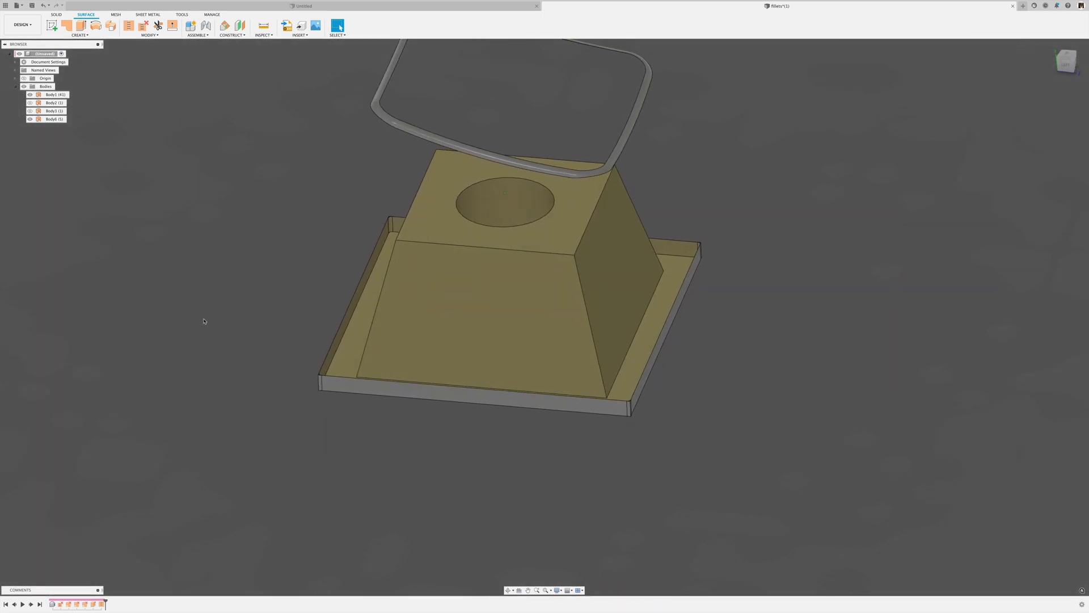
Step: Show the base slab, delete the rounded ring body, and view the housing from underneath
{"action": "left_click", "coordinate": [29, 103]}
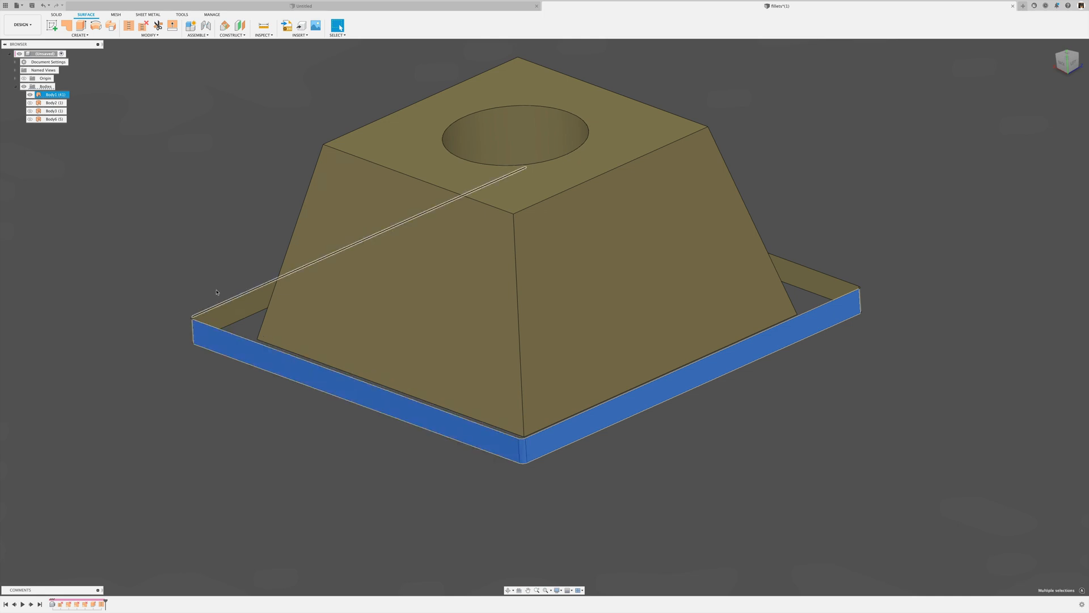
{"action": "scroll", "scroll_direction": "up", "scroll_amount": 3}
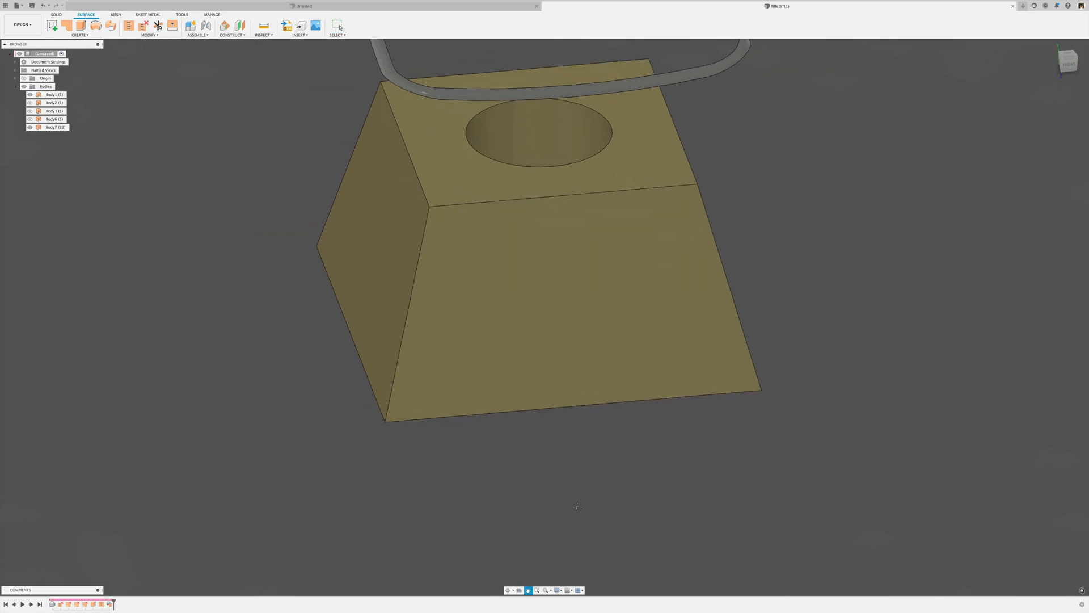
{"action": "left_click", "coordinate": [54, 103]}
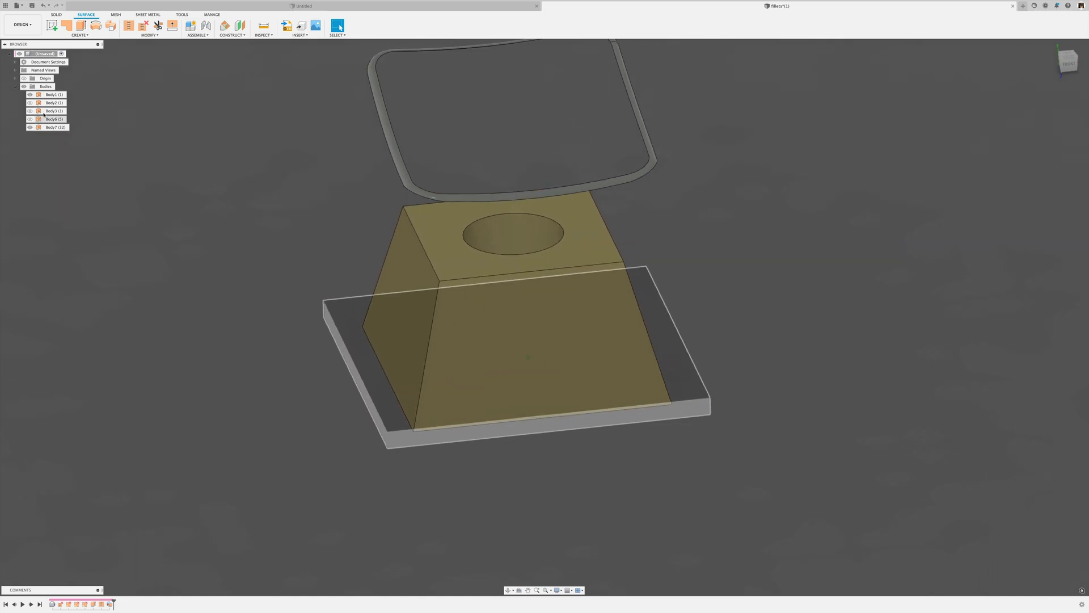
{"action": "left_click", "coordinate": [53, 95]}
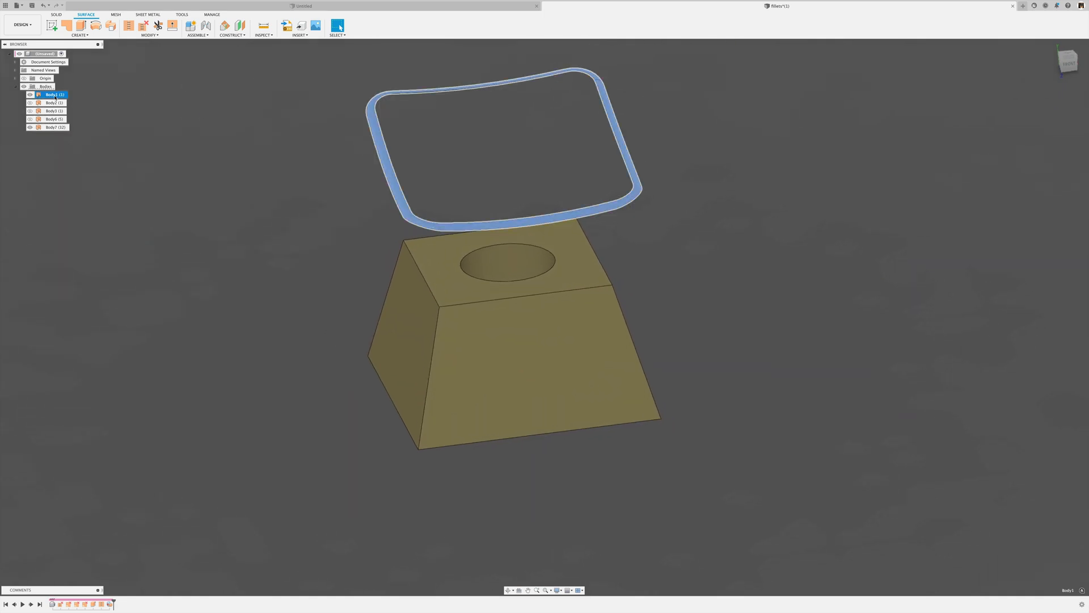
{"action": "key", "text": "Delete"}
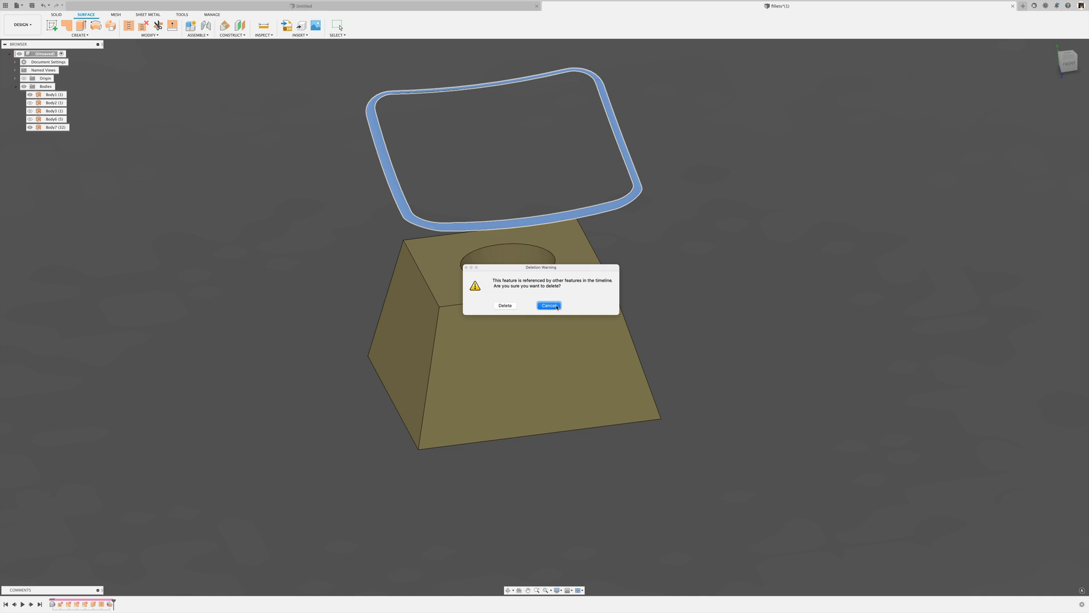
{"action": "left_click", "coordinate": [548, 306]}
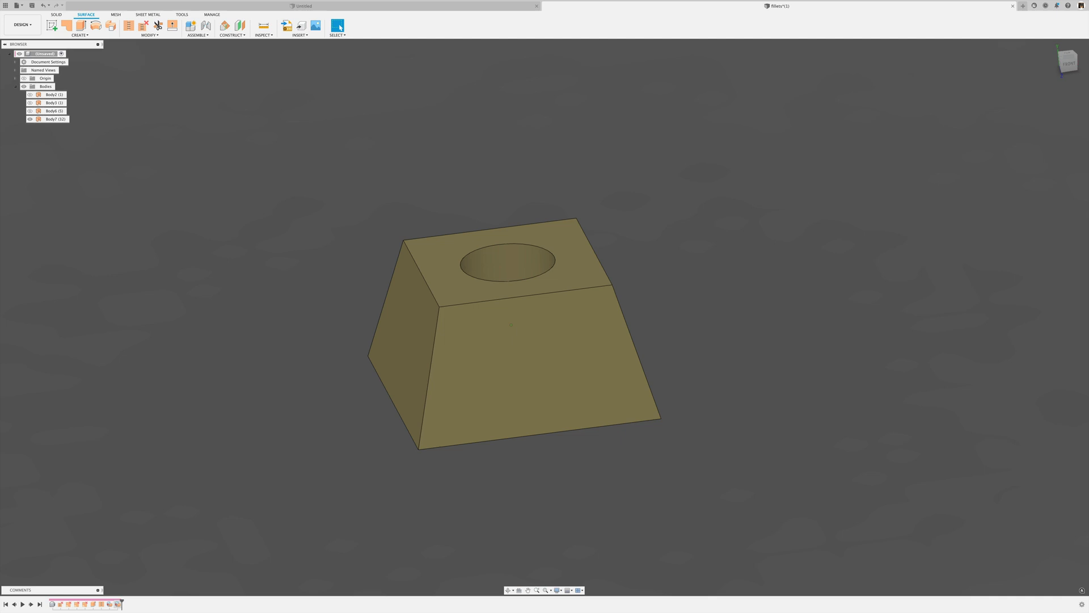
{"action": "left_click", "coordinate": [30, 103]}
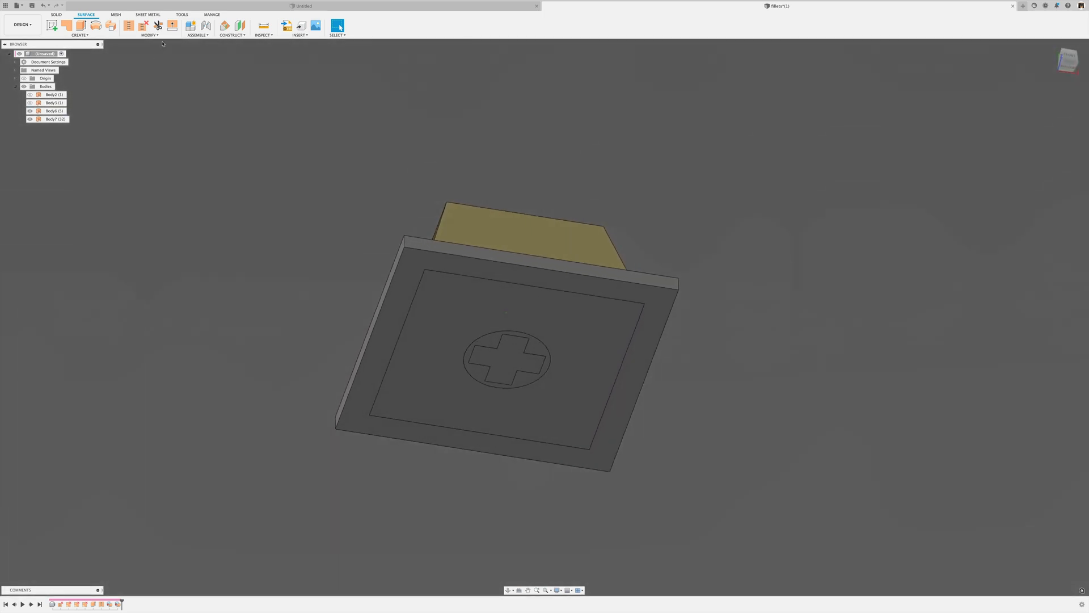
Step: Trim away the housing's bottom face region
{"action": "left_click", "coordinate": [158, 25]}
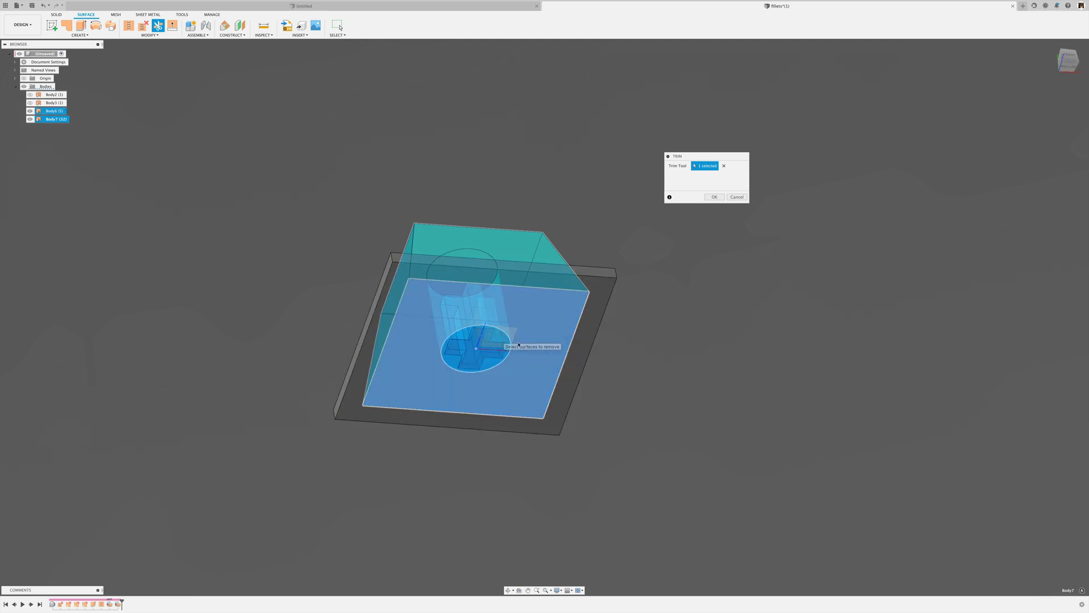
{"action": "left_click", "coordinate": [472, 347]}
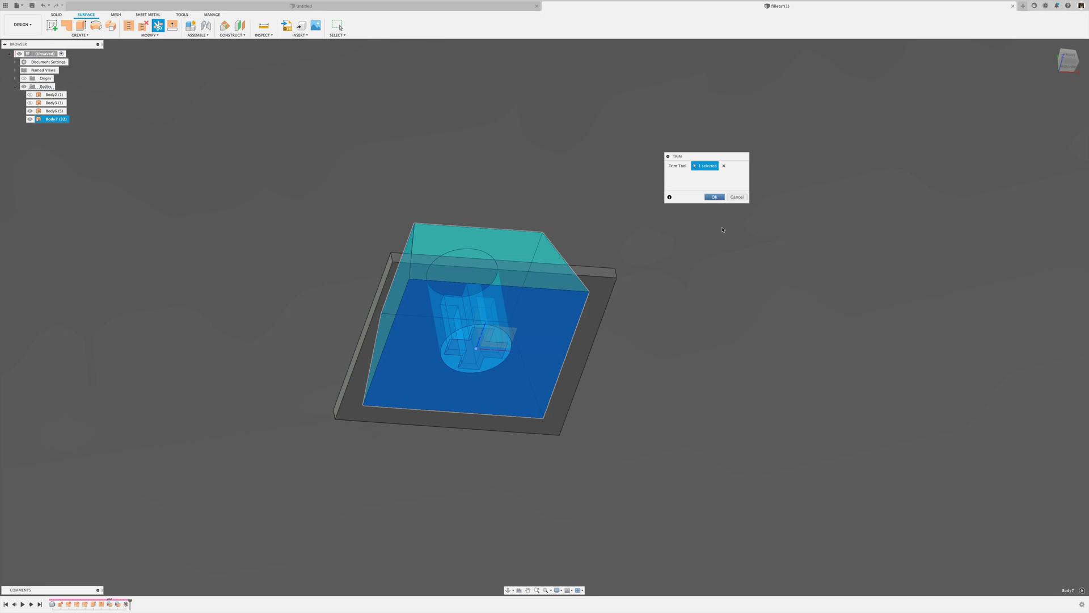
{"action": "left_click", "coordinate": [713, 196]}
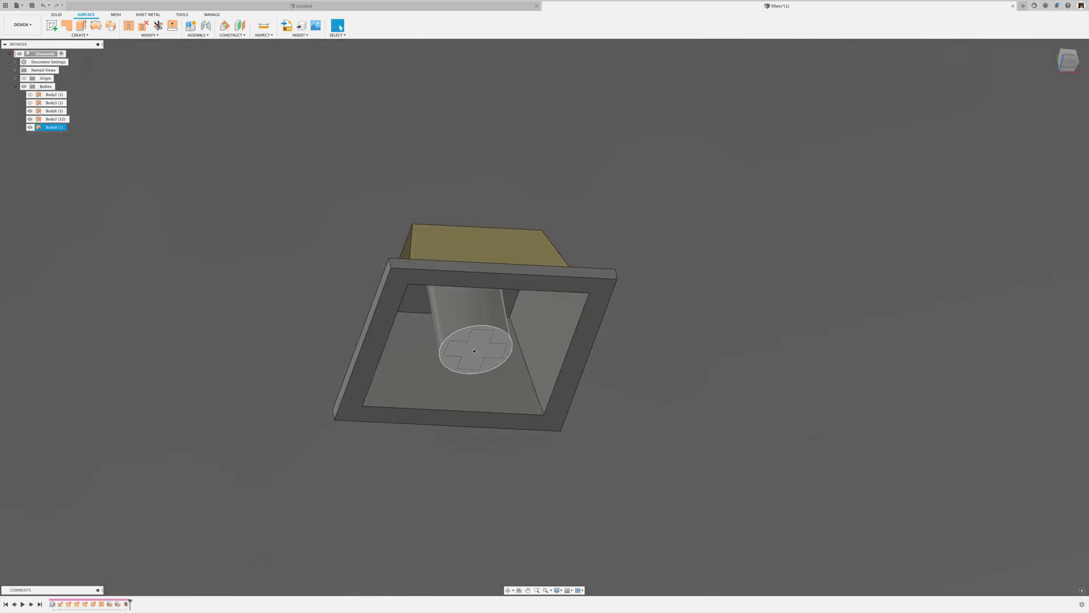
{"action": "left_click", "coordinate": [53, 120]}
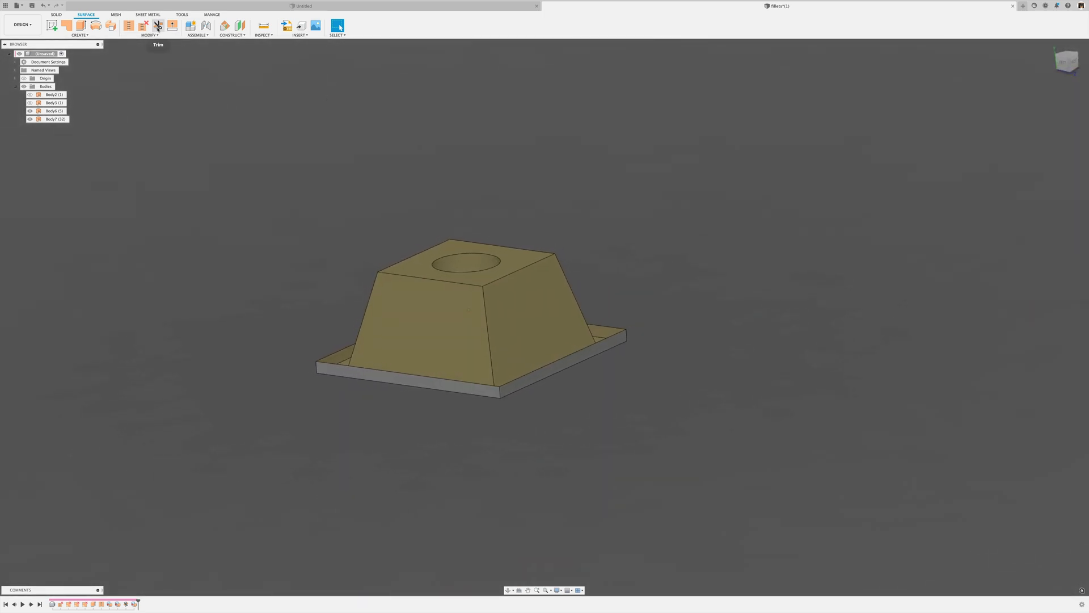
Step: Stitch the housing and base slab into a single body, then hide it
{"action": "left_click", "coordinate": [158, 26]}
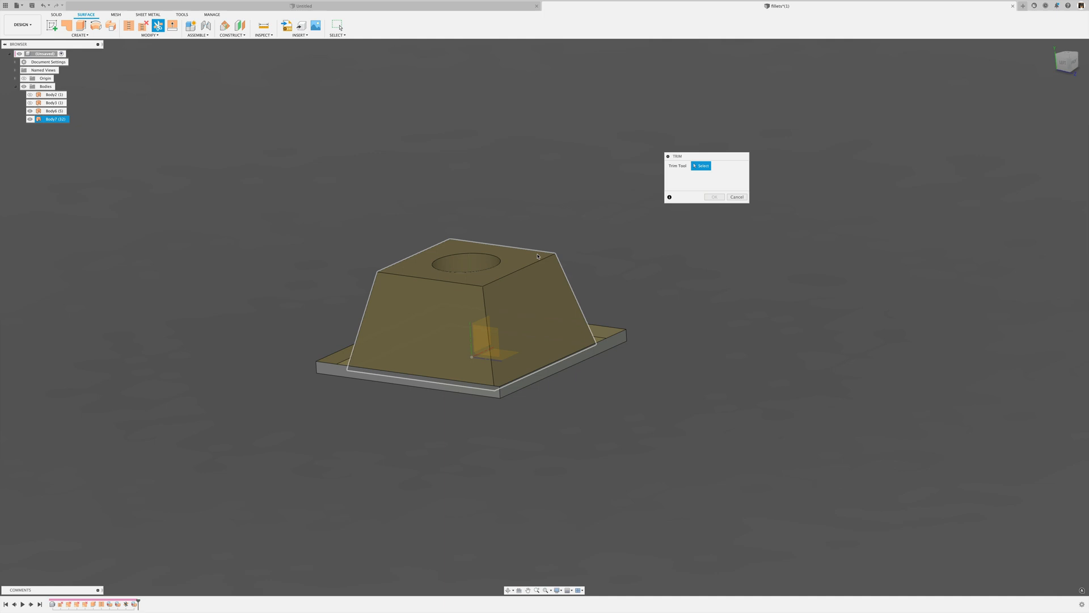
{"action": "left_click", "coordinate": [736, 196]}
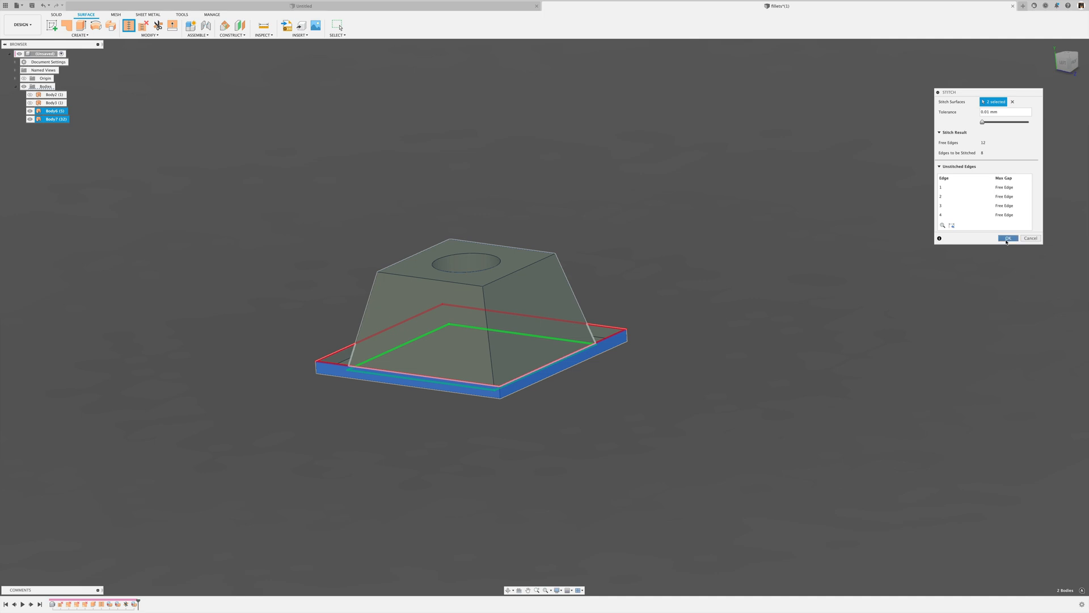
{"action": "left_click", "coordinate": [1008, 238]}
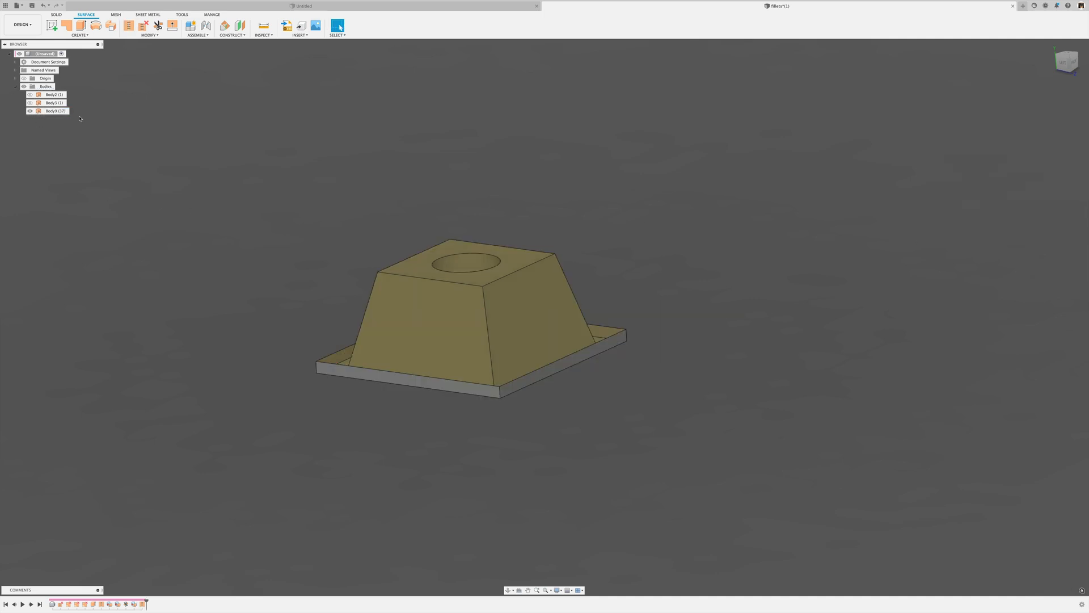
{"action": "left_click", "coordinate": [55, 110]}
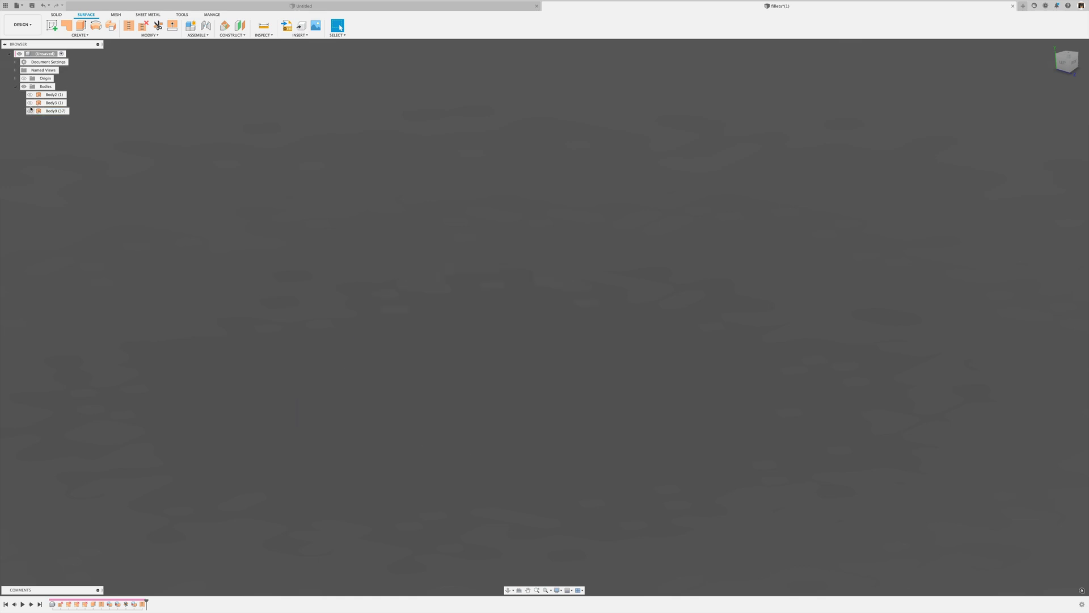
Step: Show the keycap and sketch its intersection curve with the sketch plane across the top dish
{"action": "left_click", "coordinate": [29, 103]}
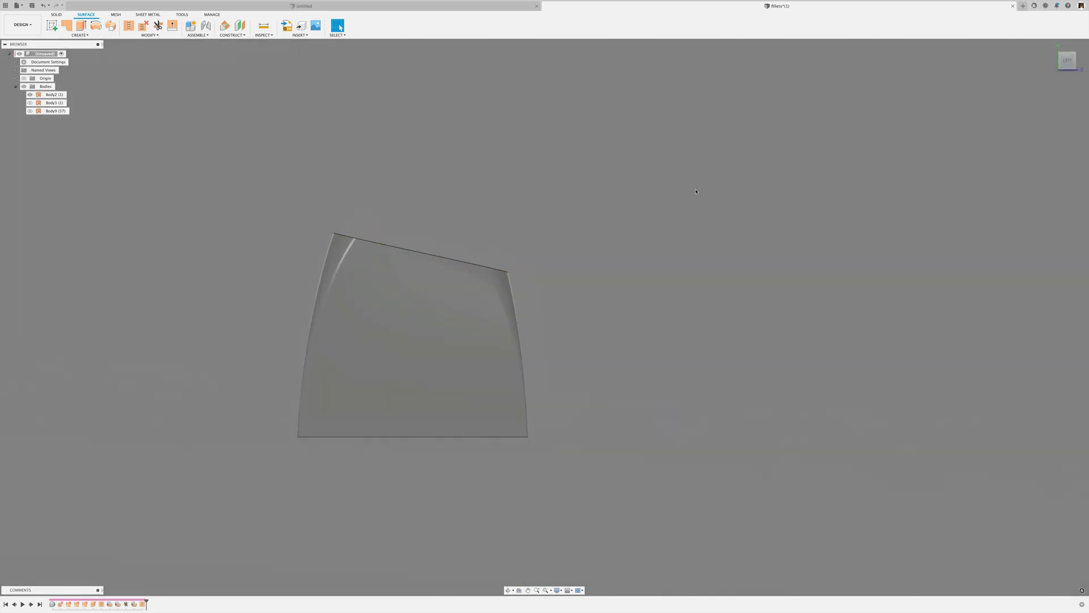
{"action": "left_click", "coordinate": [53, 94]}
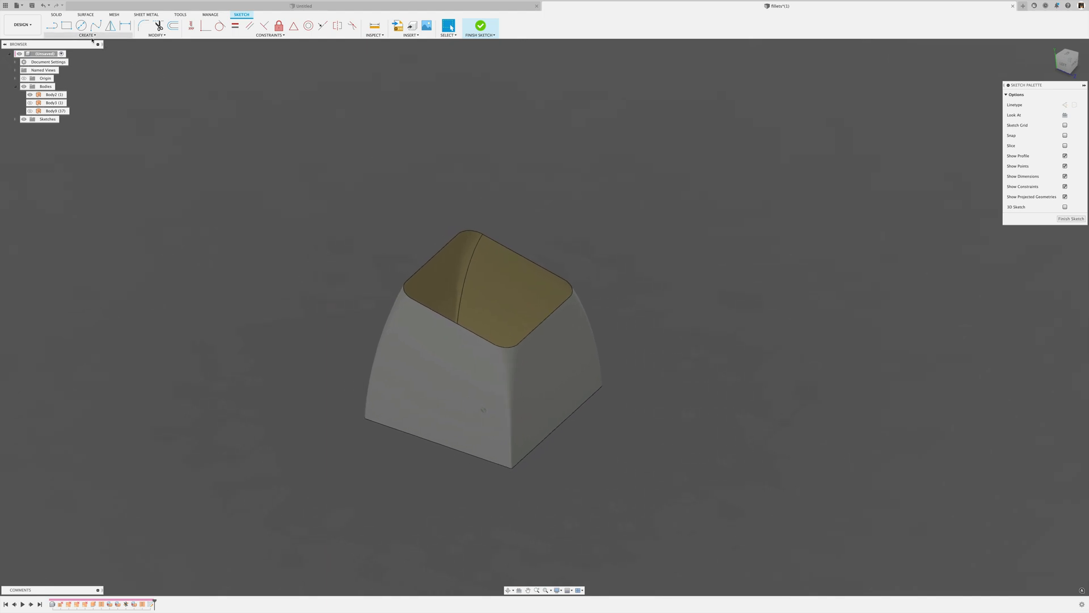
{"action": "left_click", "coordinate": [87, 35]}
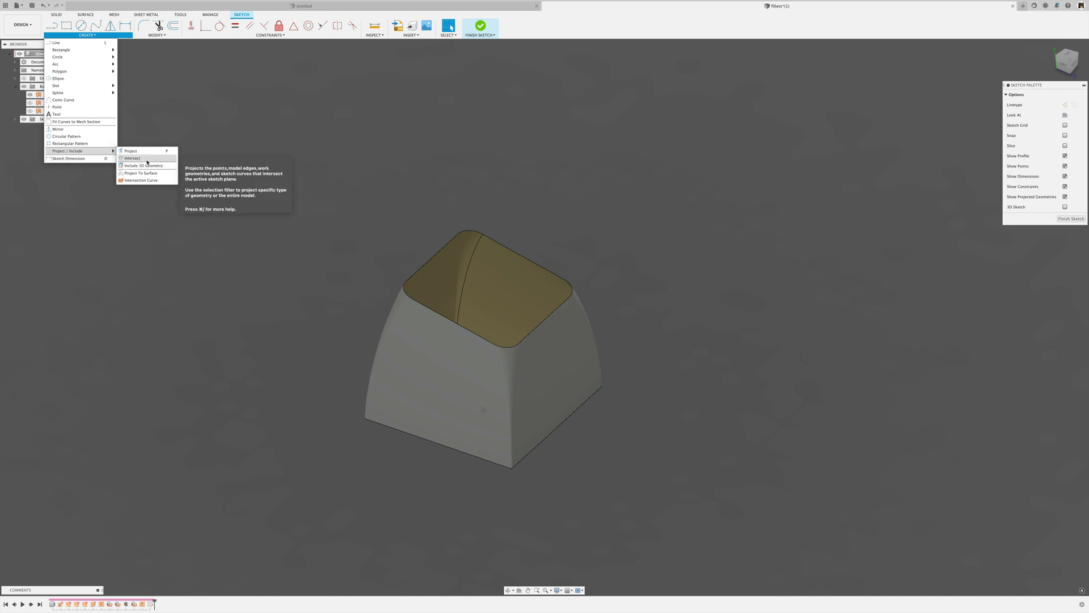
{"action": "left_click", "coordinate": [132, 157]}
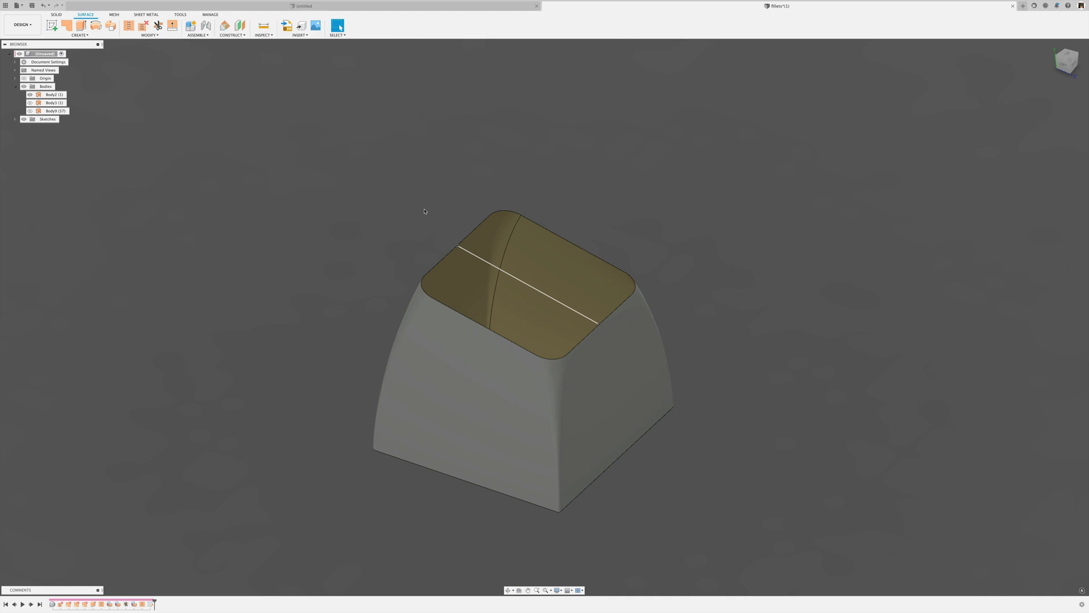
Step: Create a Plane at Angle through the top centre line at 0.0 deg
{"action": "left_click", "coordinate": [232, 35]}
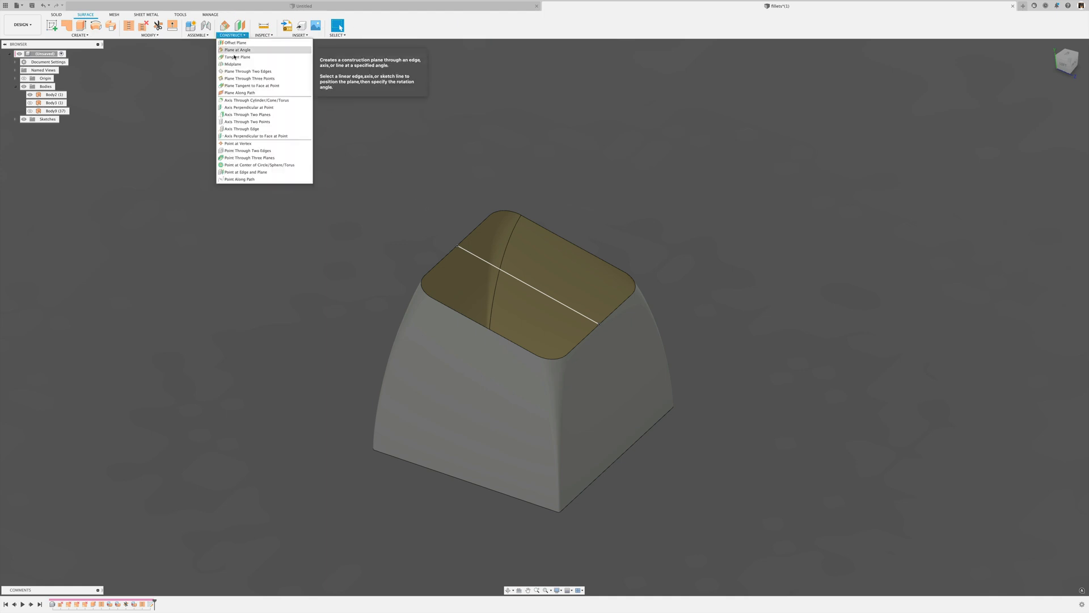
{"action": "left_click", "coordinate": [237, 48]}
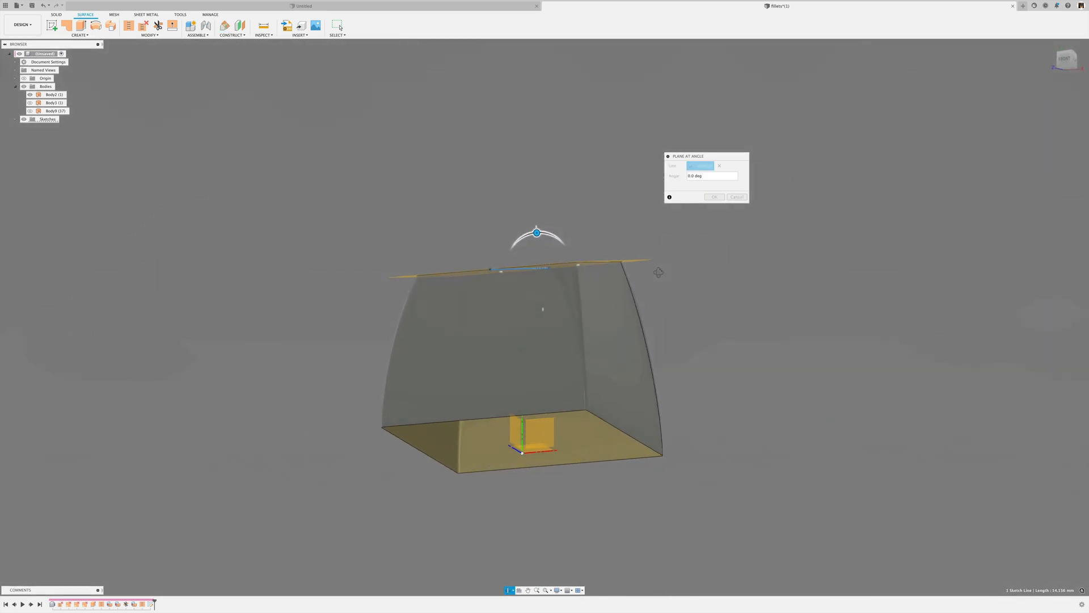
{"action": "left_click", "coordinate": [501, 268]}
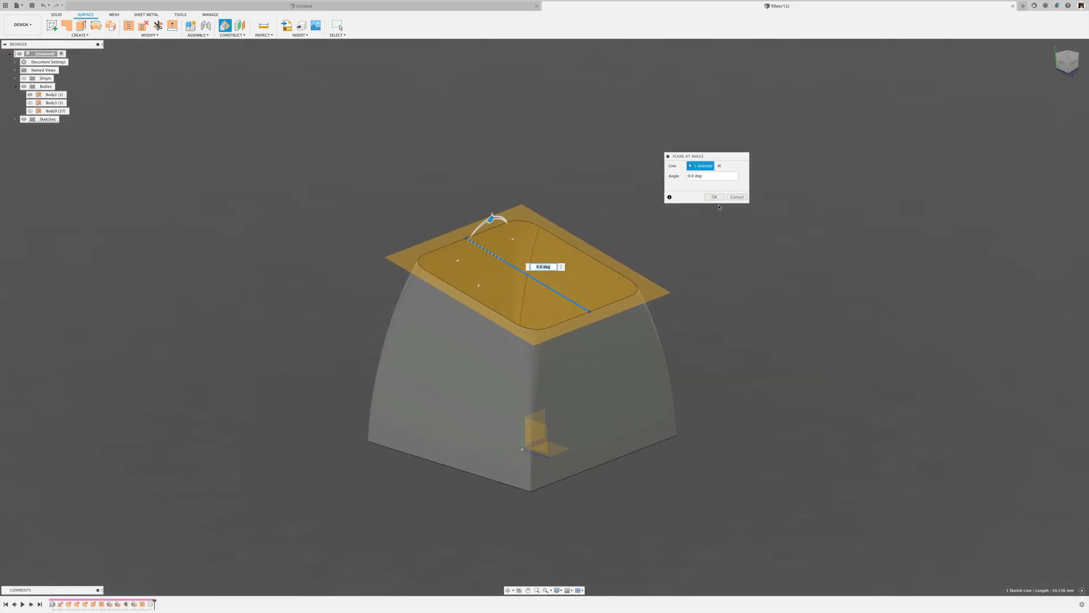
{"action": "left_click", "coordinate": [713, 196]}
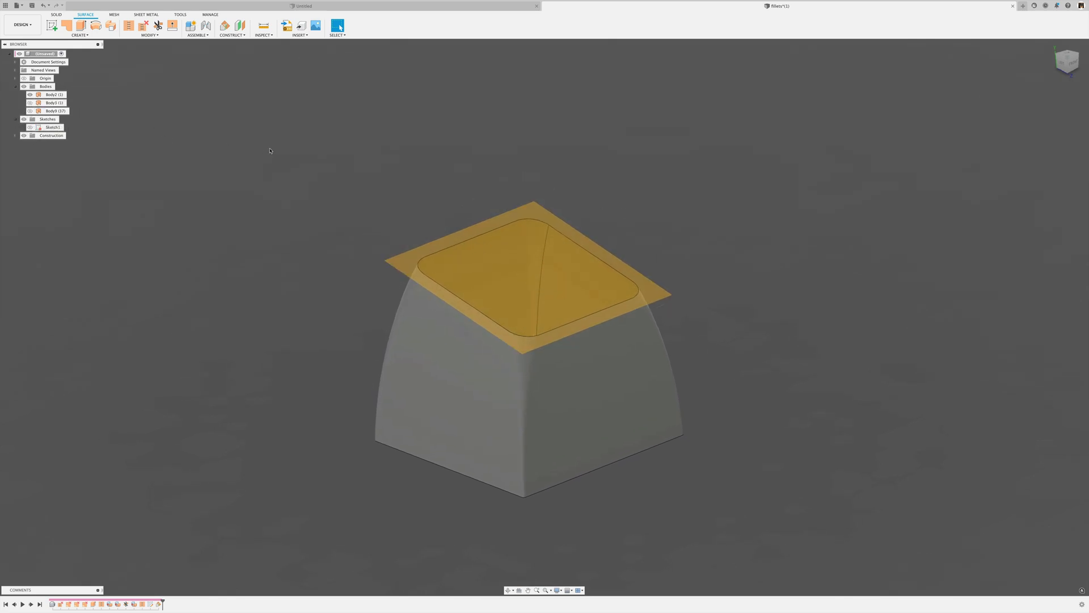
{"action": "right_click", "coordinate": [270, 151]}
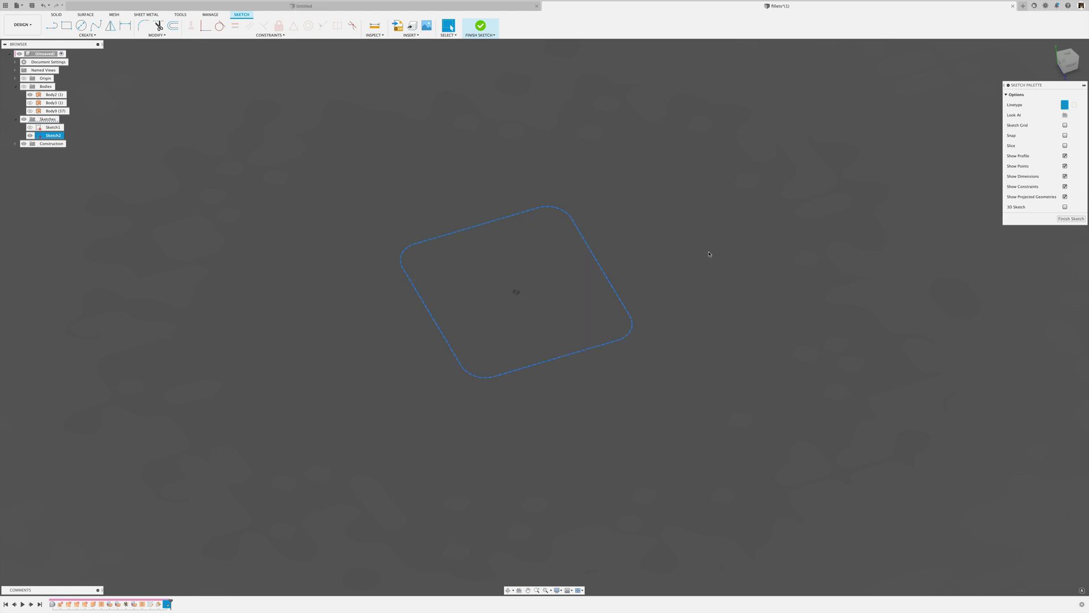
Step: Make the projected top outline construction geometry and draw two crossing centre lines
{"action": "left_click", "coordinate": [636, 240]}
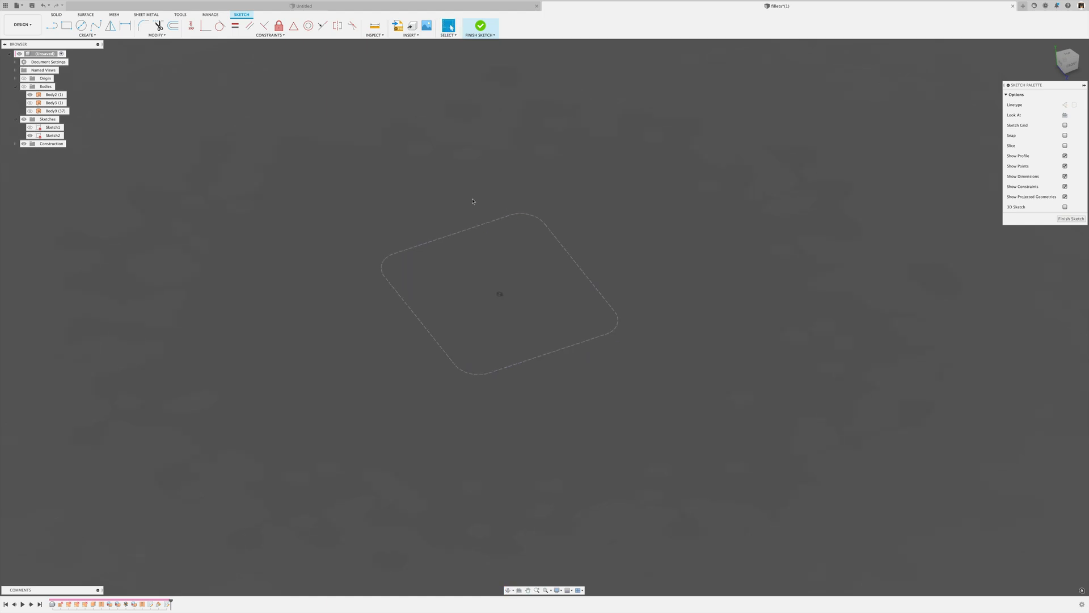
{"action": "left_click", "coordinate": [53, 26]}
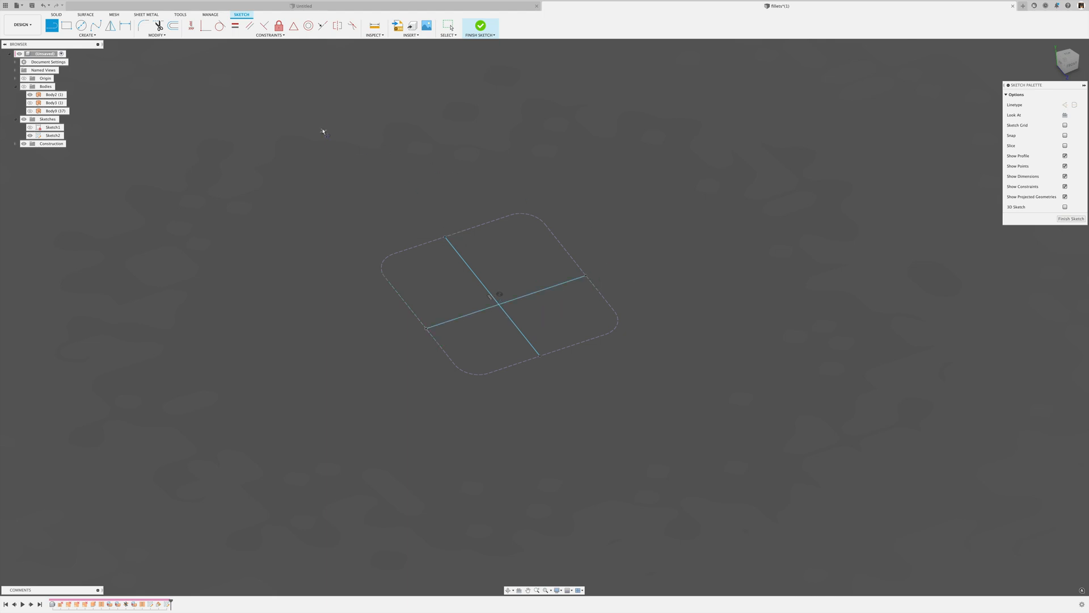
{"action": "left_click", "coordinate": [471, 273]}
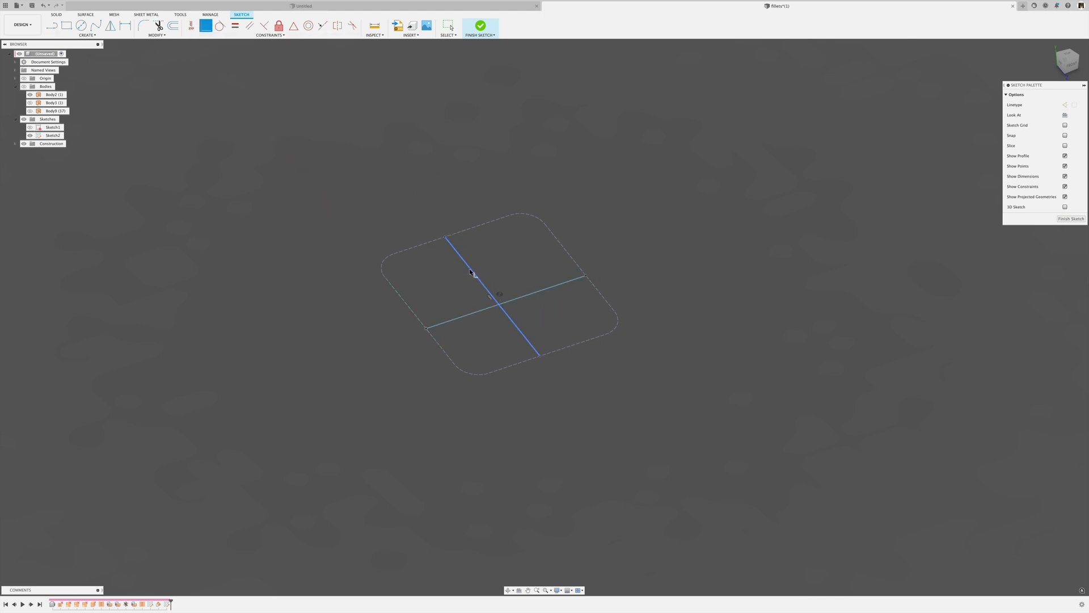
{"action": "left_click", "coordinate": [533, 299]}
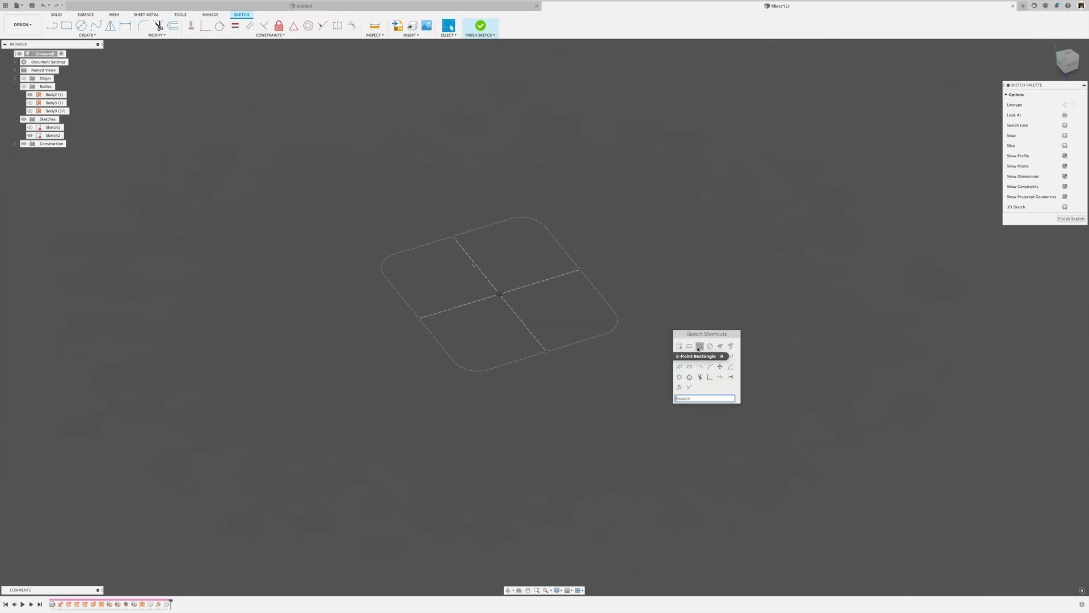
Step: Draw a 2-point rectangle with Equal sides enclosing the outline and finish the sketch
{"action": "left_click", "coordinate": [64, 26]}
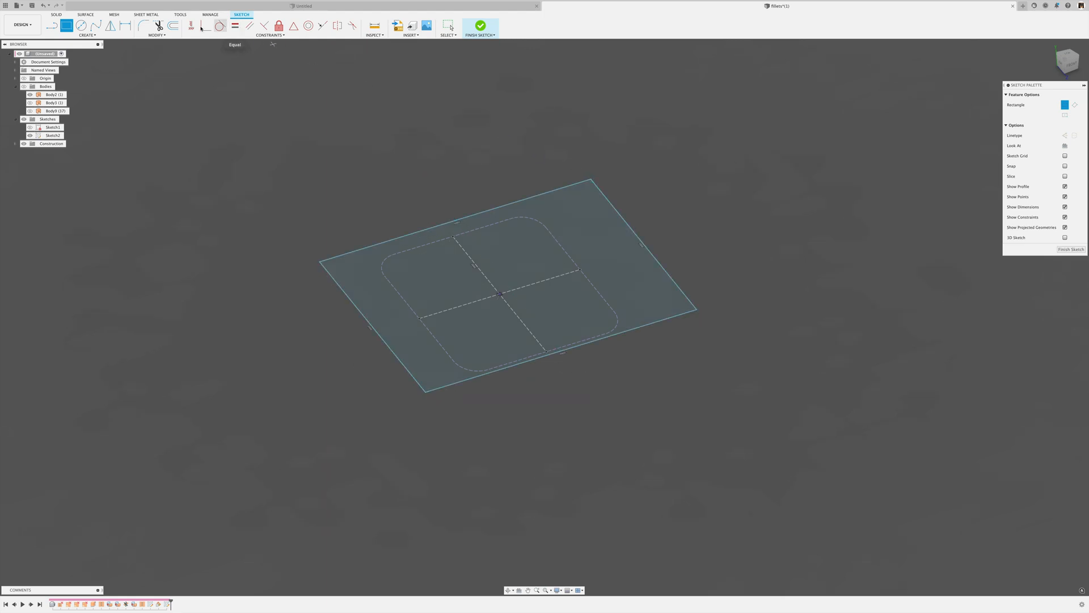
{"action": "left_click", "coordinate": [455, 205]}
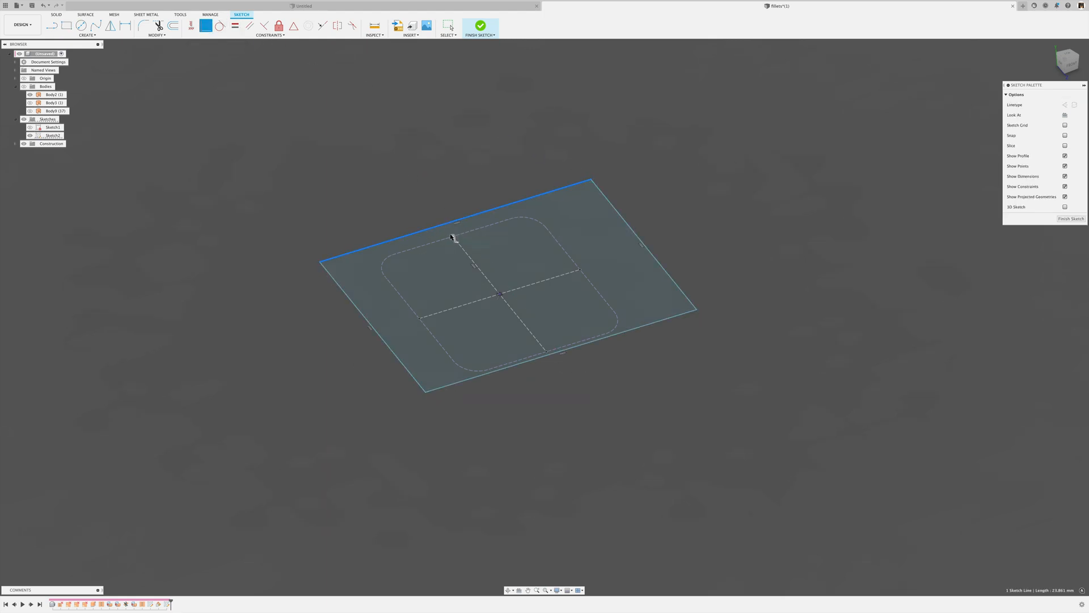
{"action": "mouse_move", "coordinate": [595, 264]}
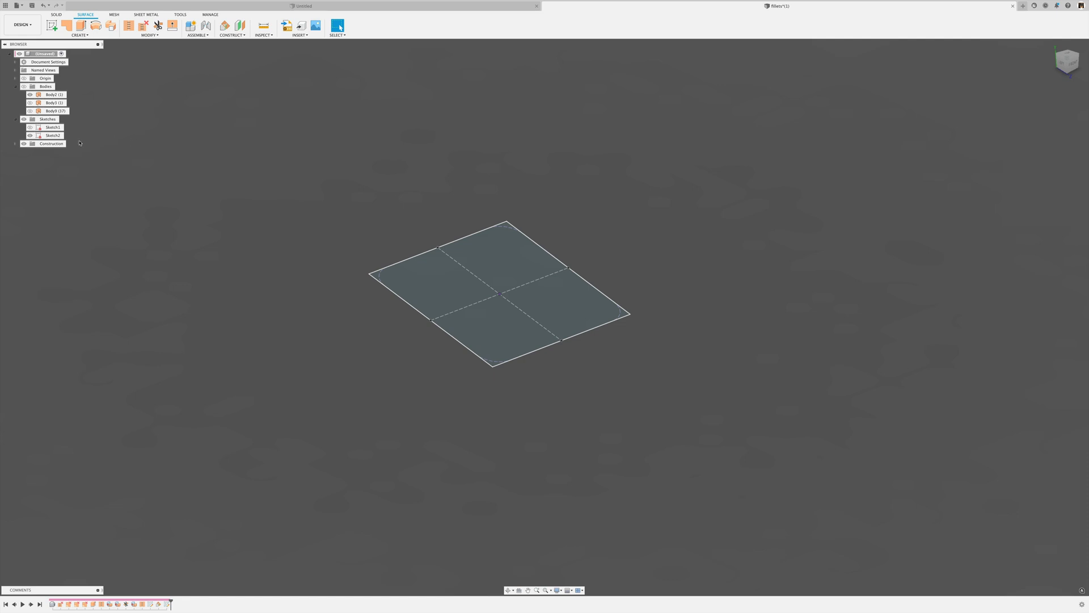
{"action": "left_click", "coordinate": [30, 110]}
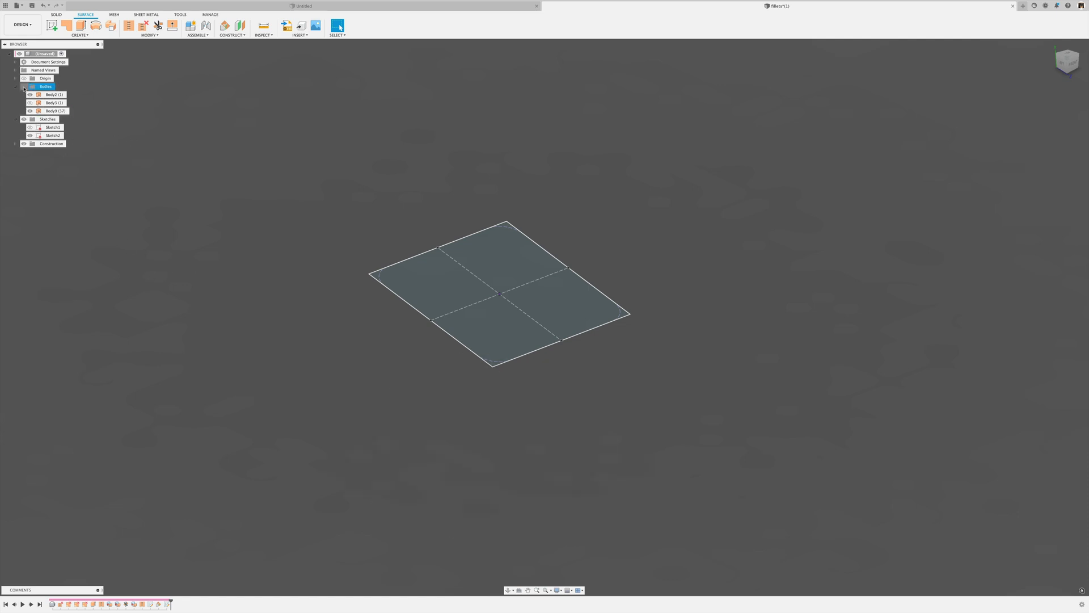
Step: Loft a new body from the base profile to the top sketch rectangle with a Tangent condition at the base
{"action": "left_click", "coordinate": [24, 87]}
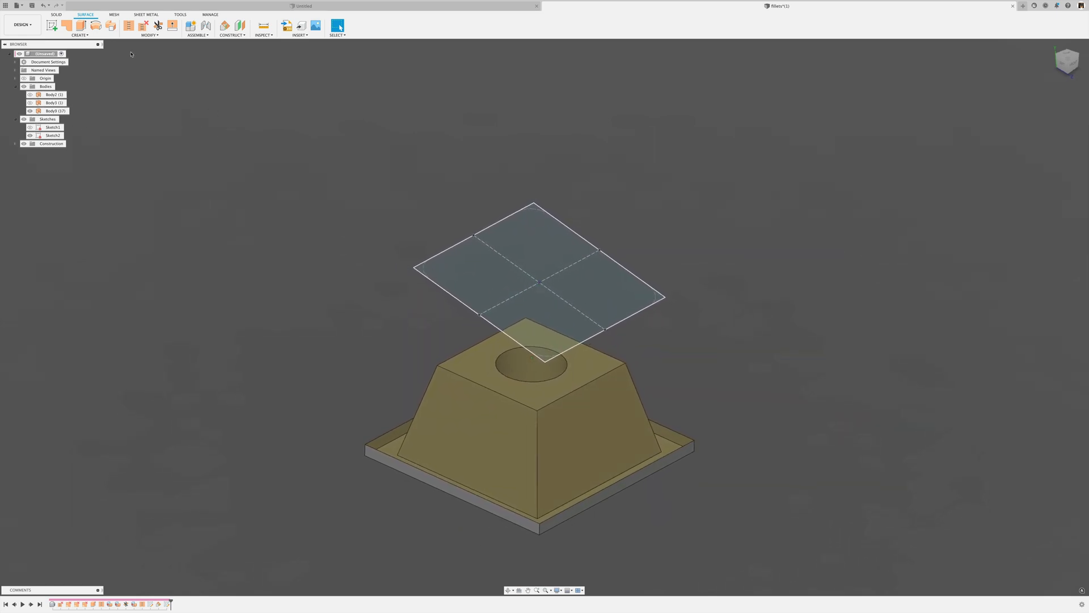
{"action": "left_click", "coordinate": [80, 35]}
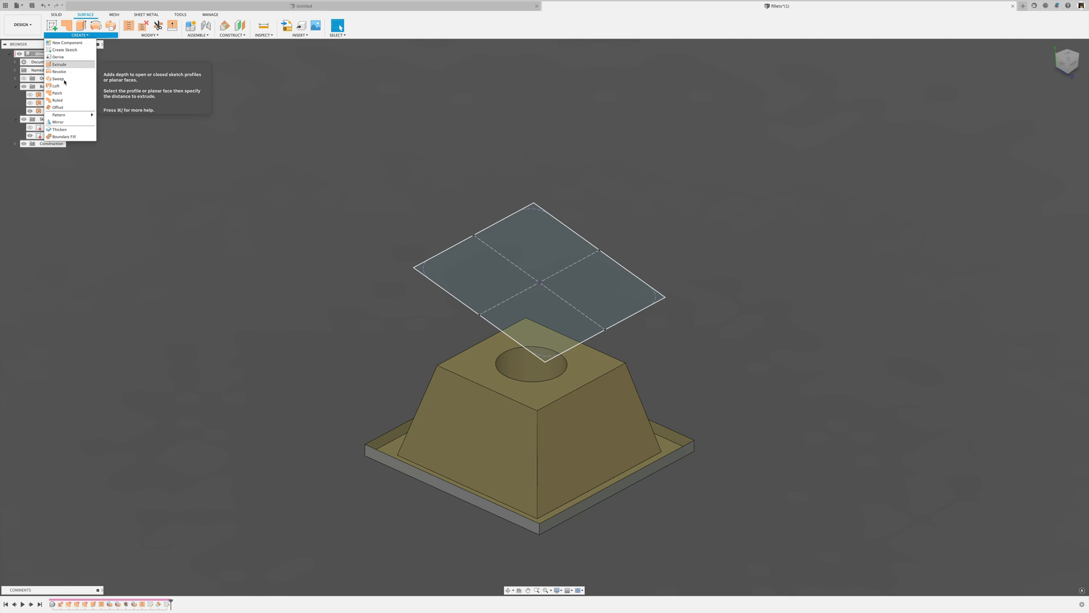
{"action": "left_click", "coordinate": [57, 86]}
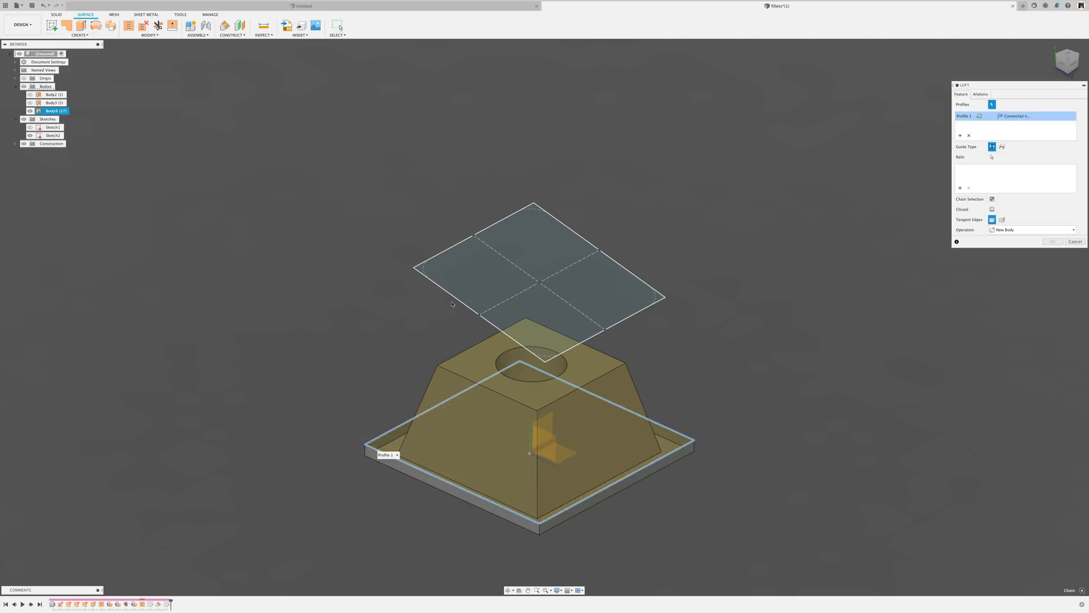
{"action": "left_click", "coordinate": [535, 265]}
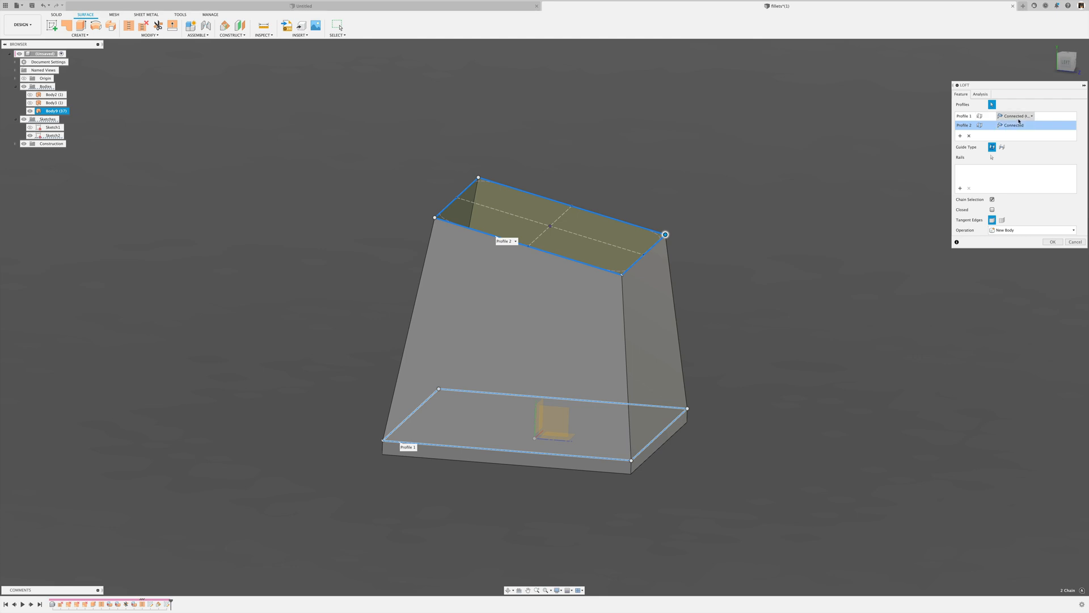
{"action": "left_click", "coordinate": [1016, 115]}
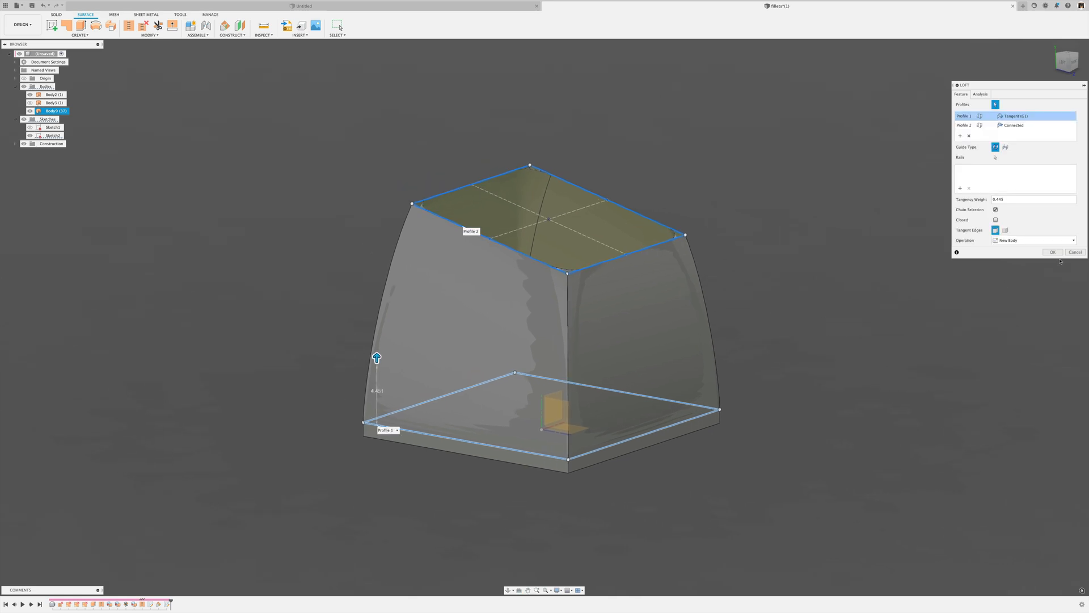
{"action": "left_click", "coordinate": [1053, 252]}
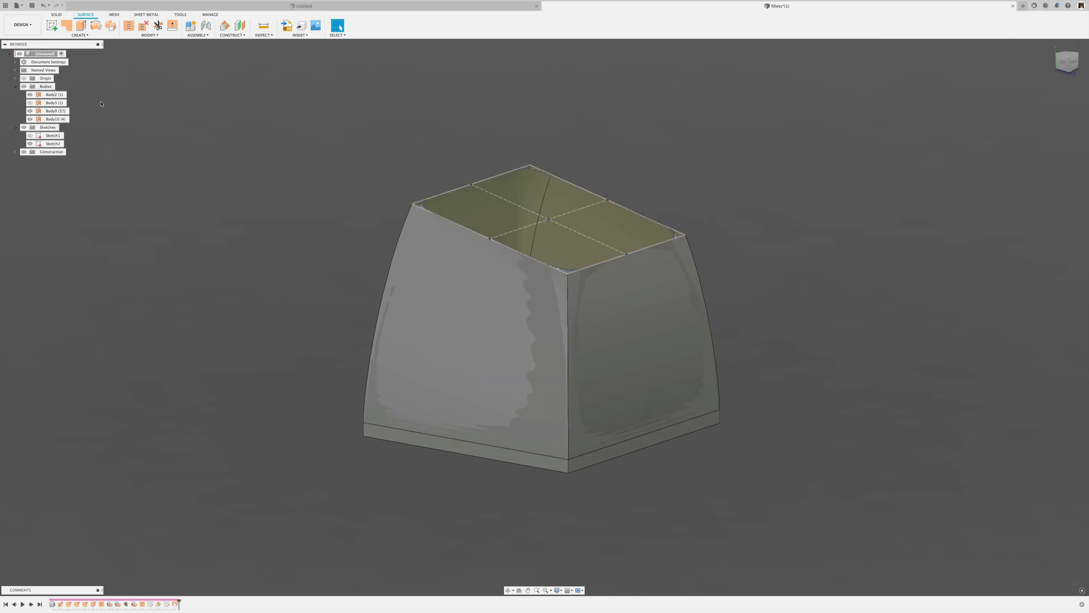
Step: Hide the inner keycap body and show the curved top dish surface above the loft
{"action": "left_click", "coordinate": [54, 111]}
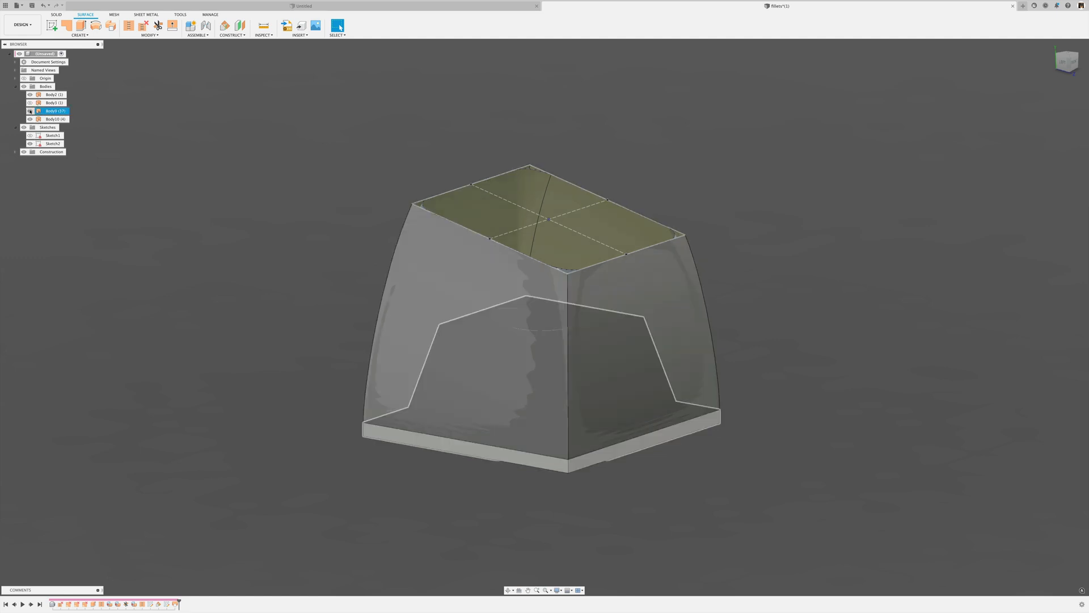
{"action": "left_click", "coordinate": [30, 94]}
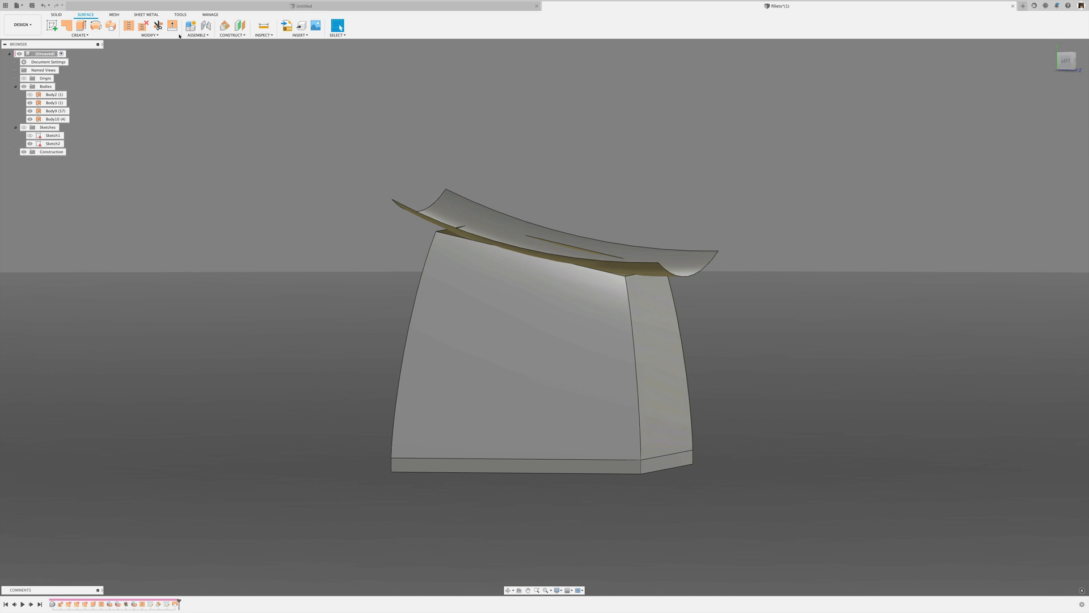
{"action": "left_click", "coordinate": [171, 26]}
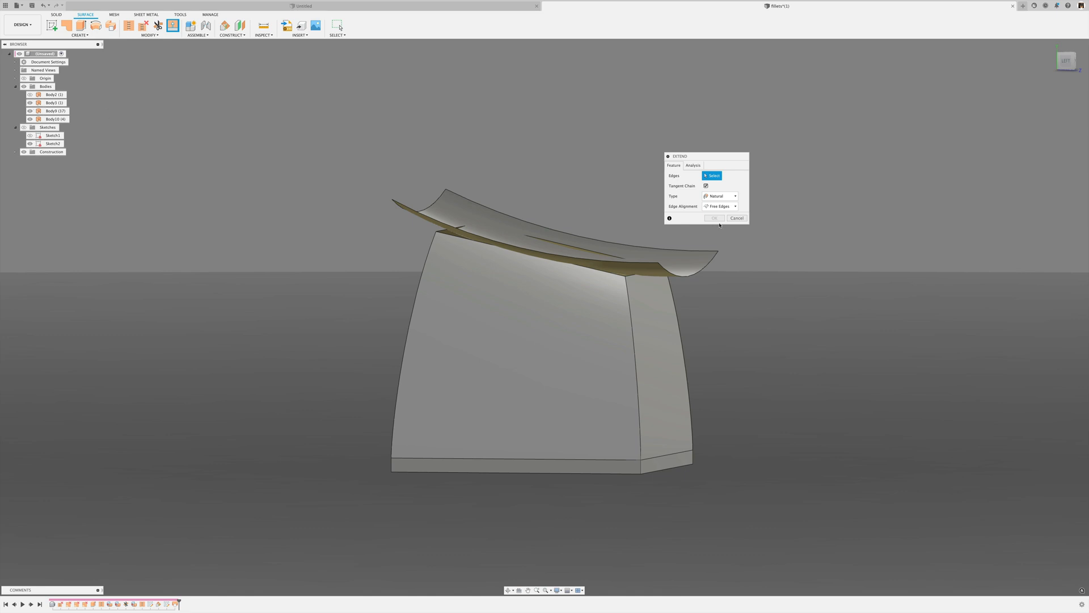
Step: Select the loft's top edge chain as the surface edge to extend upward
{"action": "left_click", "coordinate": [736, 217]}
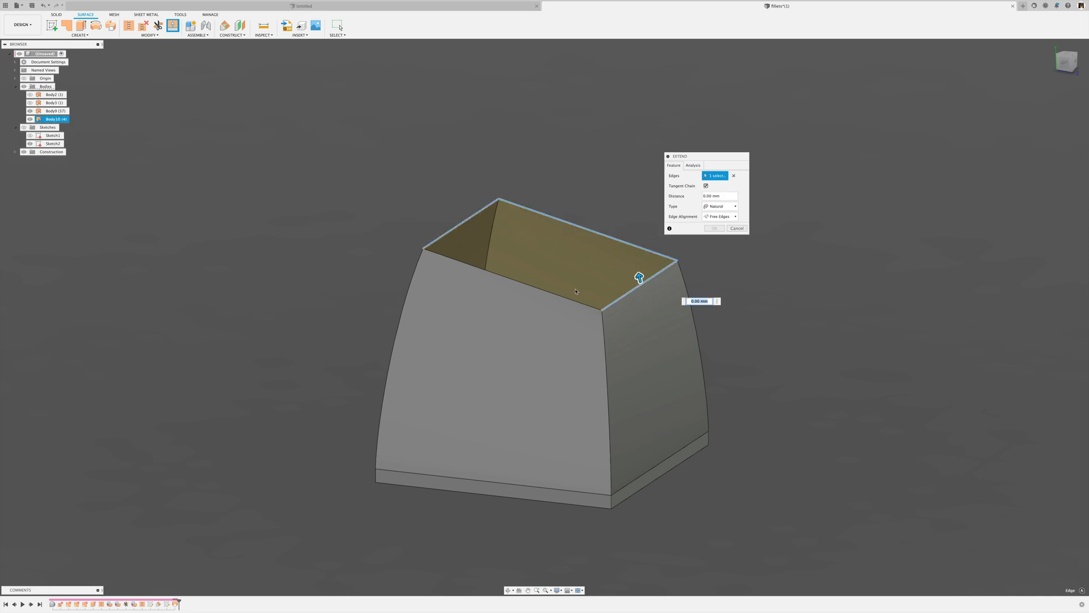
{"action": "mouse_move", "coordinate": [571, 292]}
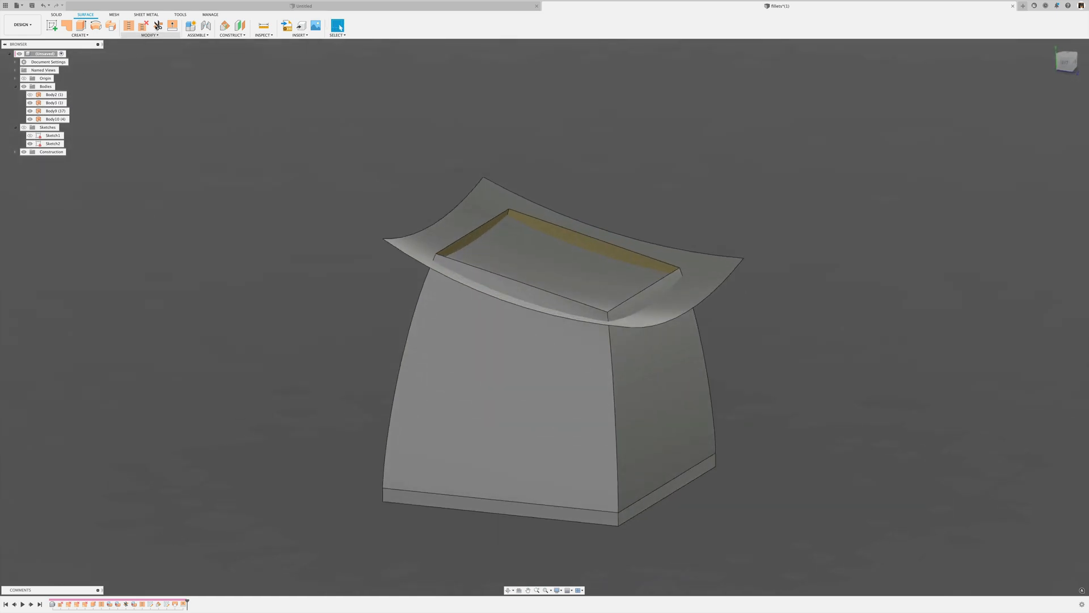
Step: Trim the lofted sides and the curved top surface against each other to form the dished keycap shape
{"action": "left_click", "coordinate": [157, 25]}
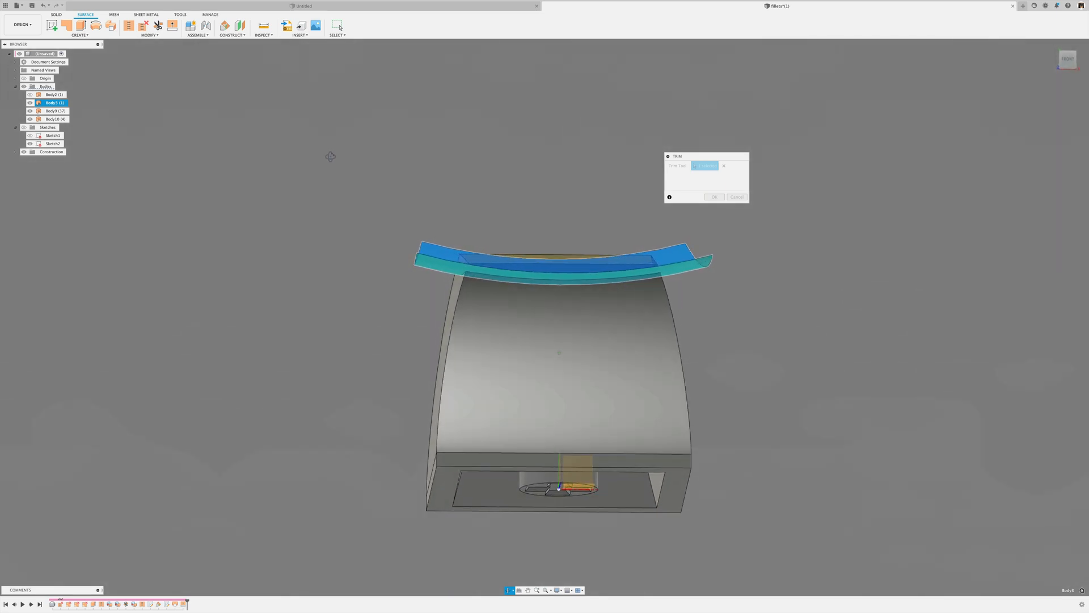
{"action": "left_click", "coordinate": [551, 252]}
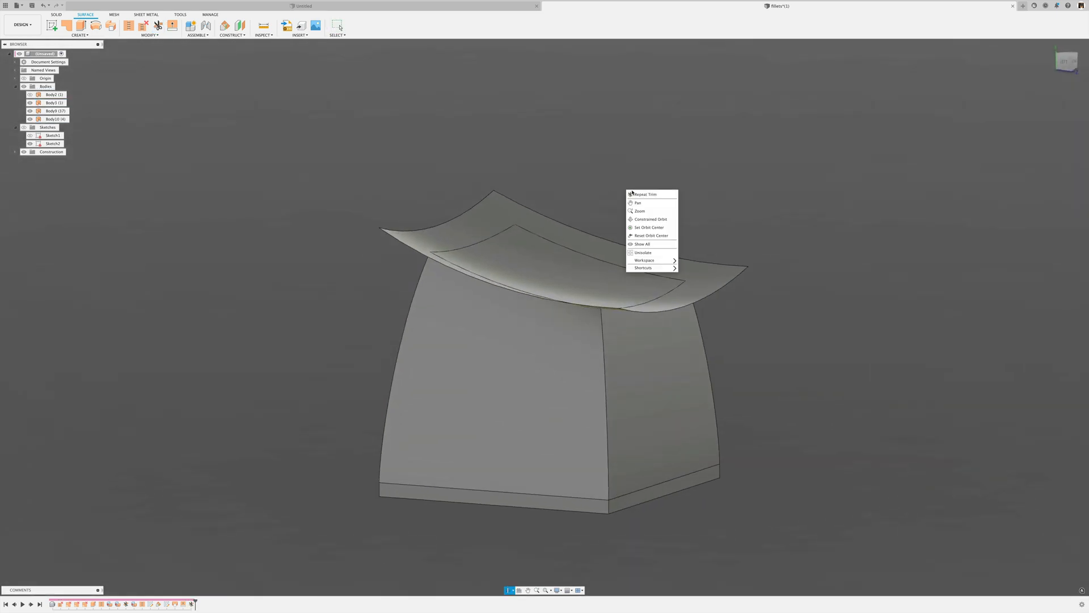
{"action": "left_click", "coordinate": [645, 194]}
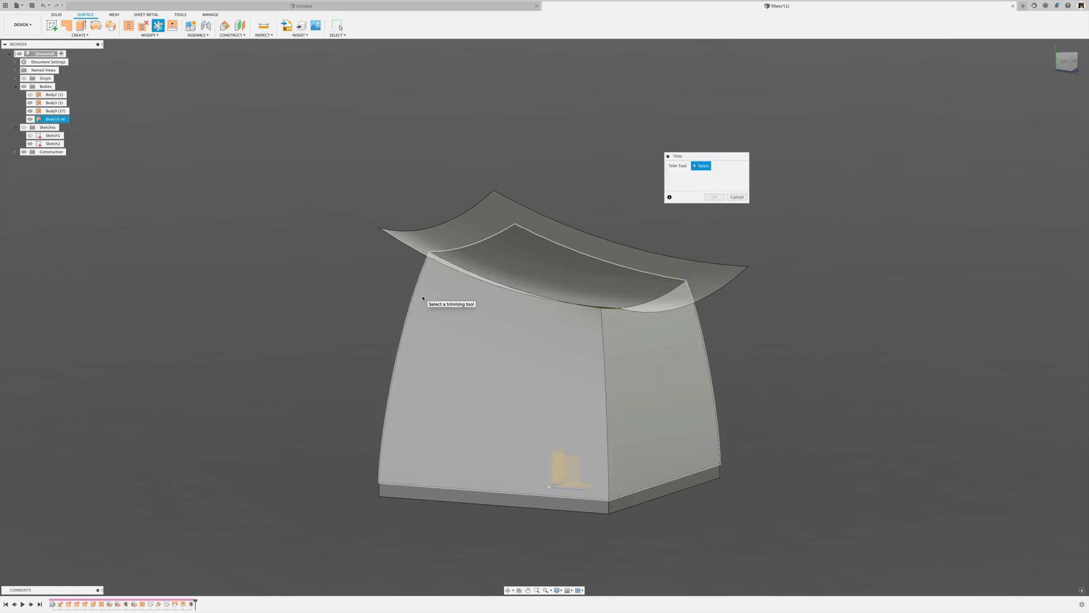
{"action": "left_click", "coordinate": [487, 382]}
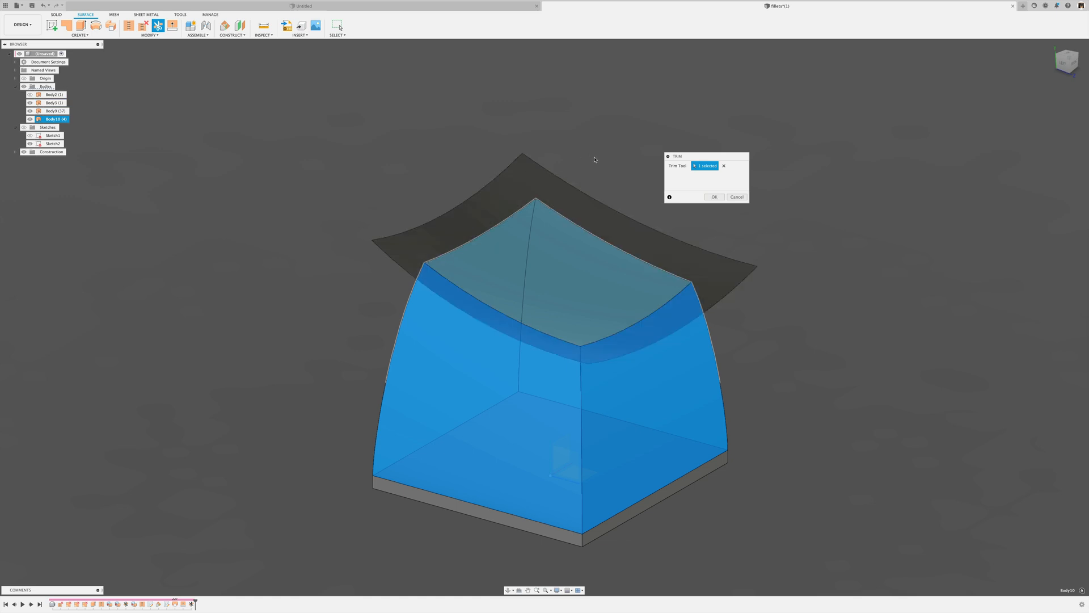
{"action": "left_click", "coordinate": [713, 196]}
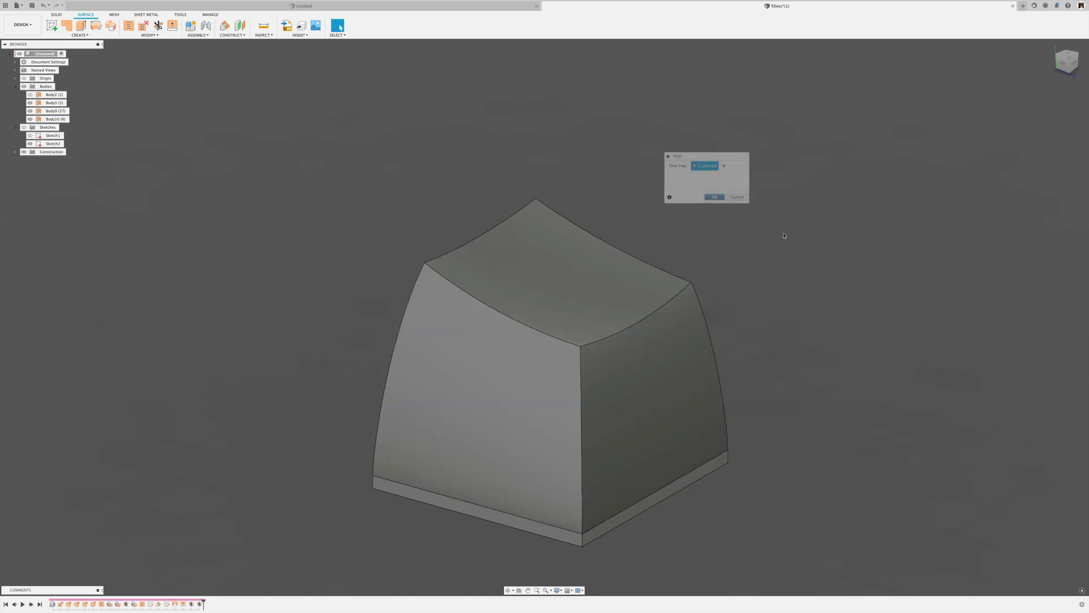
{"action": "left_click", "coordinate": [714, 197]}
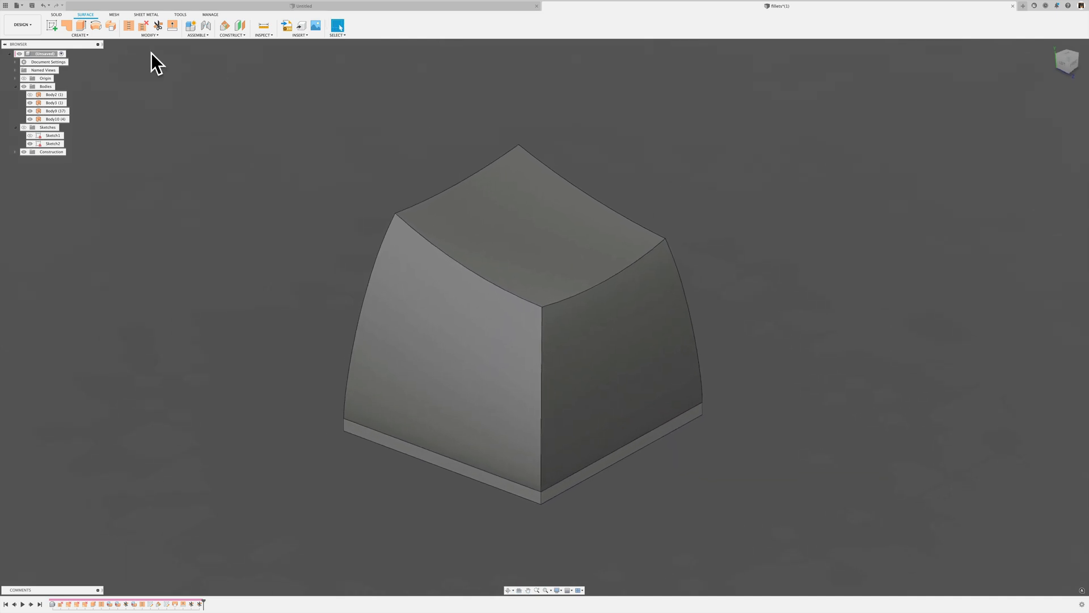
Step: Stitch the trimmed top, sides and base into one solid body and deal with the leftover surface body
{"action": "left_click", "coordinate": [128, 25]}
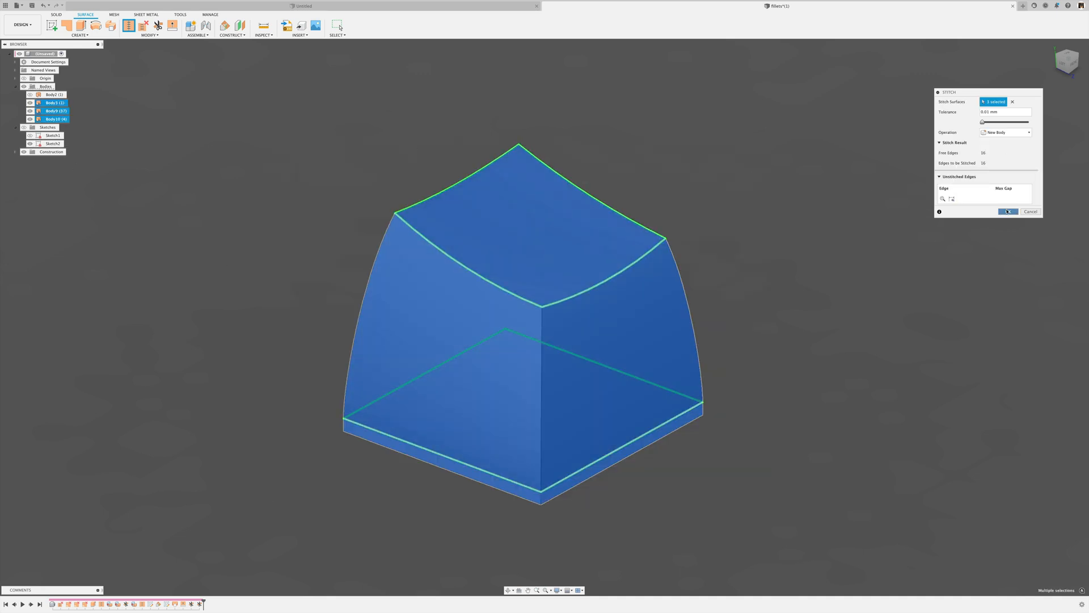
{"action": "left_click", "coordinate": [1008, 211]}
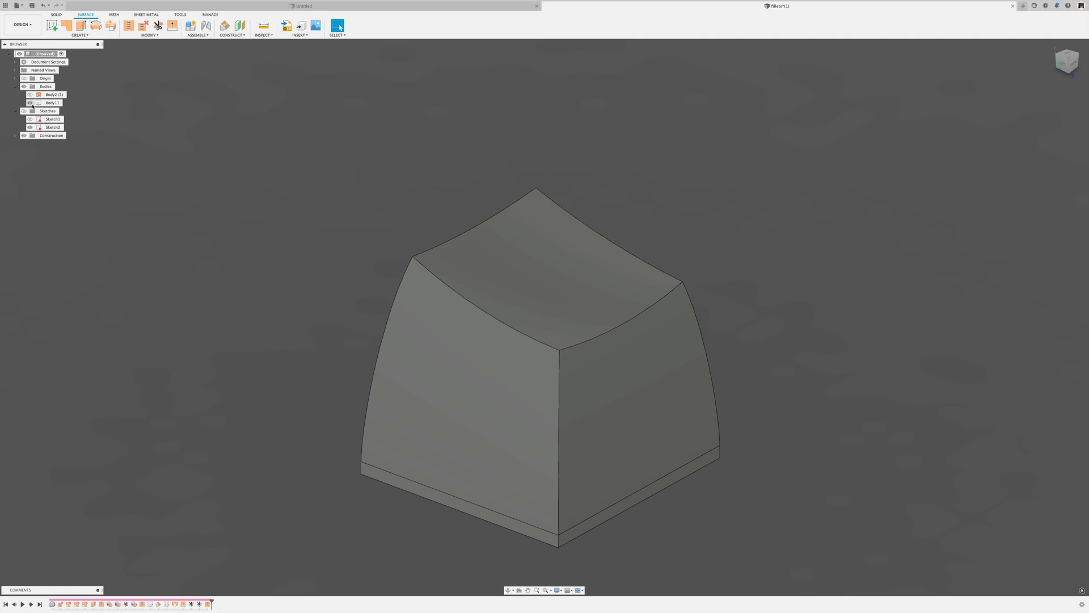
{"action": "right_click", "coordinate": [52, 95]}
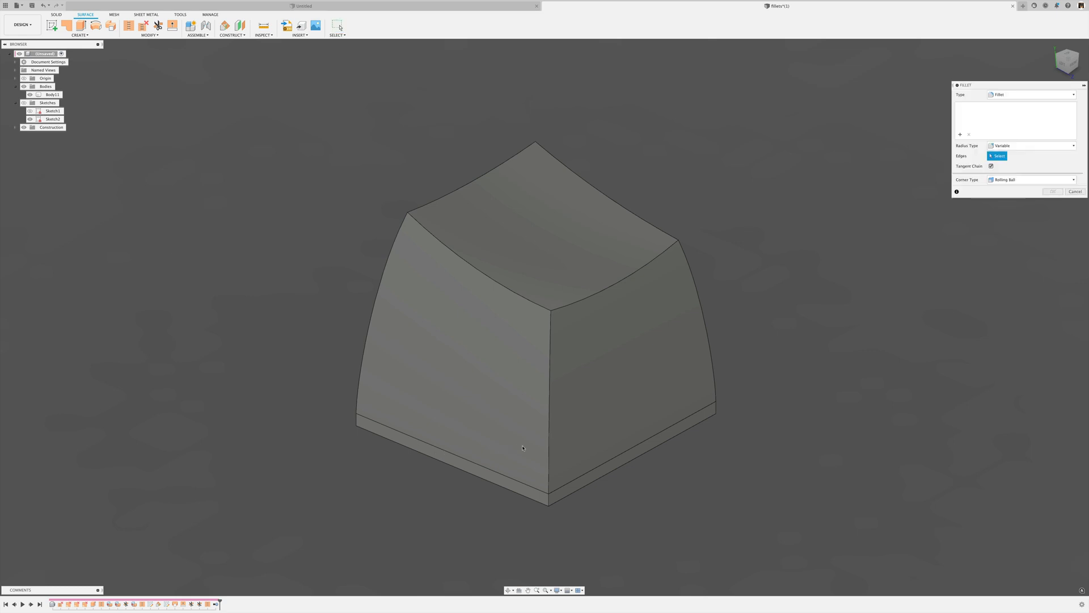
Step: Fillet a vertical corner edge of the keycap with the radius set to vary along the edge
{"action": "left_click", "coordinate": [551, 375]}
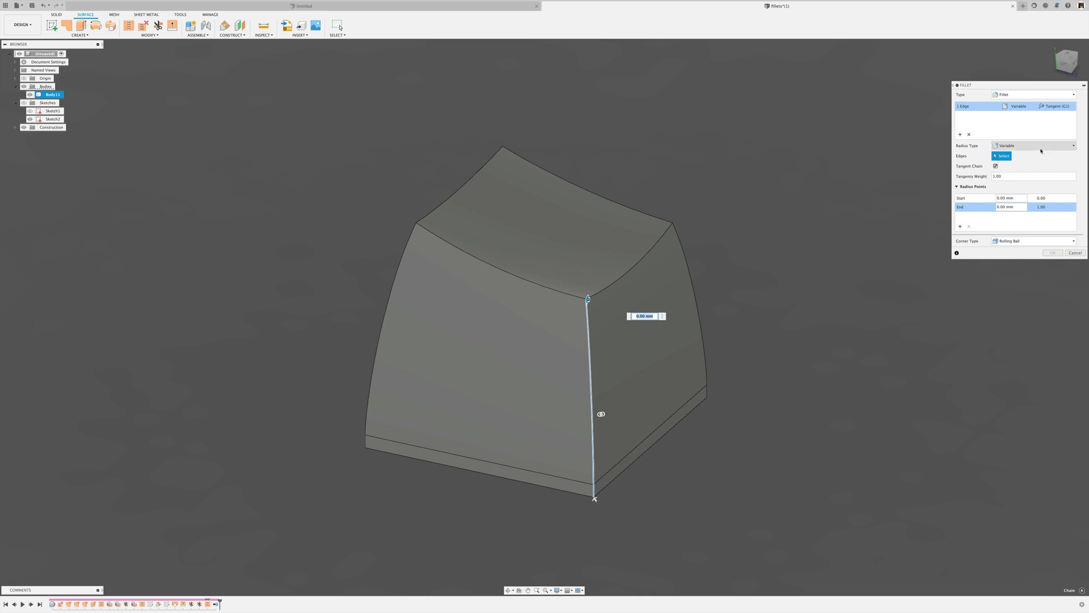
{"action": "left_click", "coordinate": [1033, 145]}
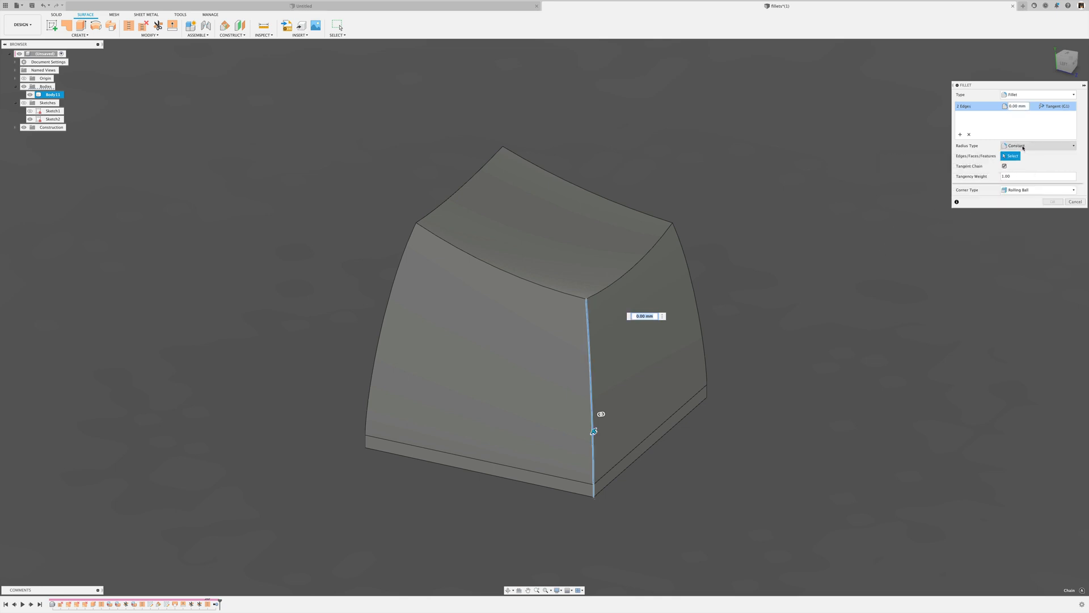
{"action": "left_click", "coordinate": [1034, 146]}
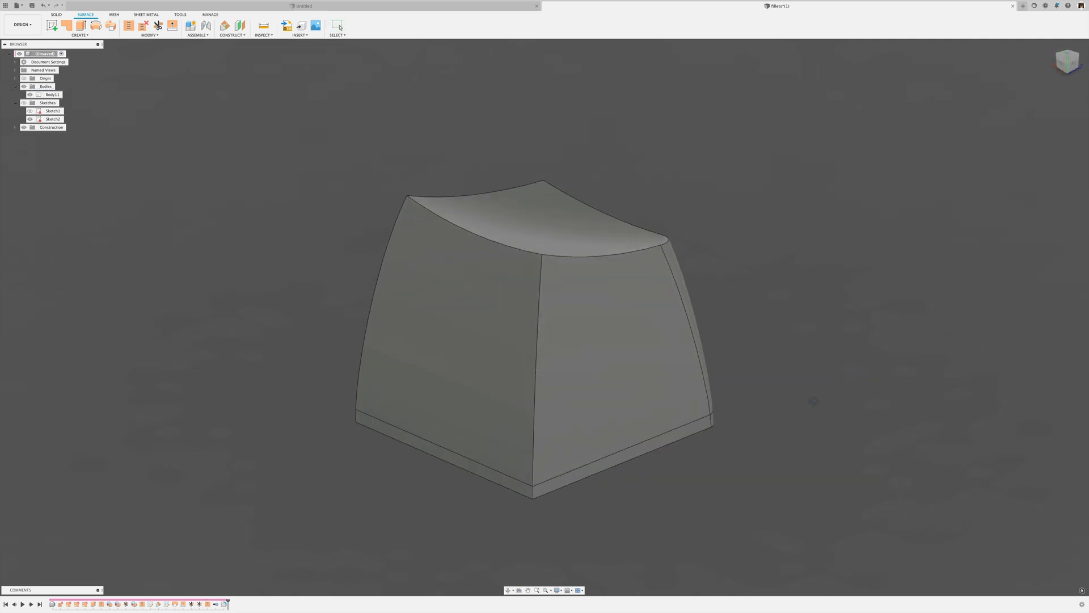
Step: Edit the corner fillet from the timeline into a two-edge variable fillet that widens toward the top
{"action": "right_click", "coordinate": [401, 503]}
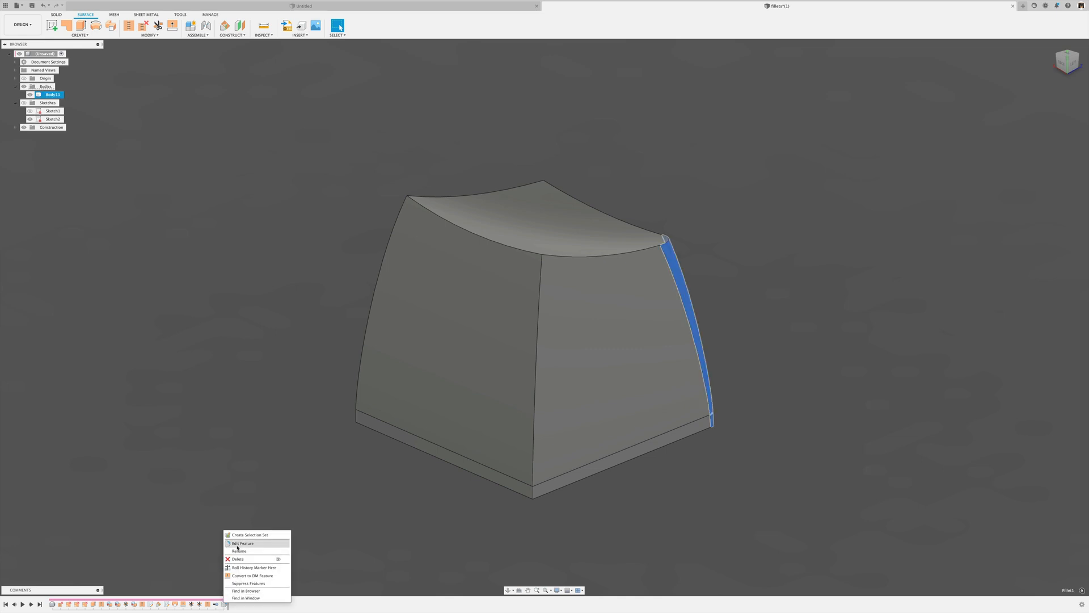
{"action": "left_click", "coordinate": [243, 544]}
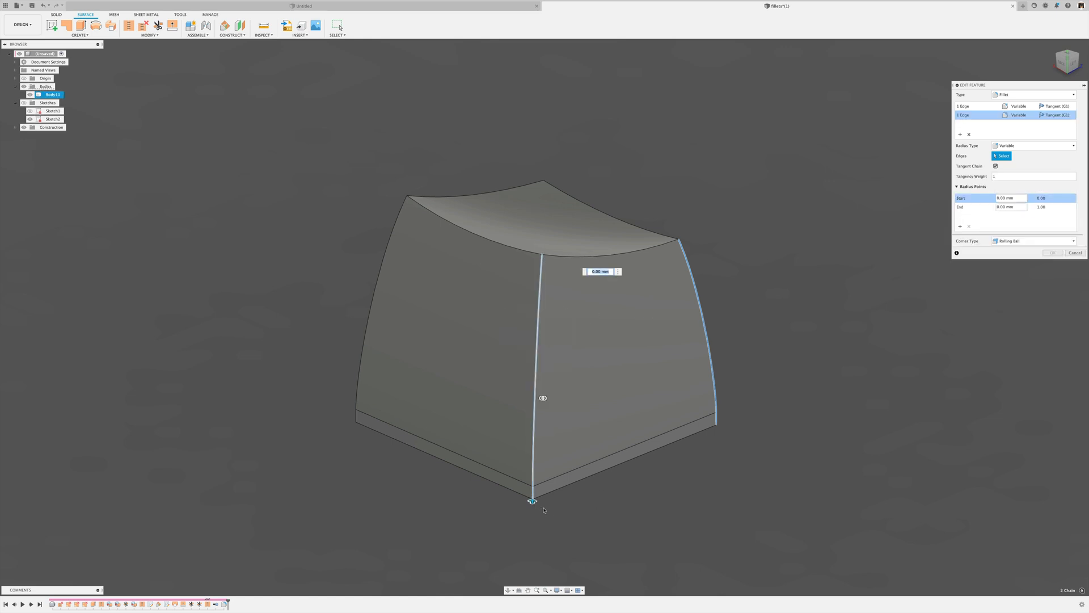
{"action": "mouse_move", "coordinate": [532, 500]}
{"action": "type", "text": "2"}
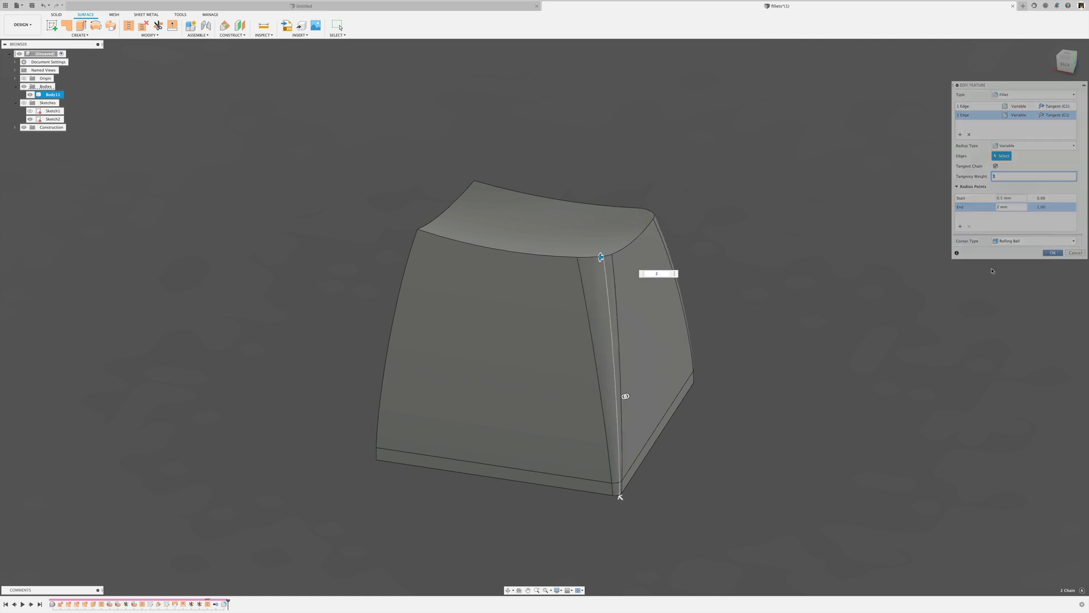
{"action": "left_click", "coordinate": [1053, 252]}
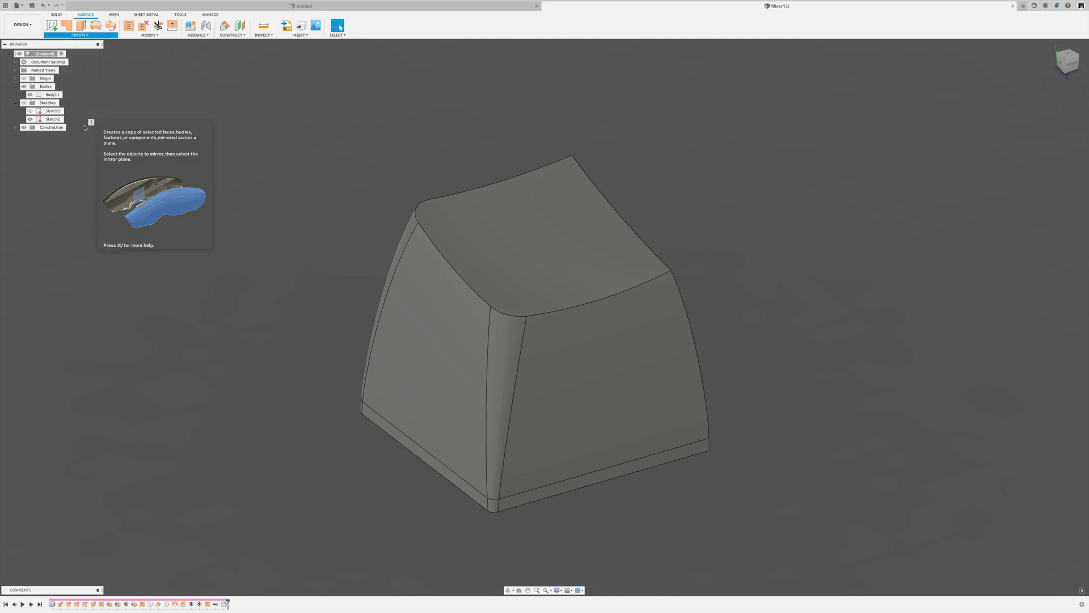
Step: Mirror the two corner fillet faces across the keycap's midplane using Mirror type Faces
{"action": "left_click", "coordinate": [336, 26]}
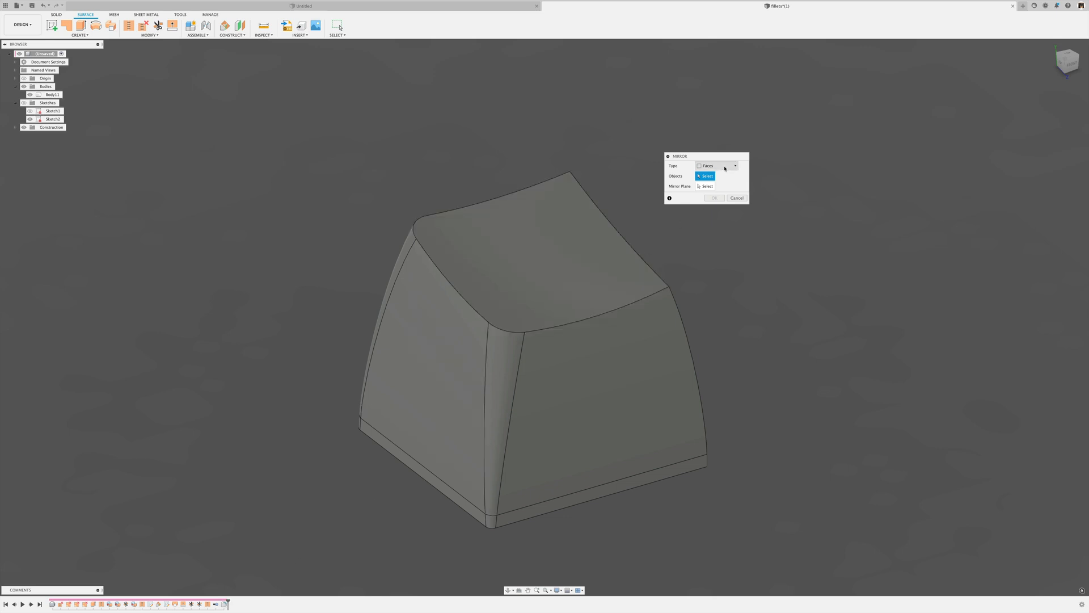
{"action": "left_click", "coordinate": [715, 165]}
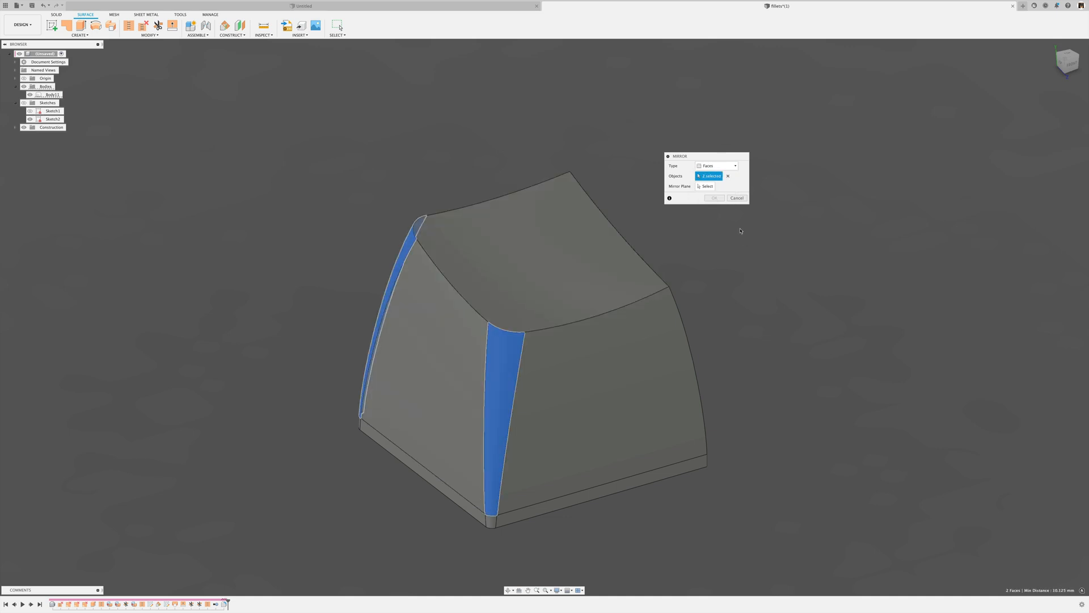
{"action": "left_click", "coordinate": [707, 185]}
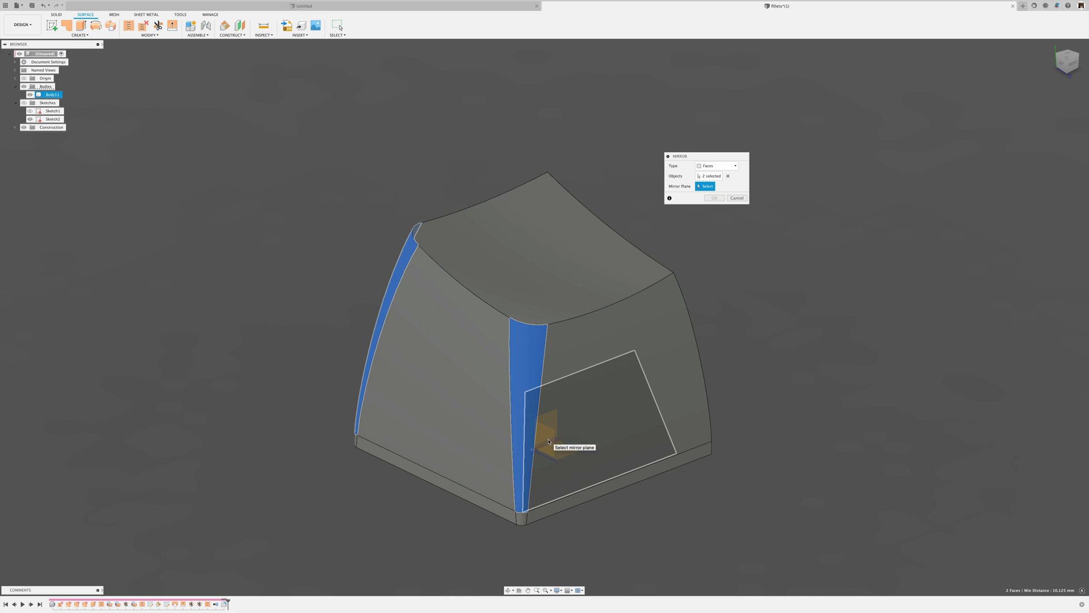
{"action": "left_click", "coordinate": [548, 442]}
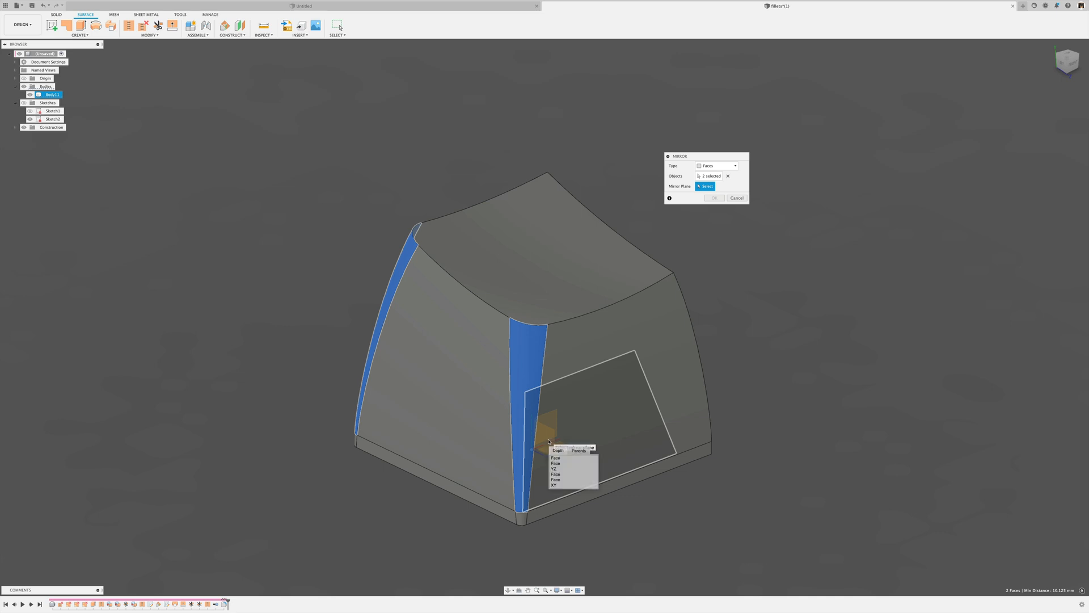
{"action": "left_click", "coordinate": [554, 468]}
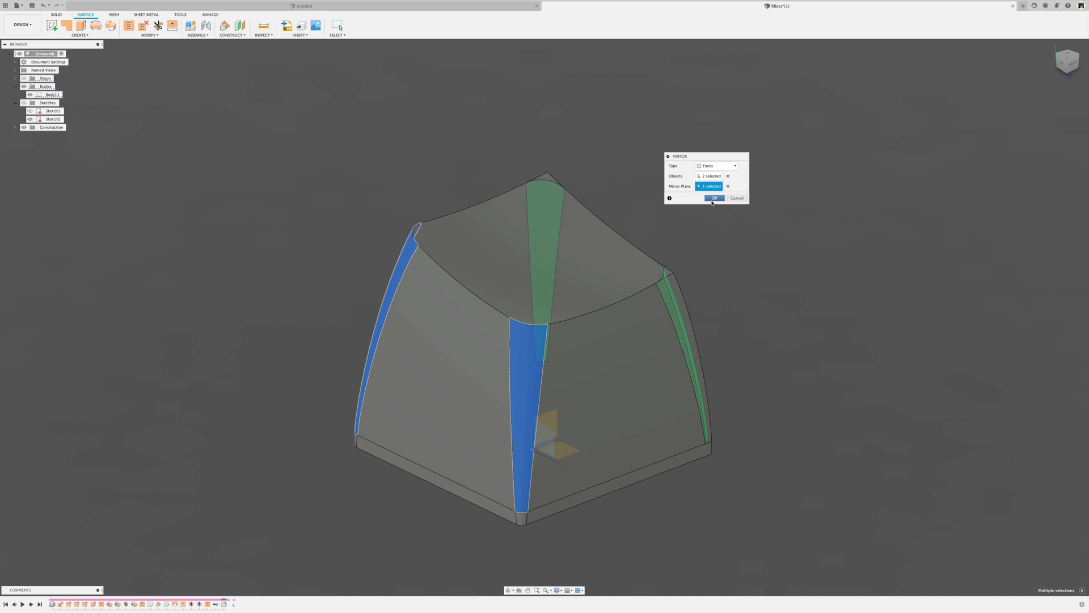
{"action": "left_click", "coordinate": [713, 198]}
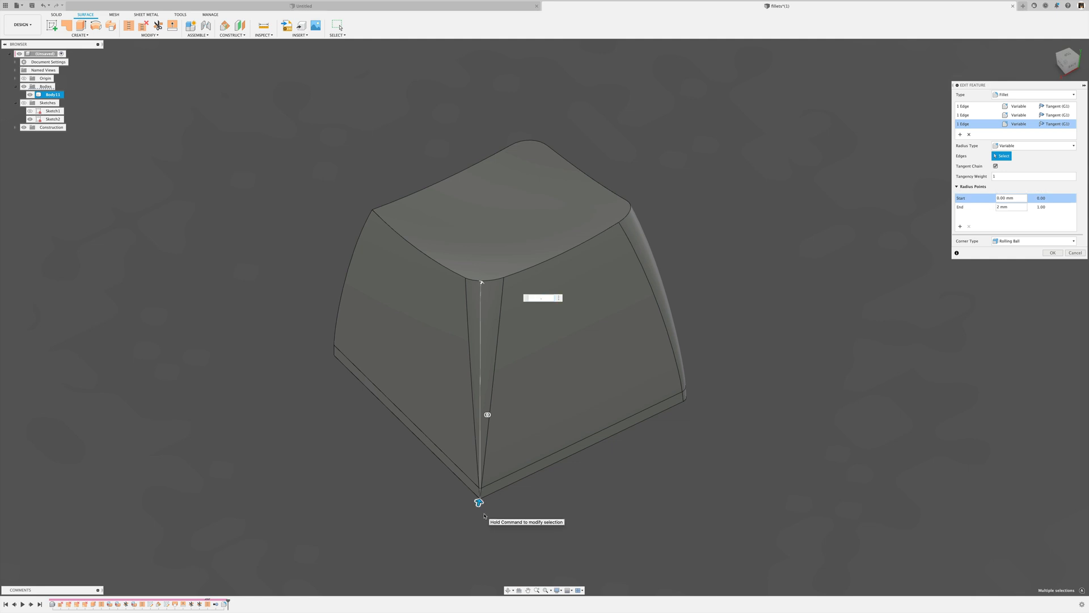
Step: Re-edit the corner fillet to add the remaining vertical edges with radius 2 so all four corners are rounded
{"action": "left_click", "coordinate": [1053, 251]}
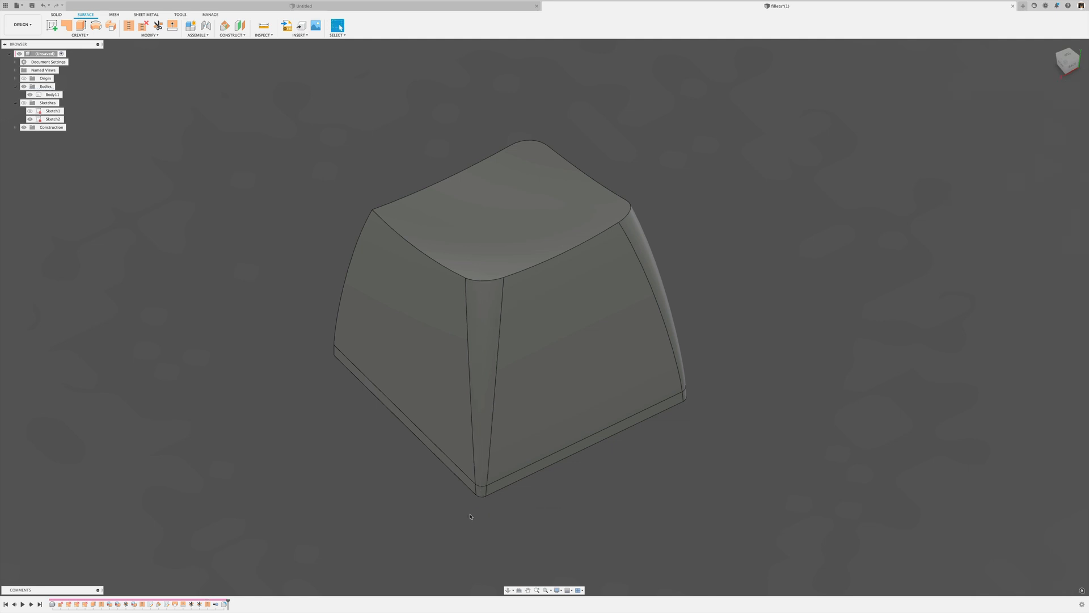
{"action": "right_click", "coordinate": [51, 94]}
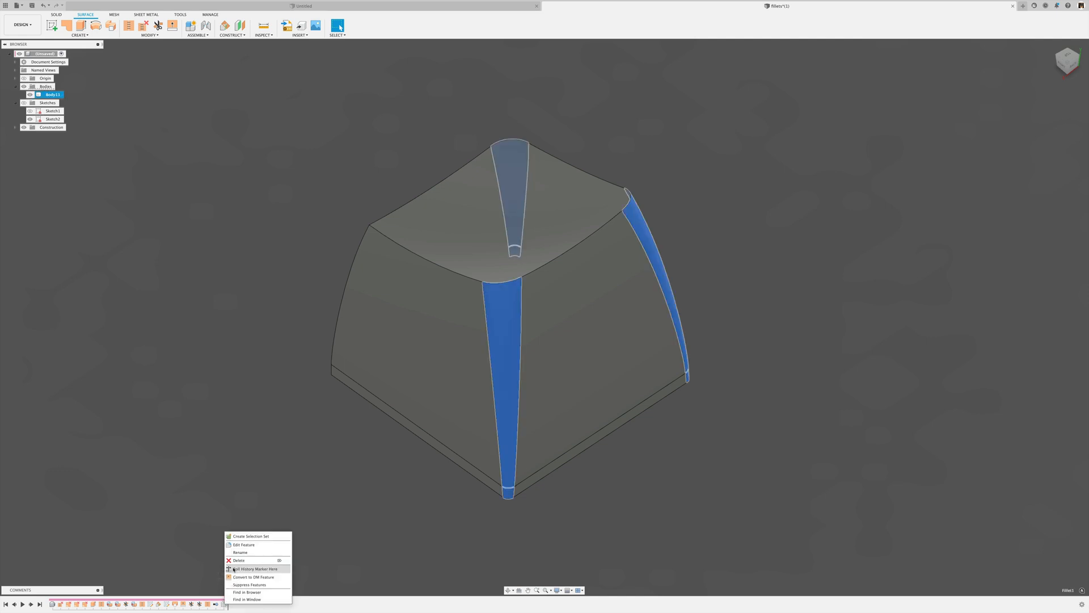
{"action": "left_click", "coordinate": [244, 544]}
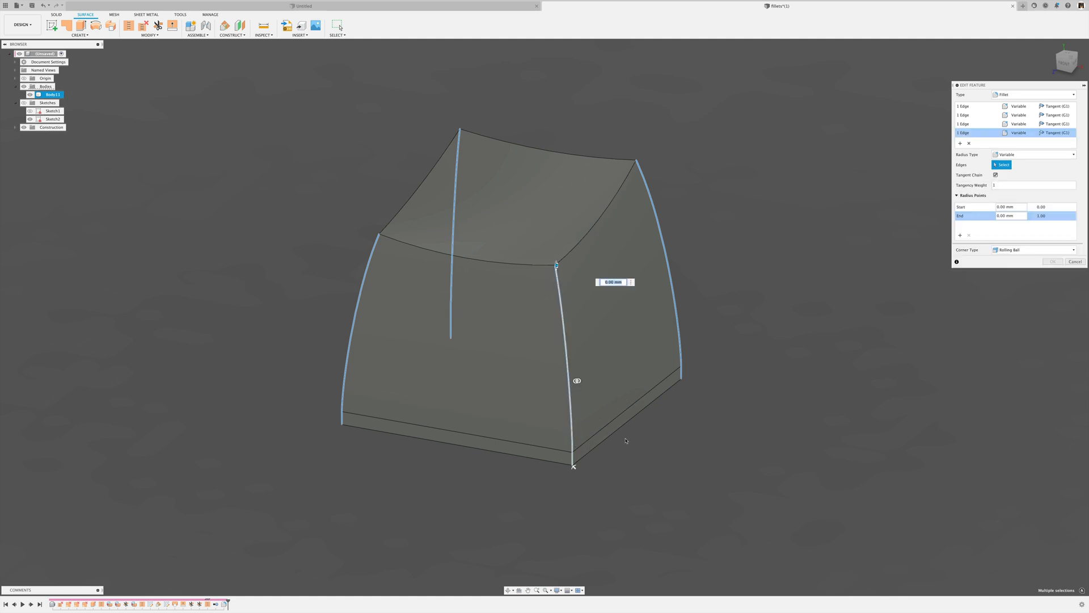
{"action": "type", "text": "2 mm"}
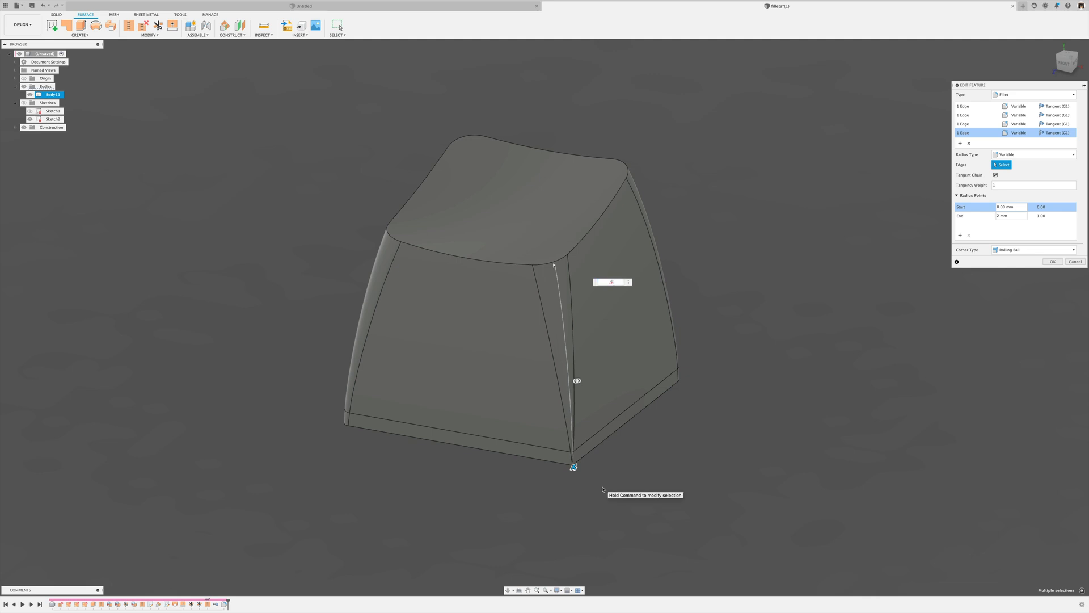
{"action": "left_click", "coordinate": [1053, 261]}
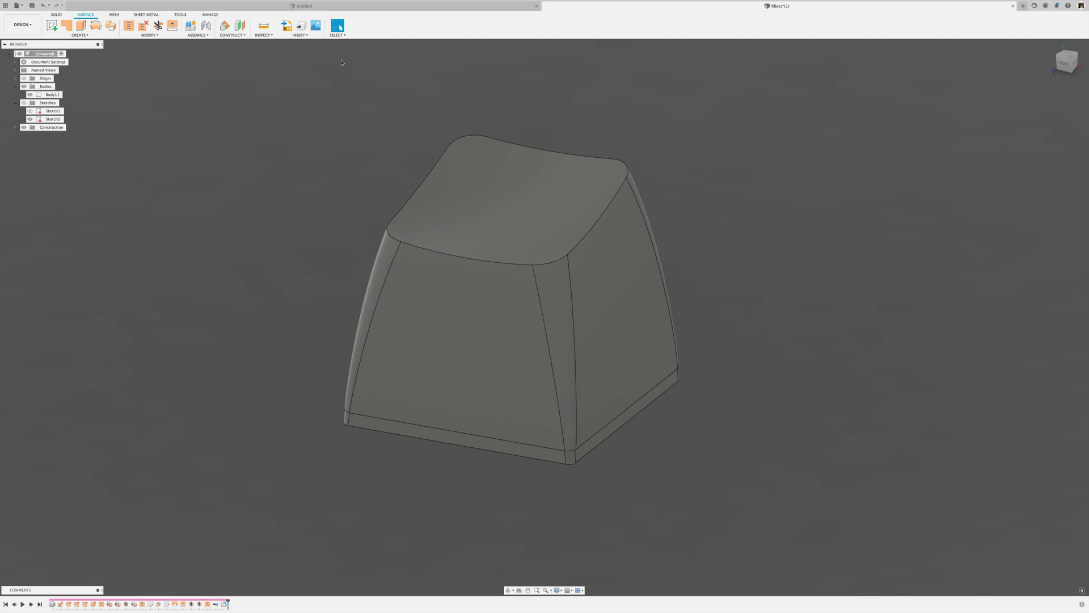
{"action": "mouse_move", "coordinate": [246, 102]}
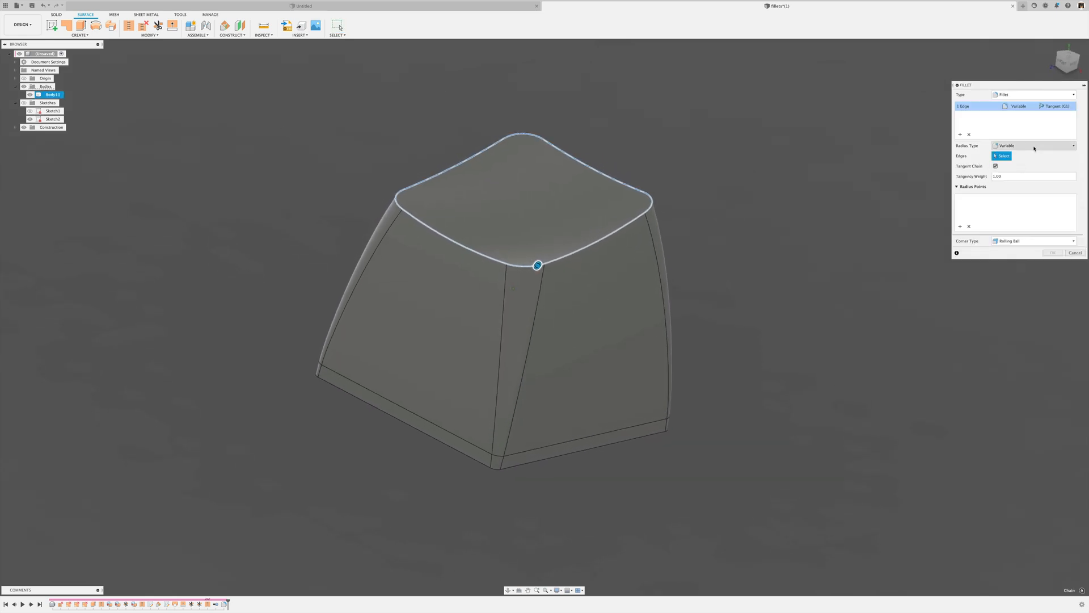
Step: Set the top edge fillet's Radius Type to Chord Length and apply it around the rim
{"action": "left_click", "coordinate": [1032, 145]}
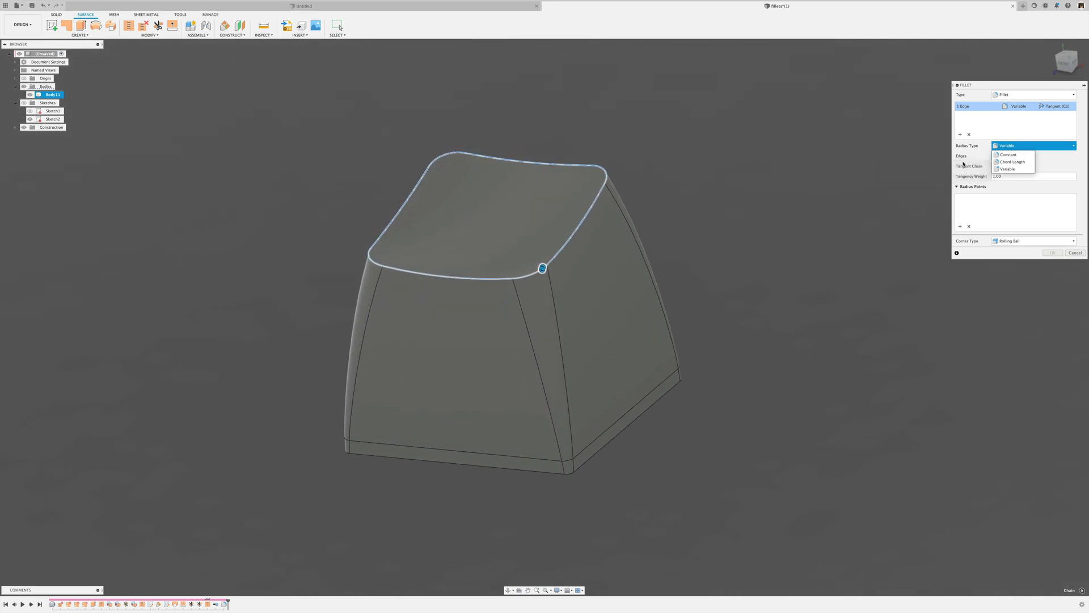
{"action": "left_click", "coordinate": [1012, 161]}
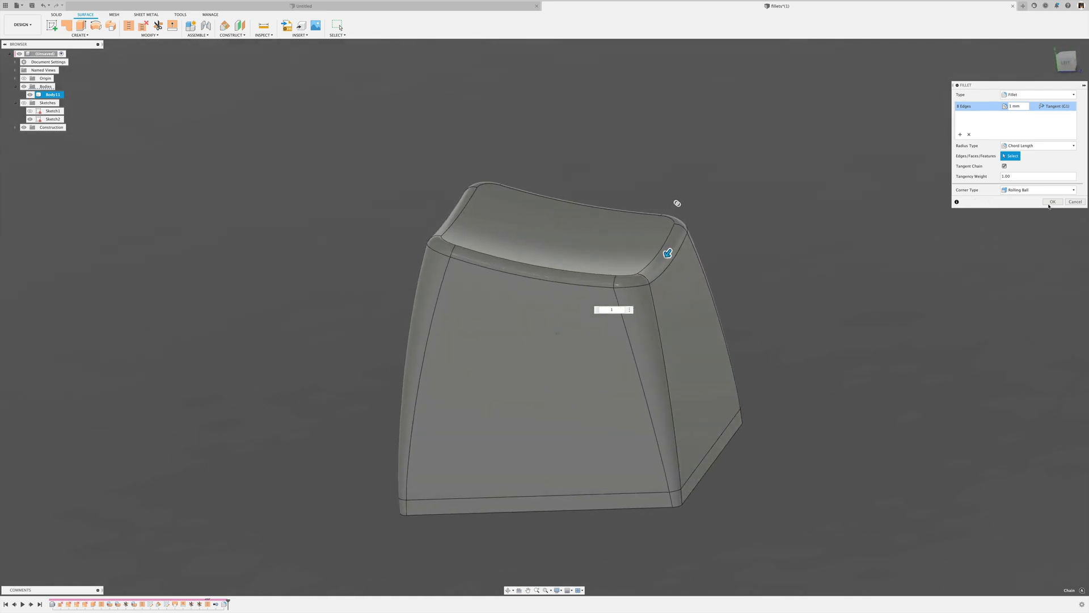
{"action": "left_click", "coordinate": [1053, 202]}
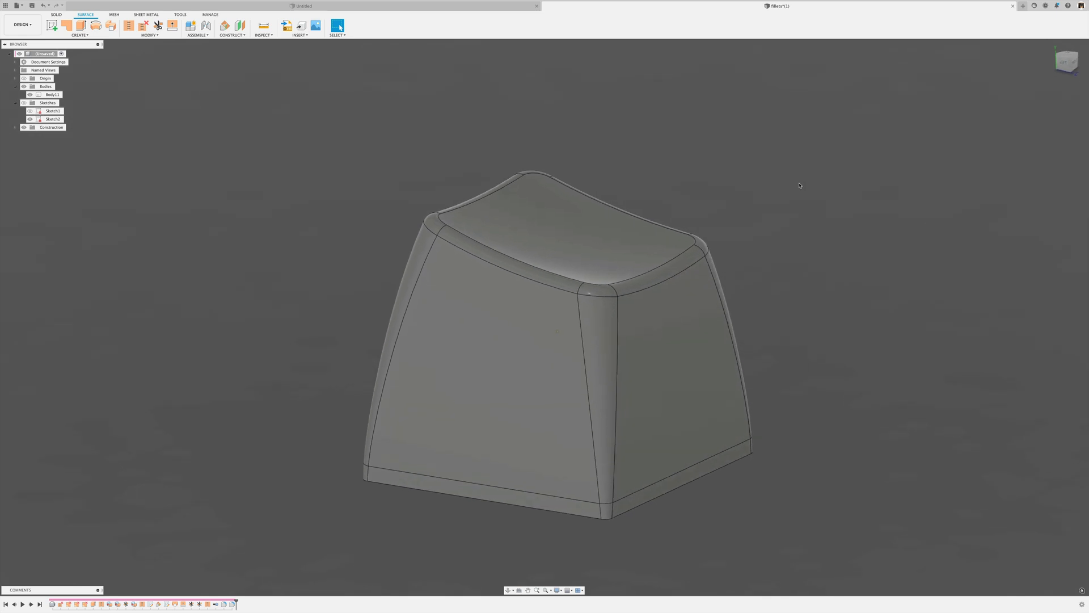